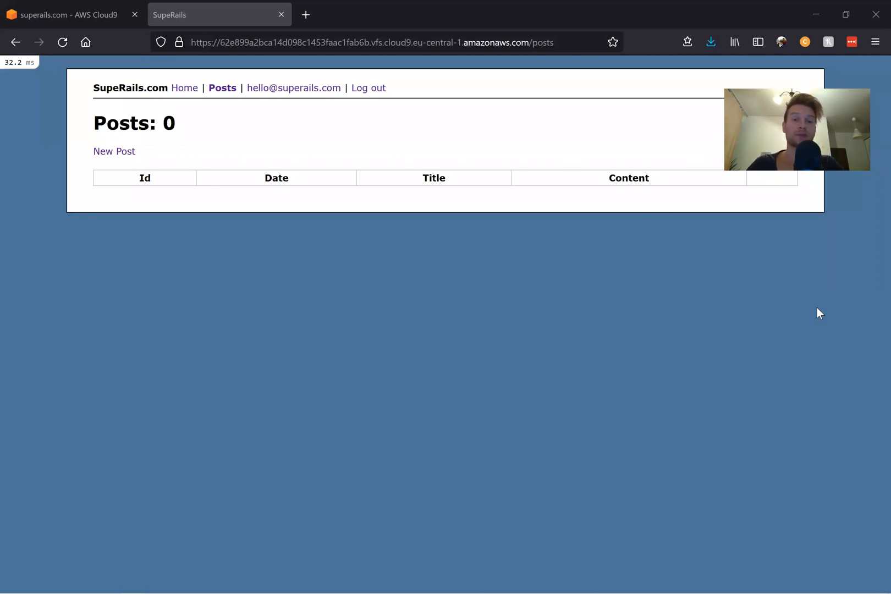
pyautogui.moveTo(114, 150)
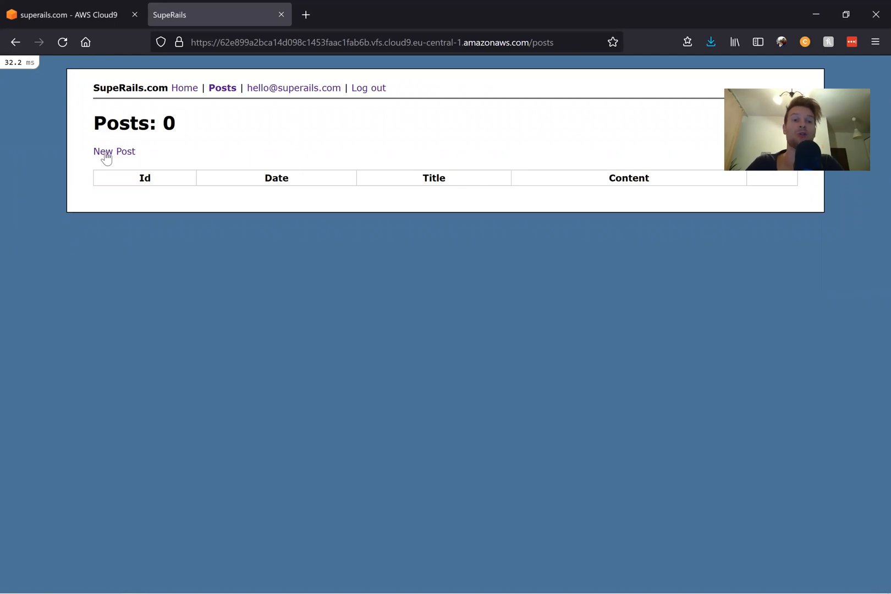
# - Create a test post with placeholder title and content, then open its edit form and return to Cloud9
pyautogui.click(115, 151)
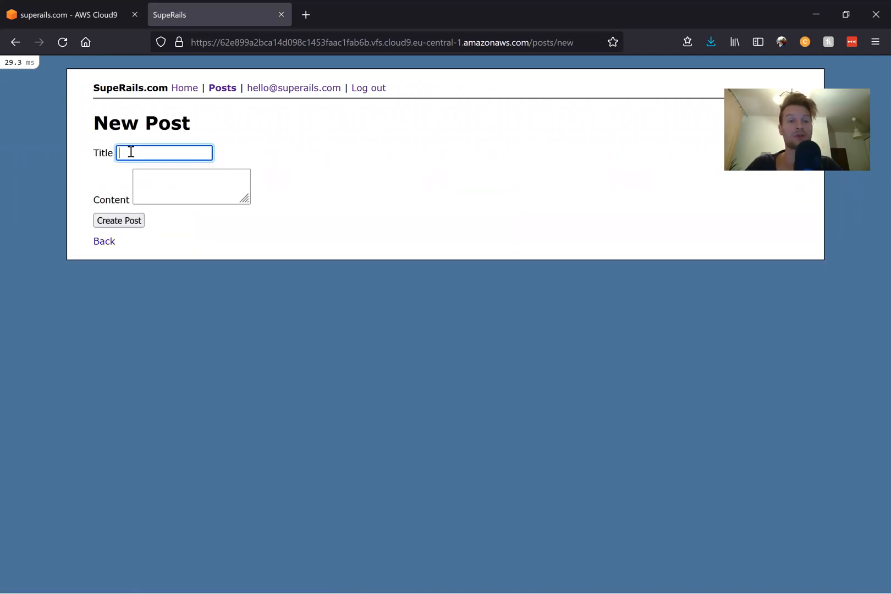
pyautogui.write('dfgdfgdf')
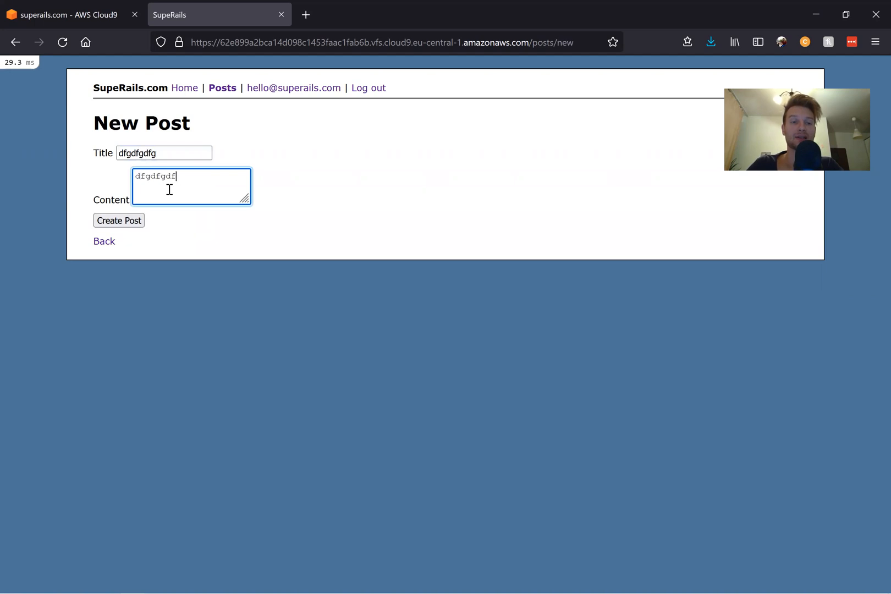
pyautogui.click(117, 220)
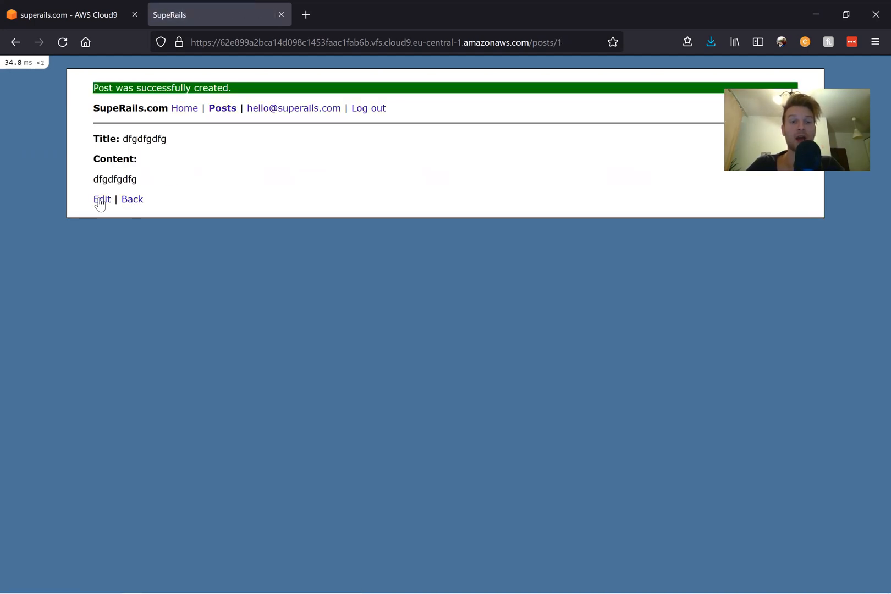
pyautogui.click(101, 199)
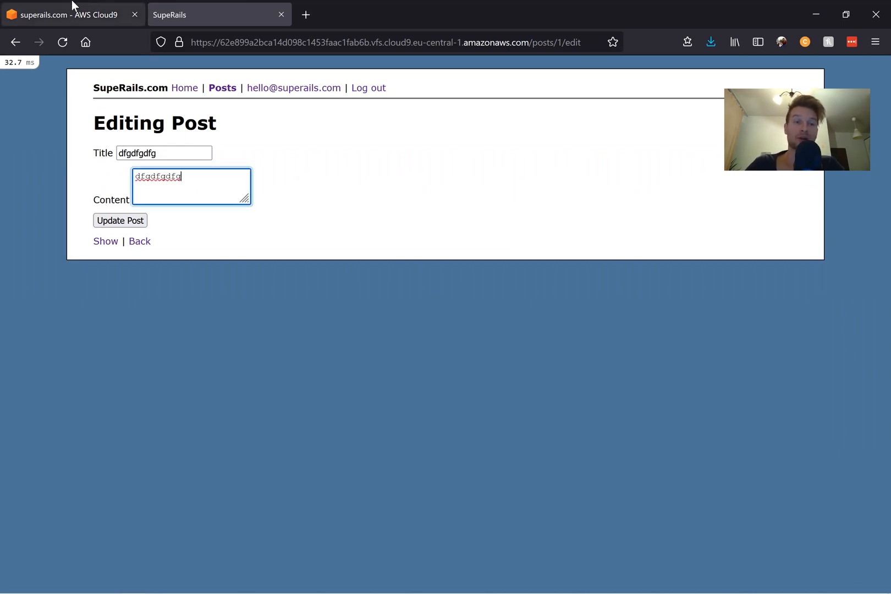
pyautogui.click(68, 14)
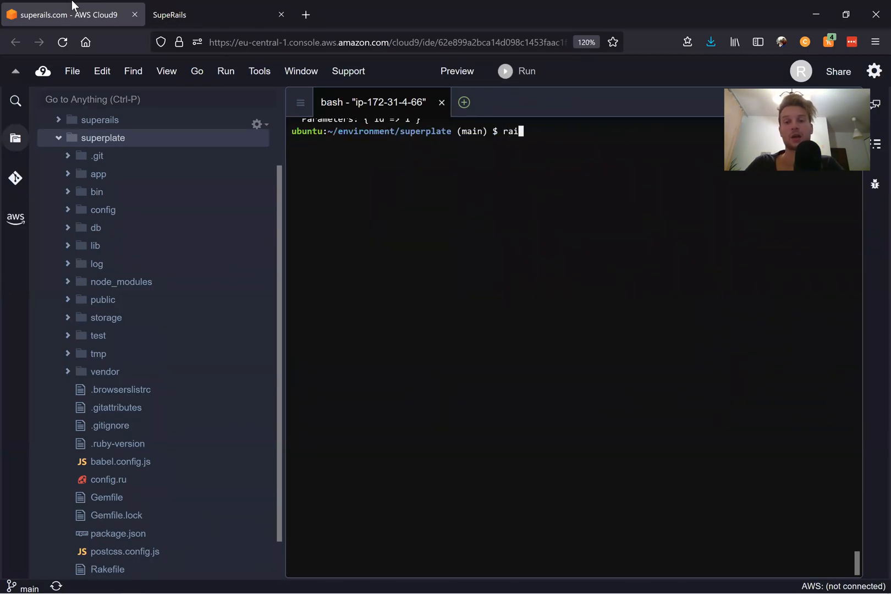
# - Run rails g migration add_tags_to_posts tags:text in the terminal
pyautogui.write('ls g migration a')
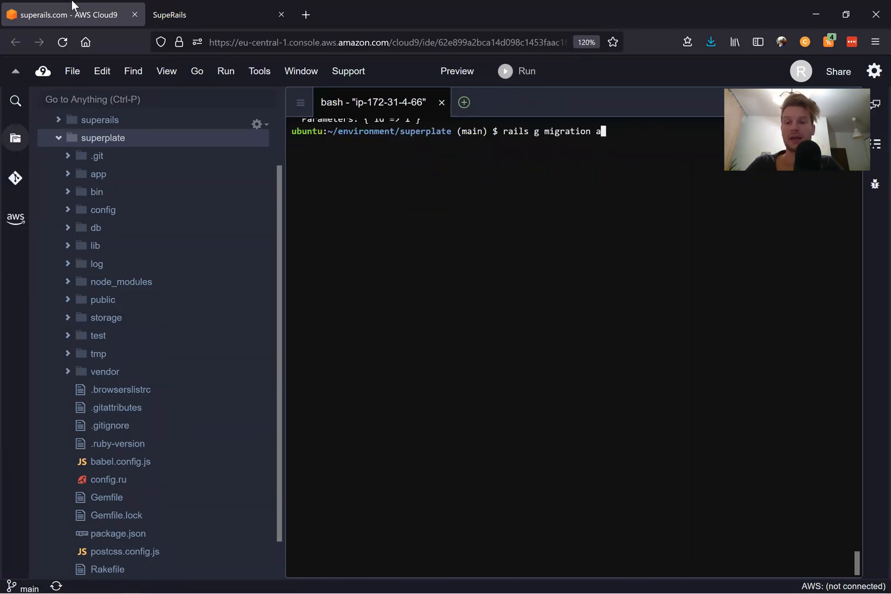
pyautogui.write('dd_ta')
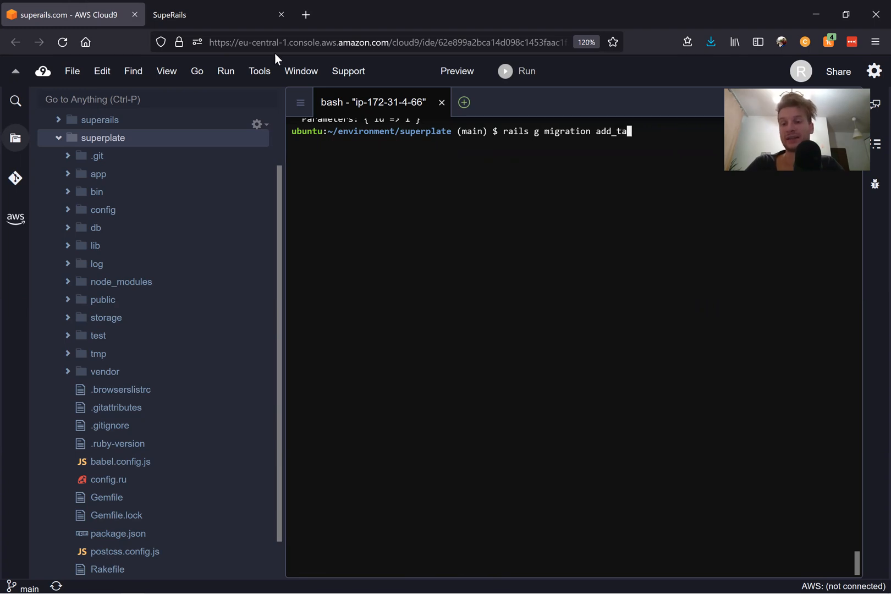
pyautogui.write('gs_to_posts')
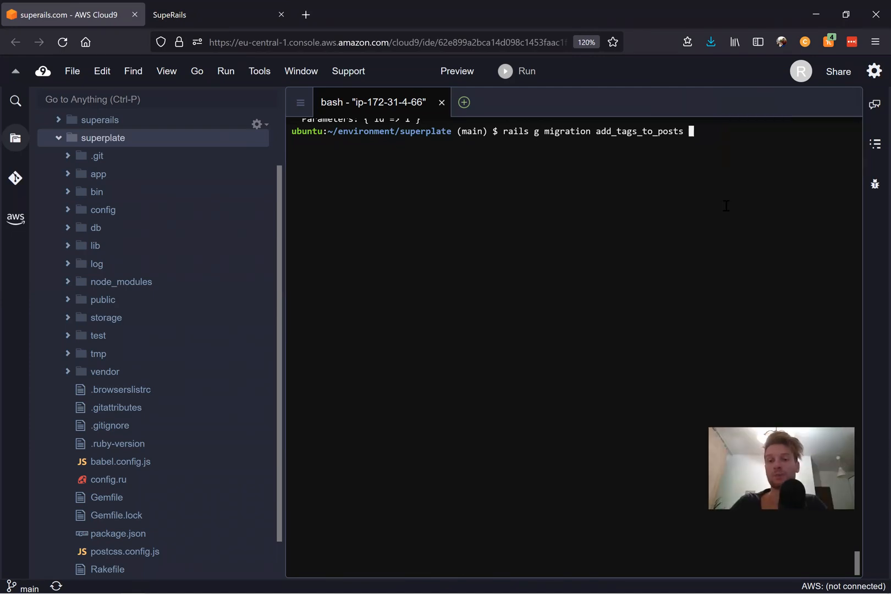
pyautogui.write('tags:')
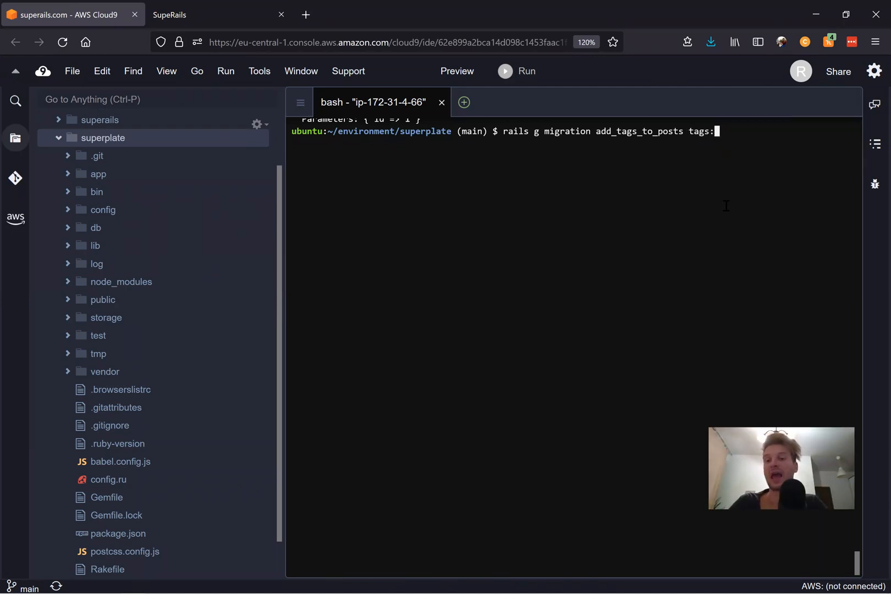
pyautogui.write('text')
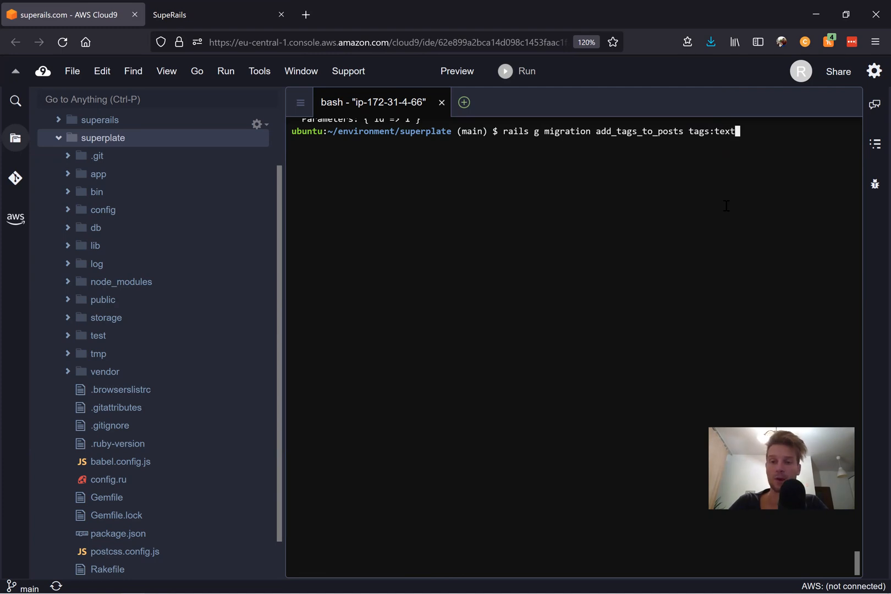
pyautogui.press('Return')
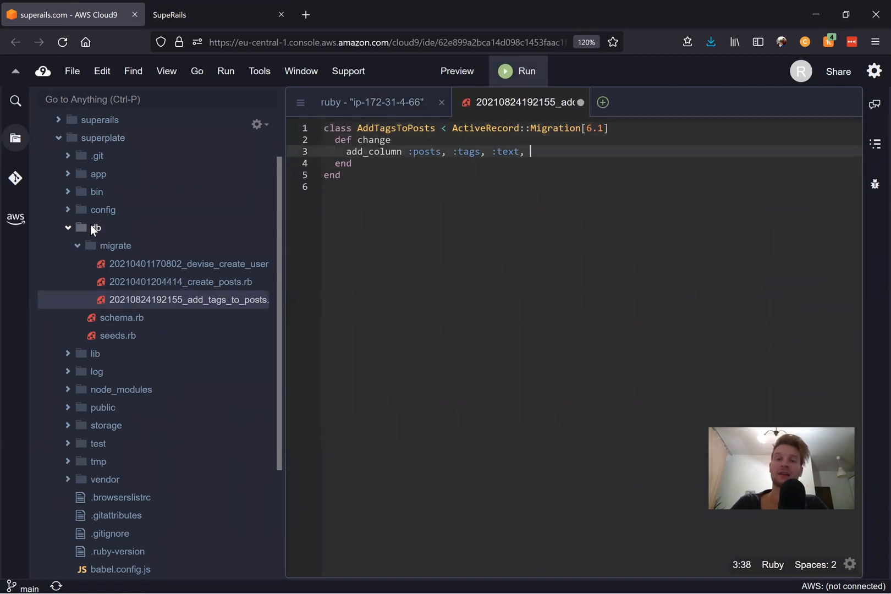
# - Append array: true, default: [] to the add_column tags line in the migration
pyautogui.write('array:')
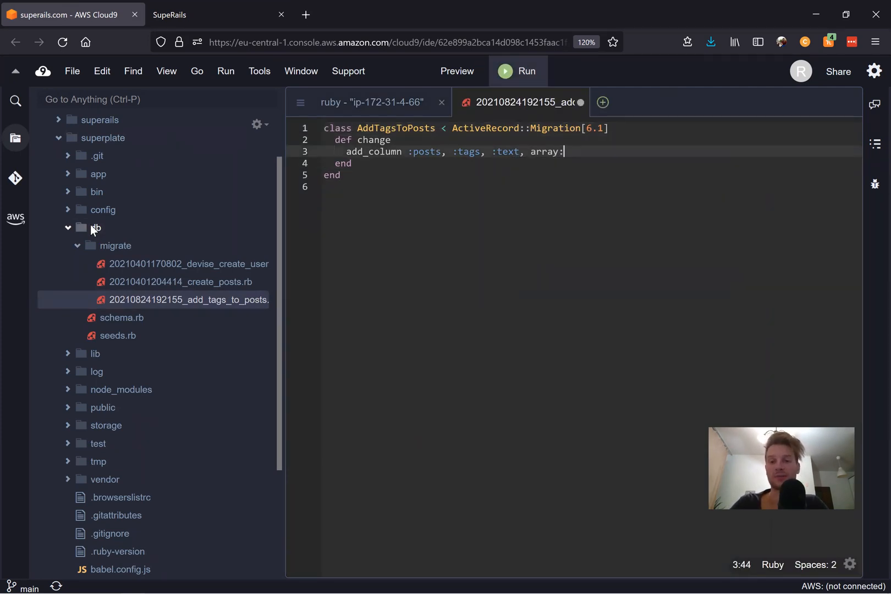
pyautogui.write('true, default: [')
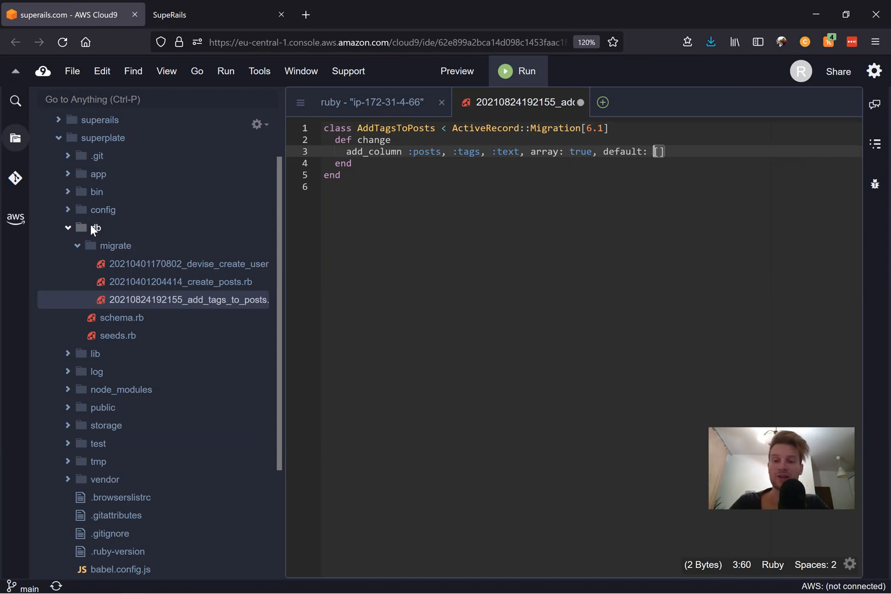
# - Run rails db:migrate in the terminal so posts get the tags column
pyautogui.click(371, 102)
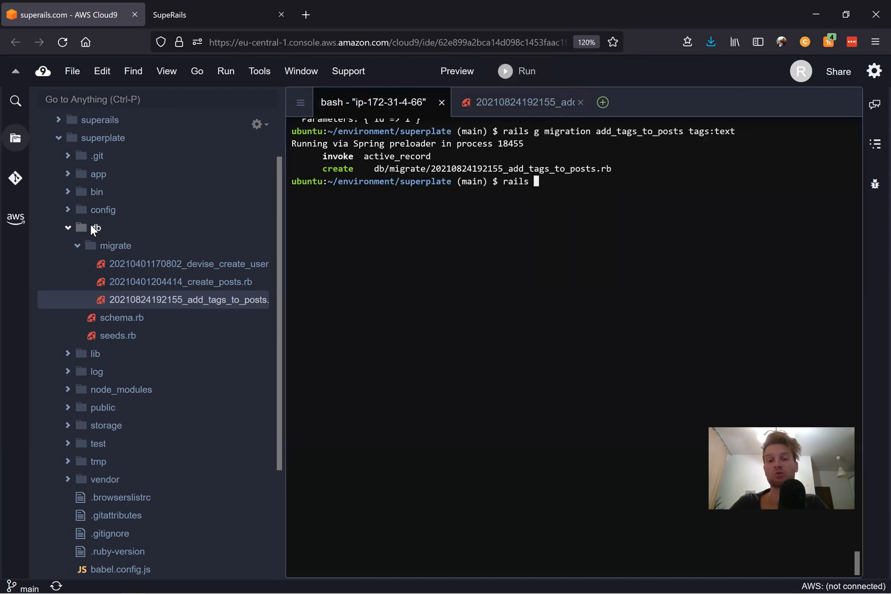
pyautogui.write('db:migrate')
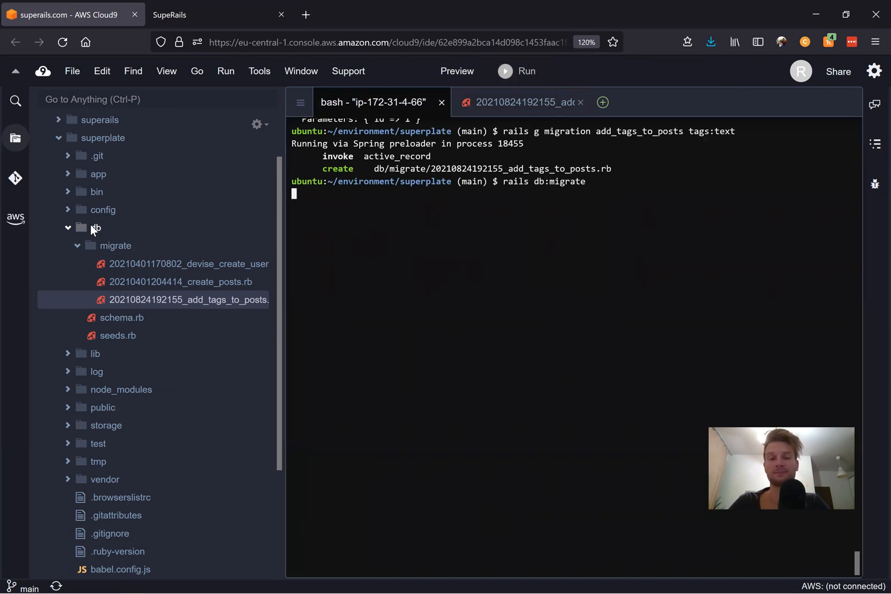
pyautogui.press('Return')
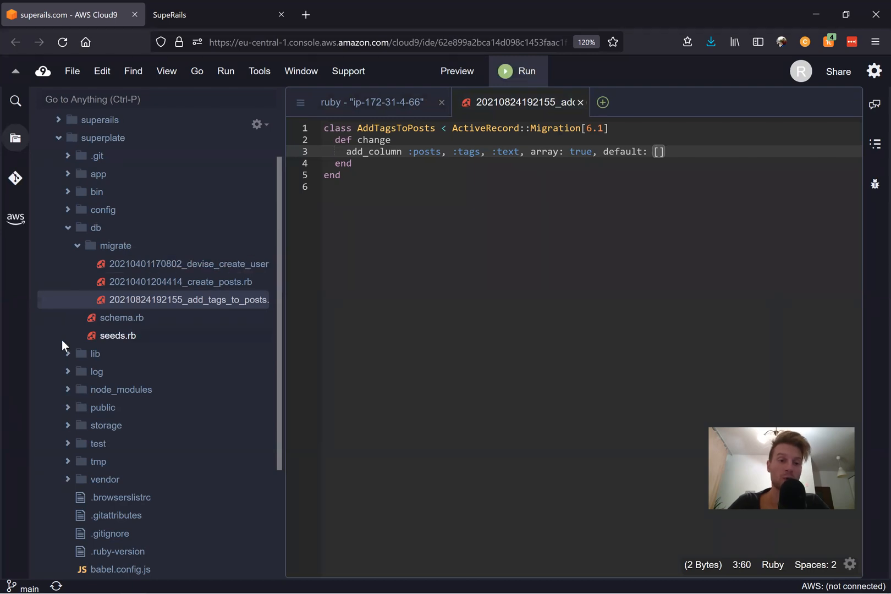
# - Reload db/schema.rb to see the tags text array column on posts, then return to the terminal
pyautogui.click(120, 317)
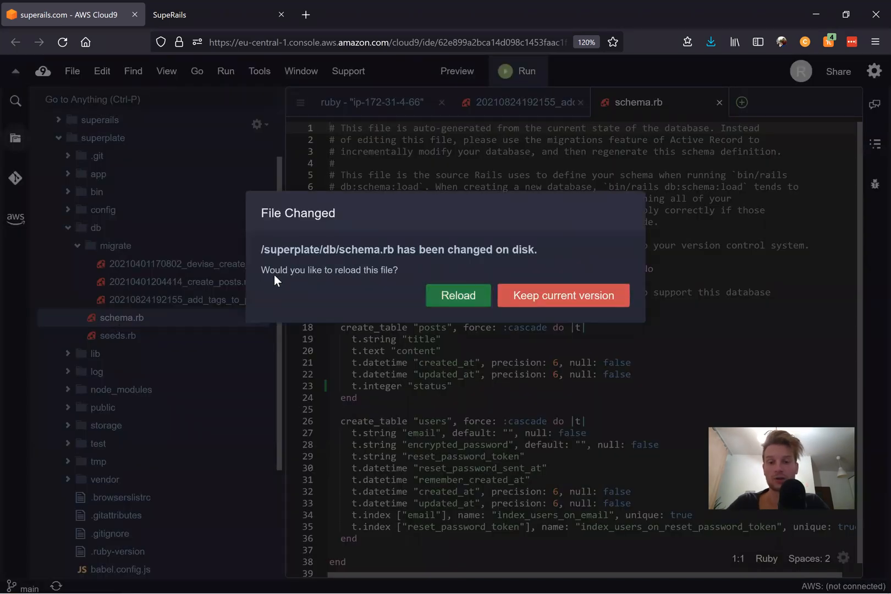
pyautogui.click(457, 295)
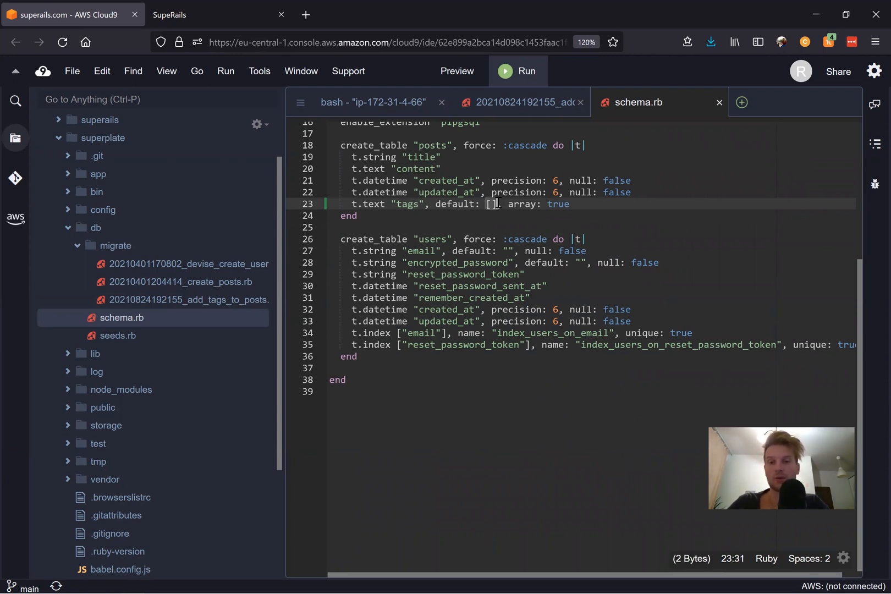
pyautogui.click(372, 102)
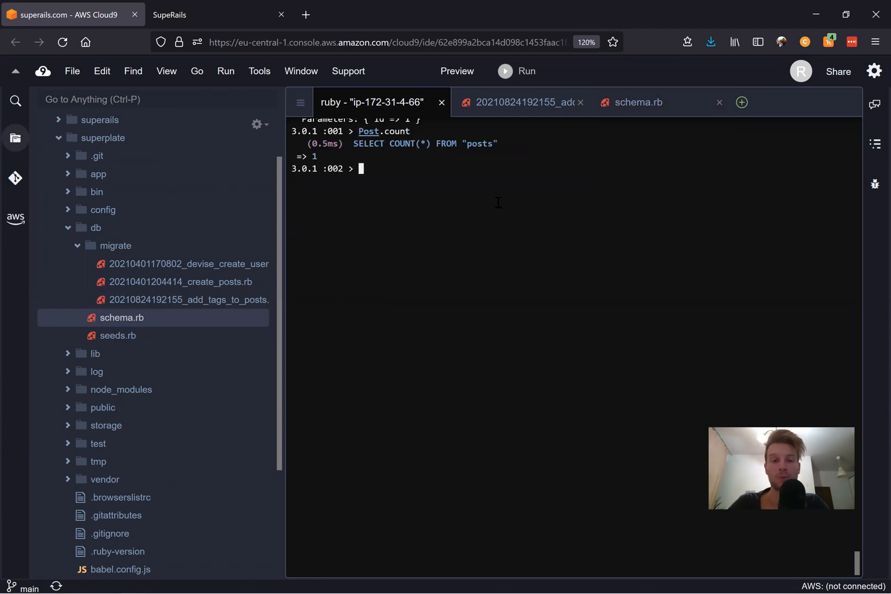
# - Run Post.count and Post.first in the Rails console, showing an empty tags array, then clear it
pyautogui.write('Post.count')
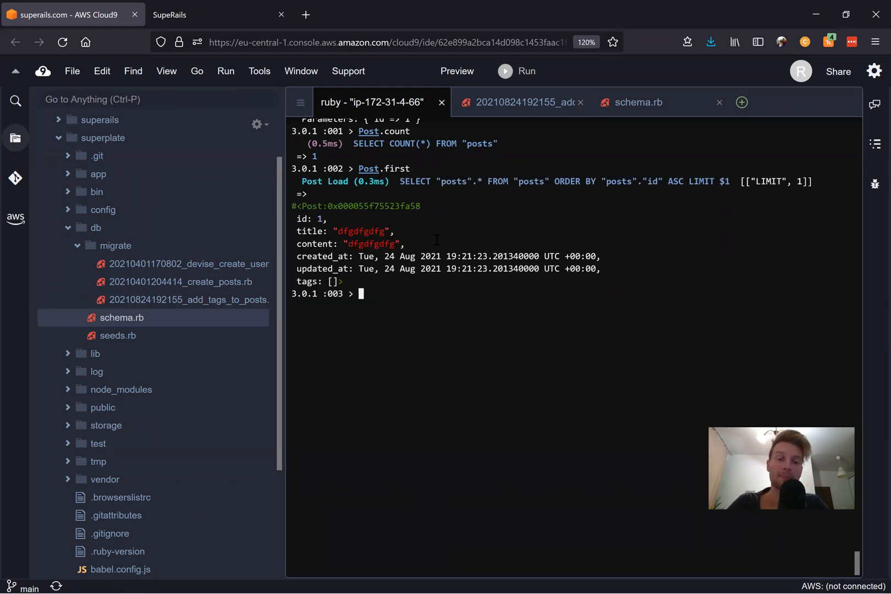
pyautogui.write('Post.first')
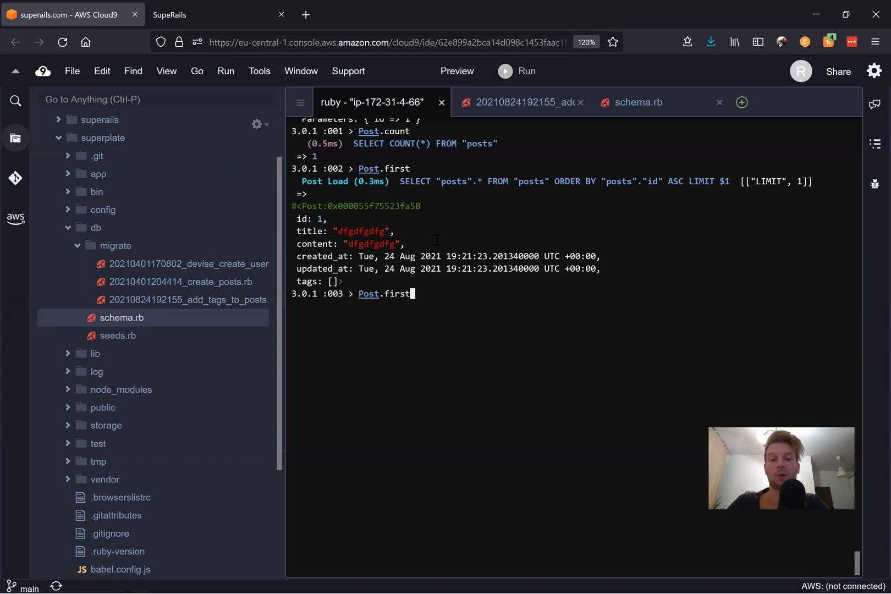
pyautogui.press('Return')
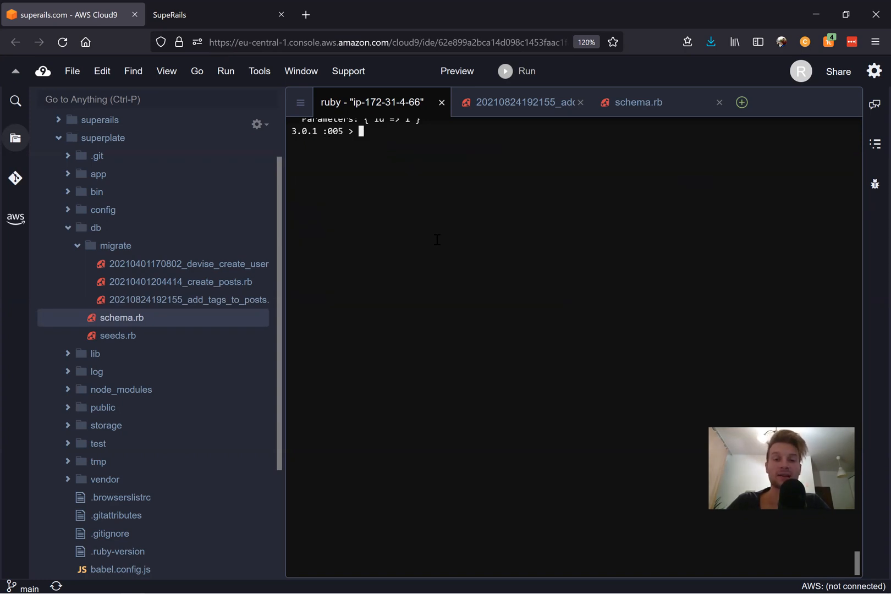
# - Load the first post into a variable, append 'ruby' to post.tags and save it
pyautogui.write('Post.first.tags')
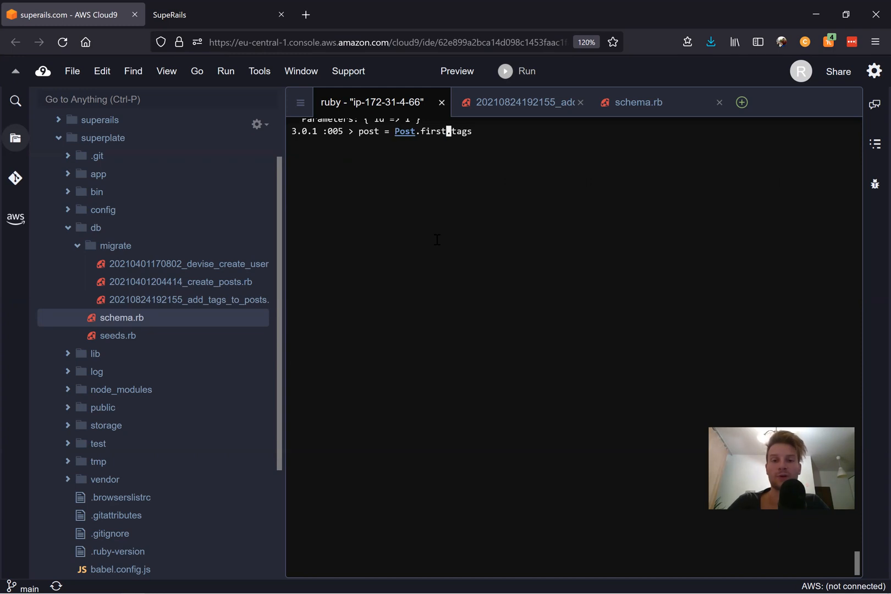
pyautogui.press('Return')
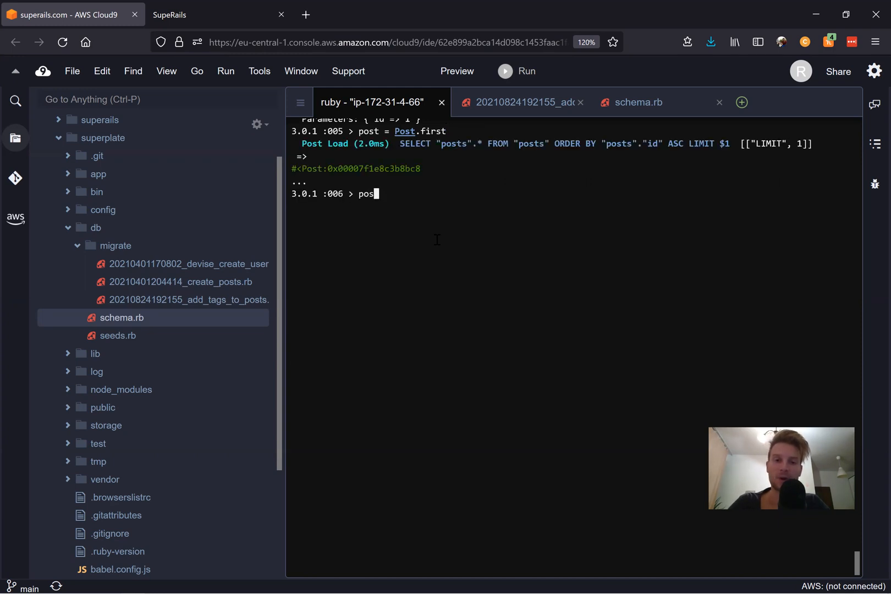
pyautogui.write("post.tags << '")
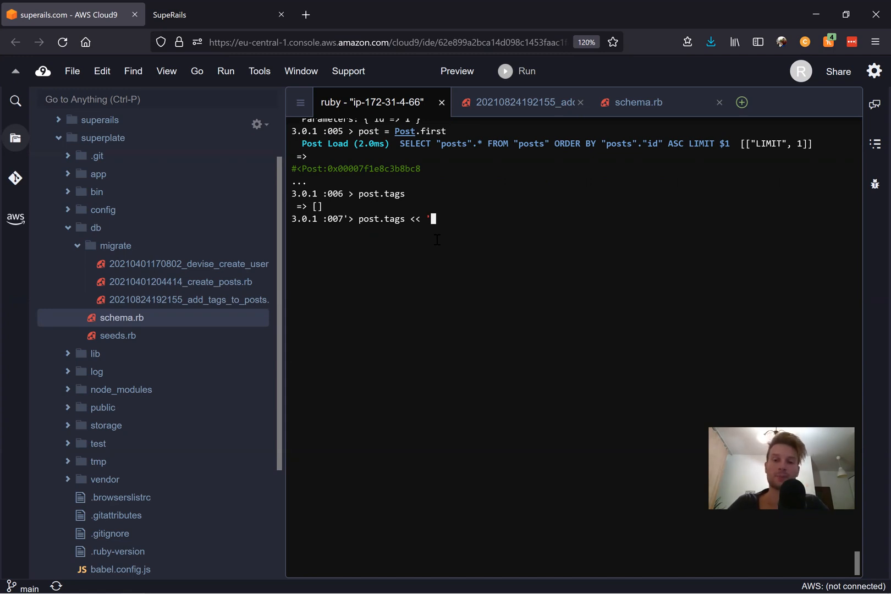
pyautogui.press('Return')
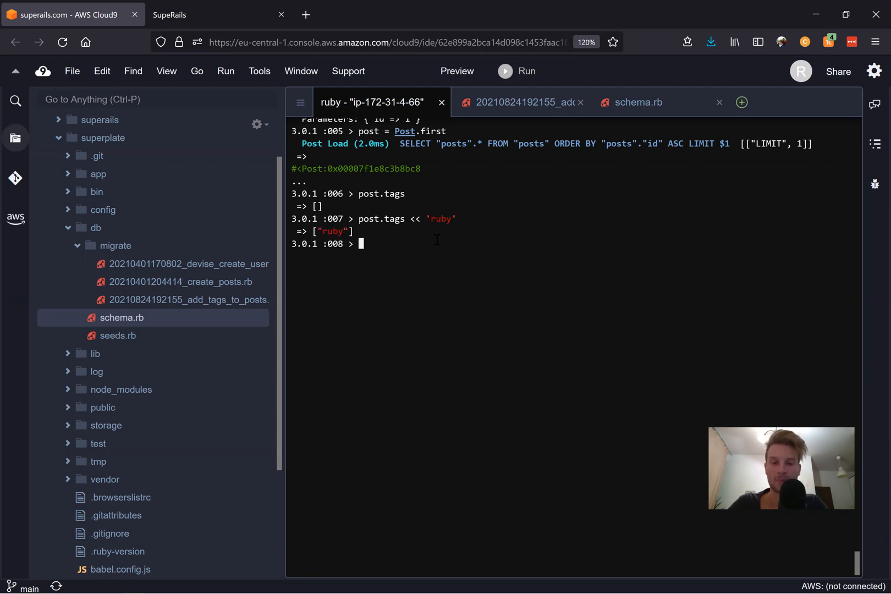
pyautogui.write('post.tags')
pyautogui.write('ps')
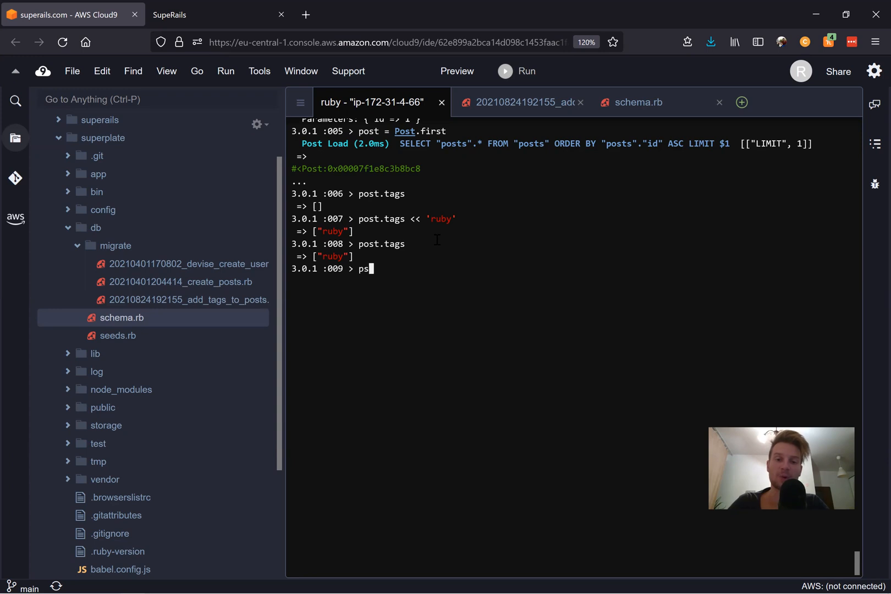
pyautogui.write('ost.save')
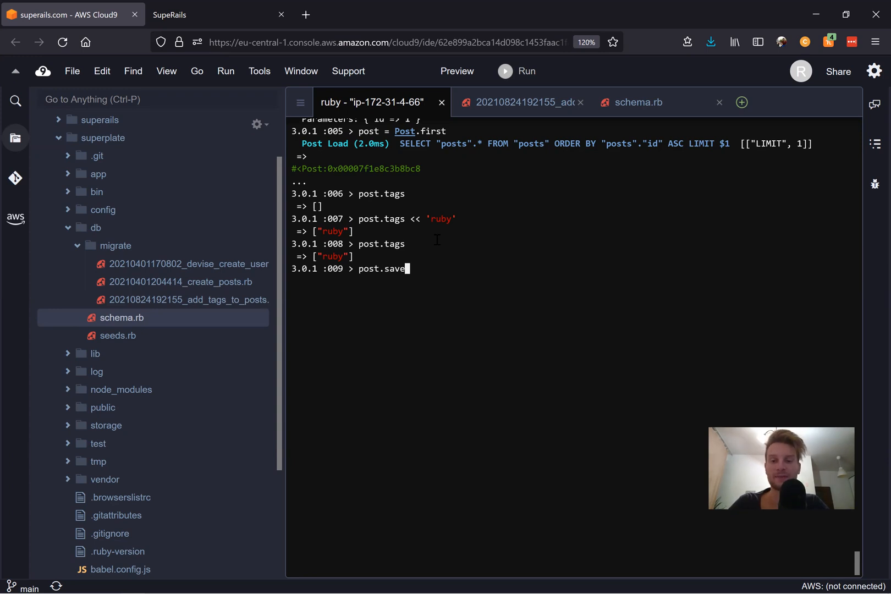
pyautogui.press('Return')
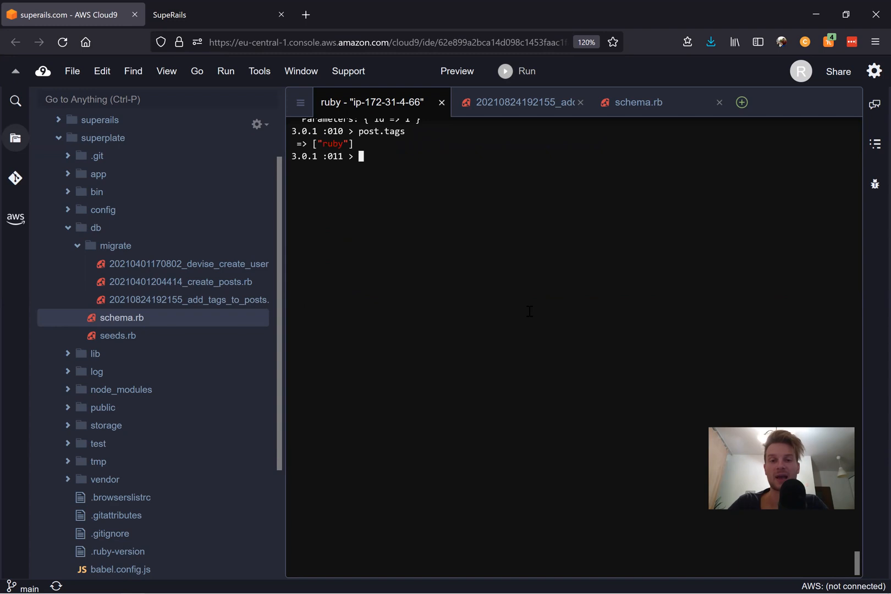
# - Push 'rails' onto post.tags so the tags read ['ruby', 'rails']
pyautogui.write('post.tags')
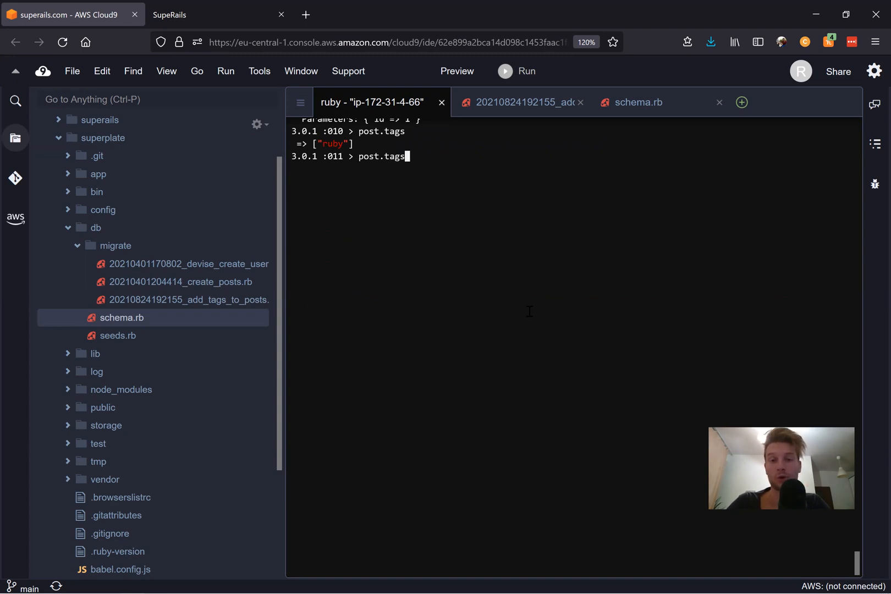
pyautogui.write("<< 'ruby'")
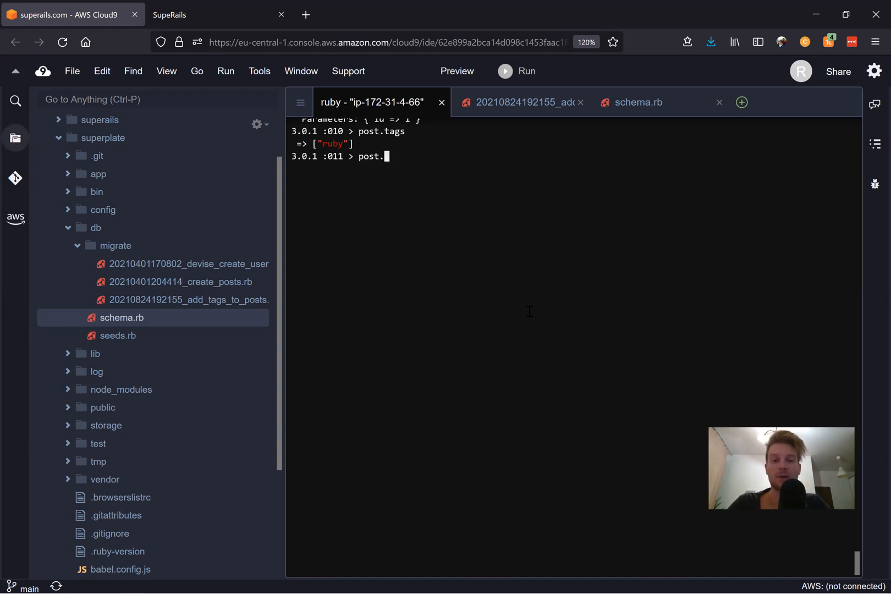
pyautogui.write('tags.po')
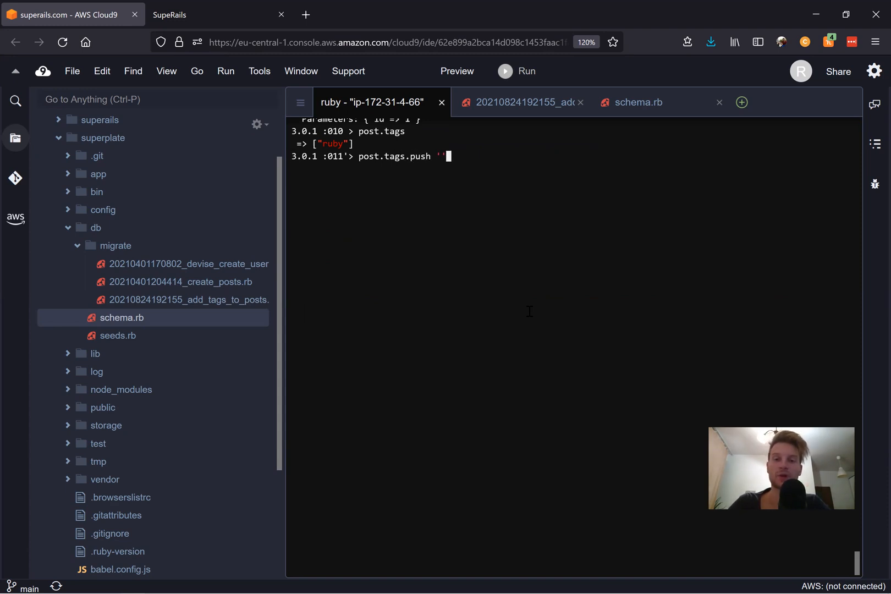
pyautogui.write('rails')
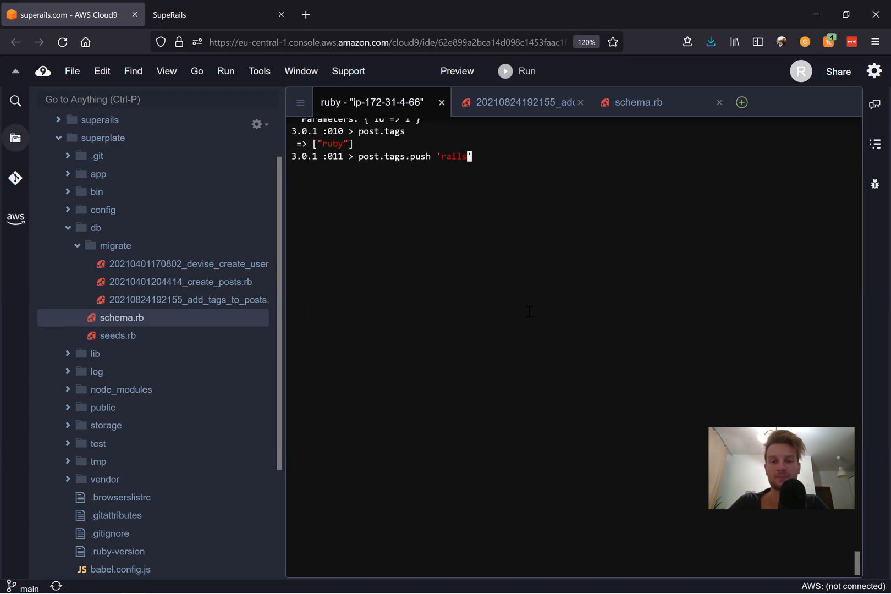
pyautogui.write('sp')
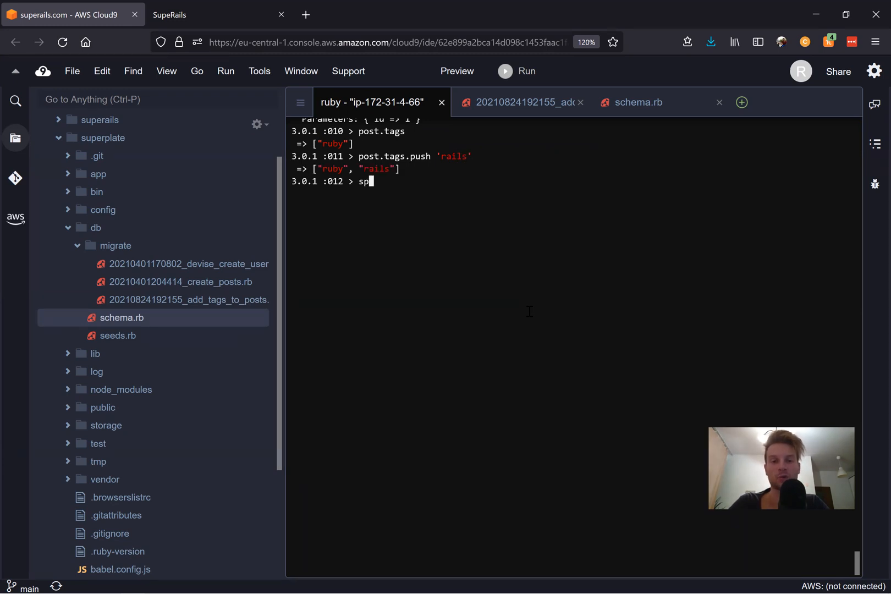
pyautogui.press('Return')
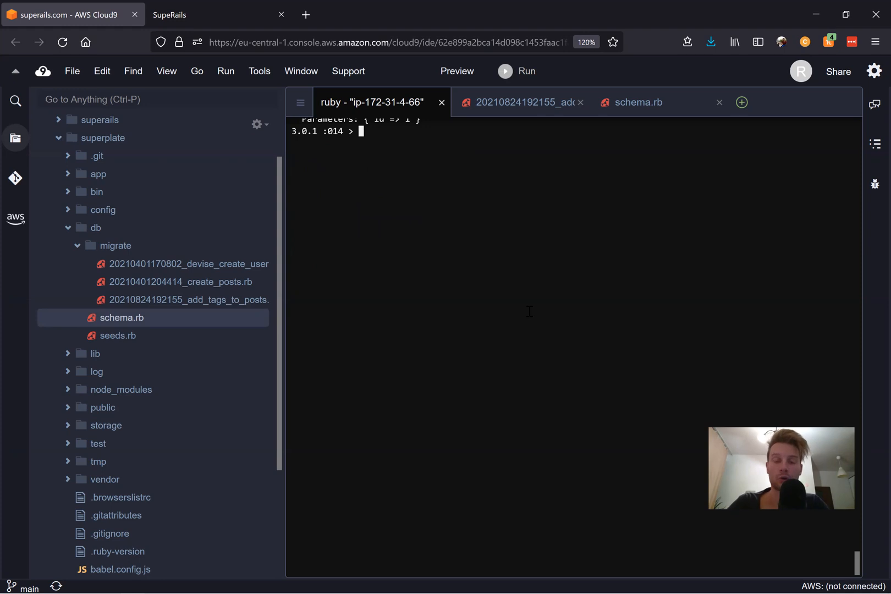
# - Try post.tags += 'ruby-on-rails', hit the TypeError, then rerun with the value wrapped in brackets
pyautogui.write('post.save!')
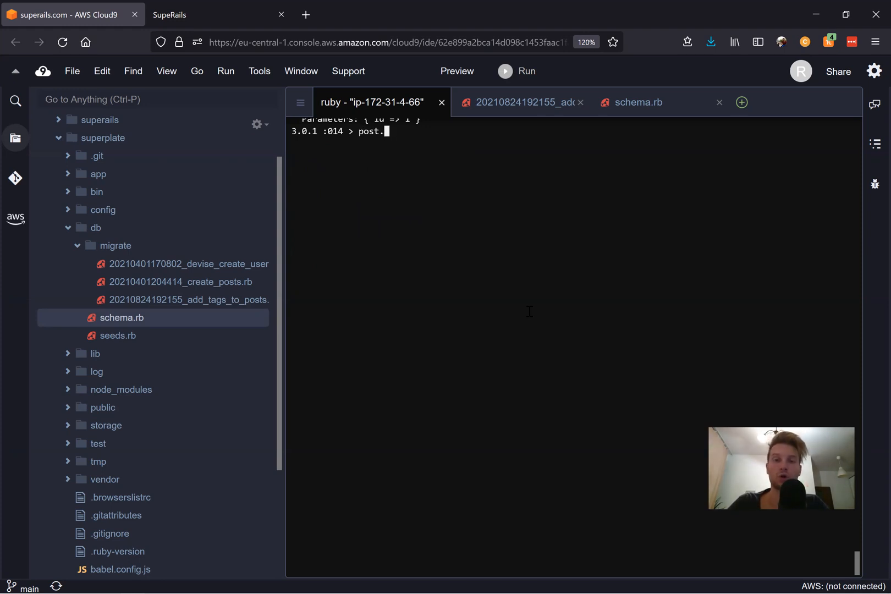
pyautogui.write("tags += 'ruby-on-rai")
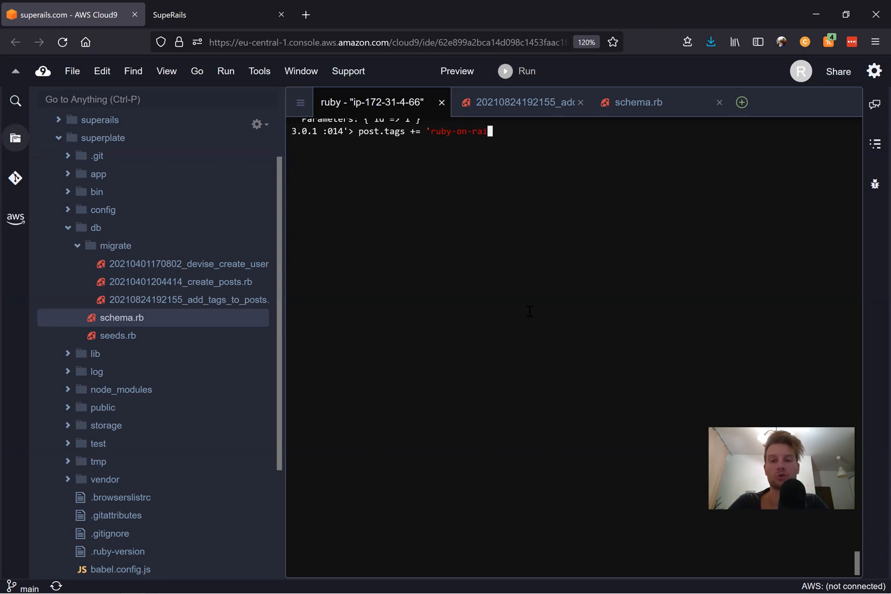
pyautogui.press('Return')
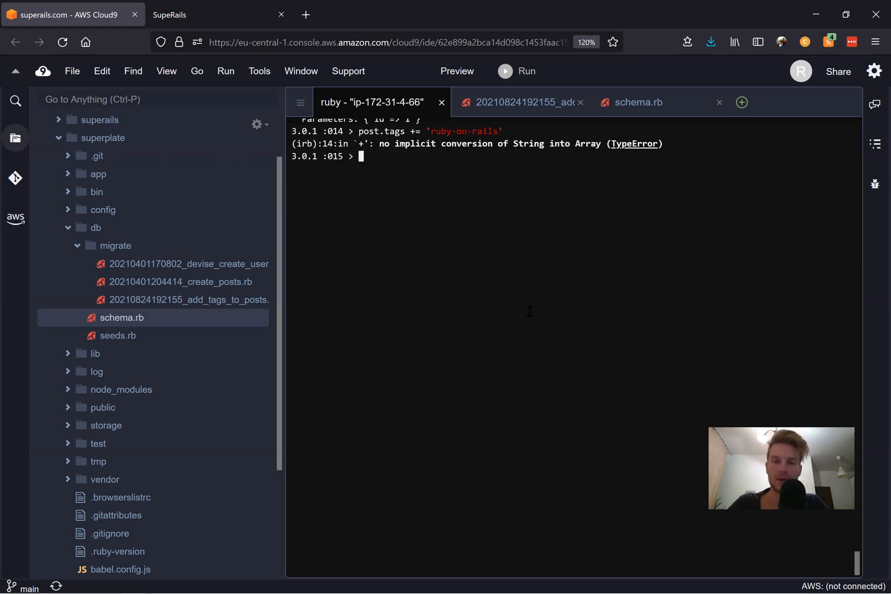
pyautogui.write("post.tags += 'ruby-on-rails'")
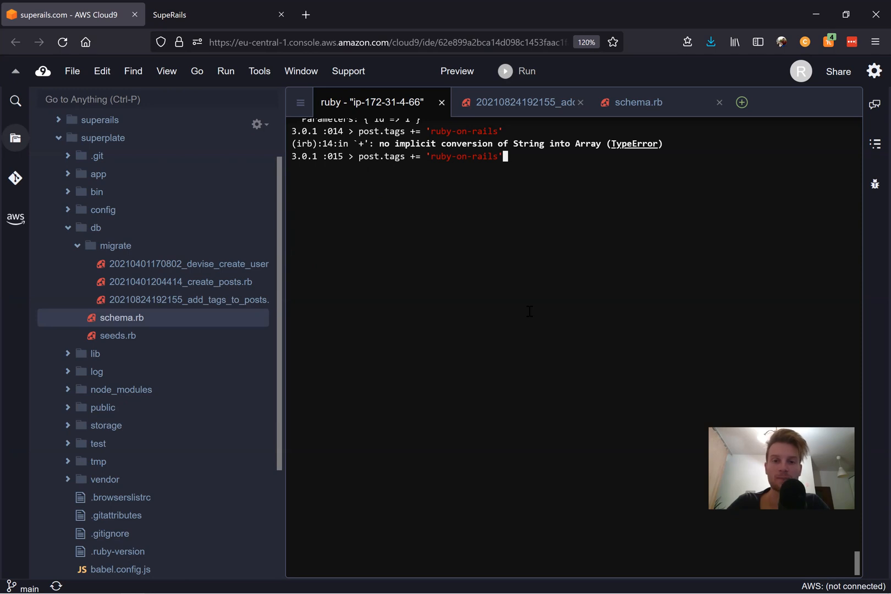
pyautogui.click(427, 156)
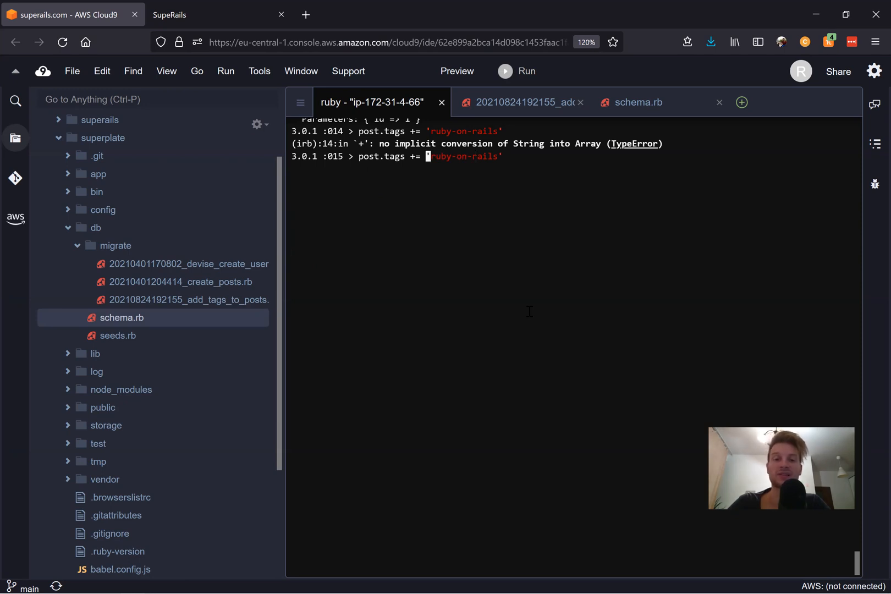
pyautogui.press('Return')
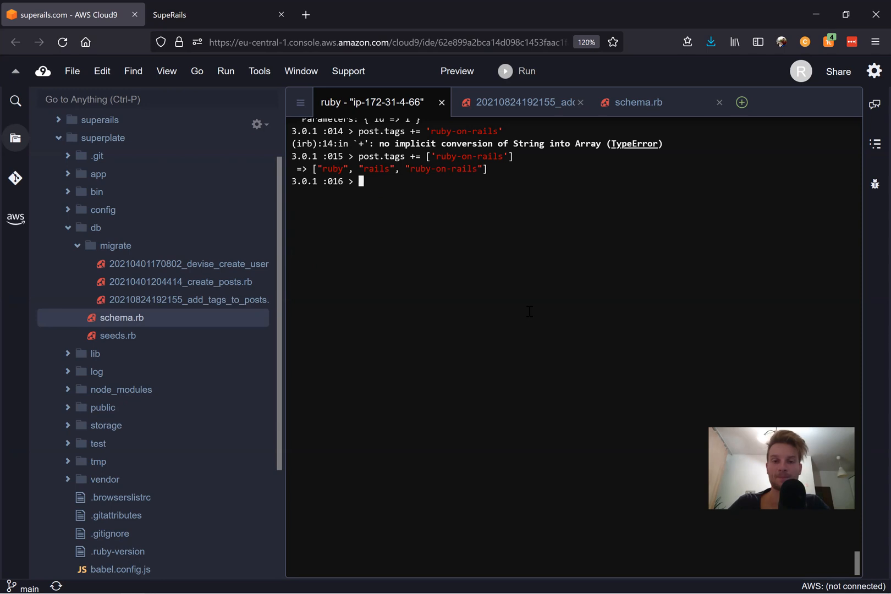
# - Save the post with post.save! so tags ruby, rails and ruby-on-rails are committed
pyautogui.write('post.sa')
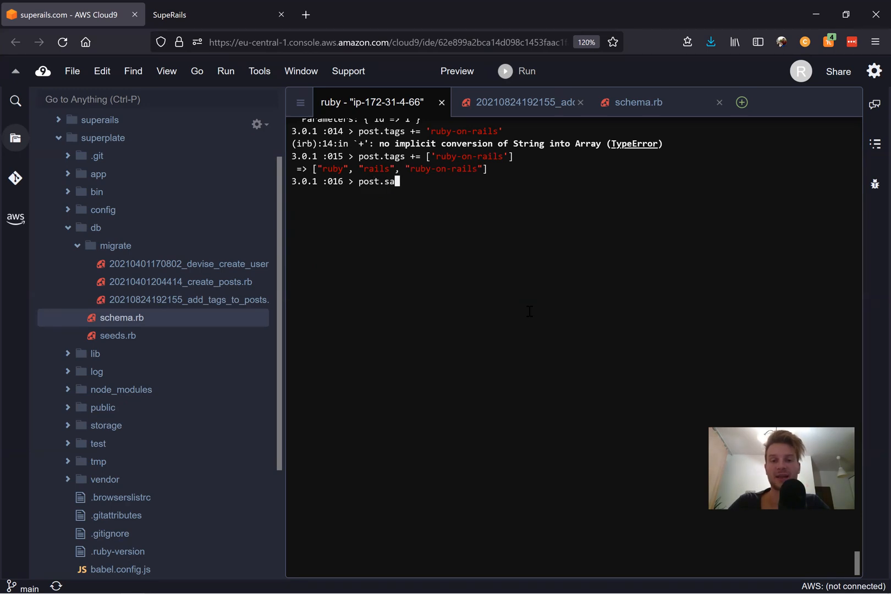
pyautogui.press('Return')
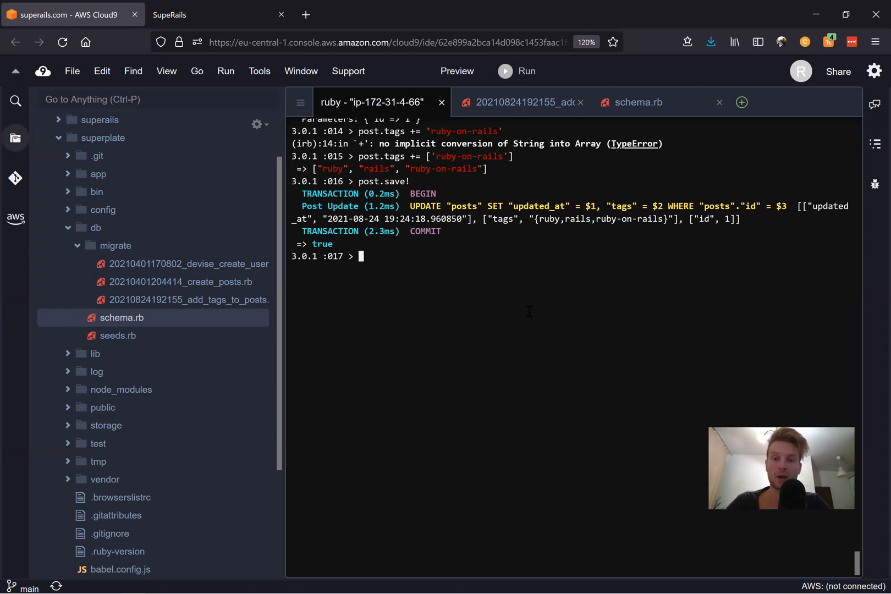
pyautogui.write('post.save!')
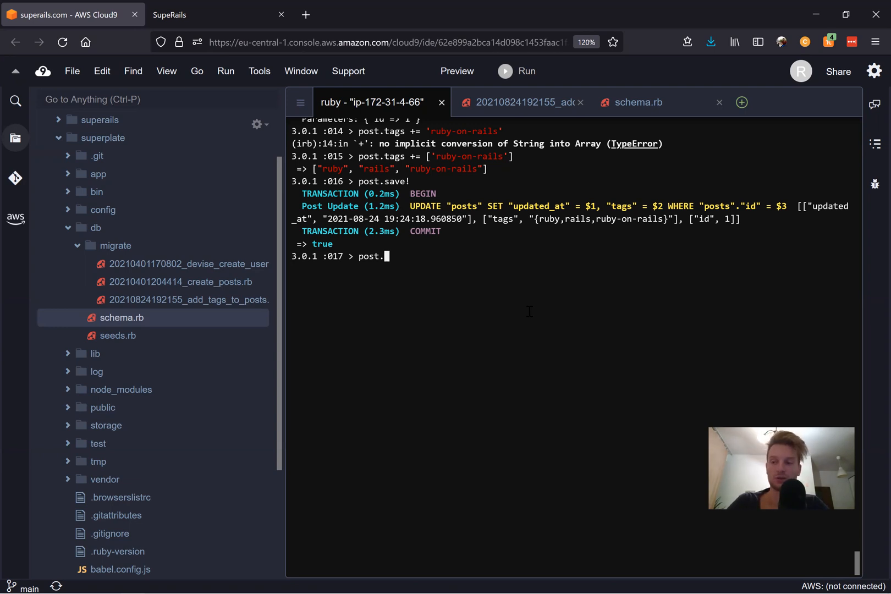
# - Check post.tags.include?('foo'), which returns false
pyautogui.write('tags.')
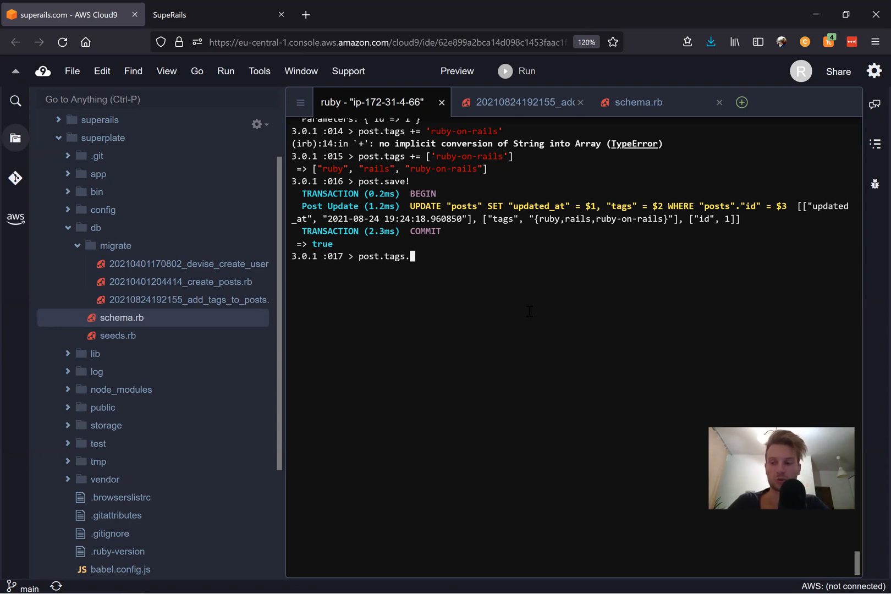
pyautogui.write('include?(')
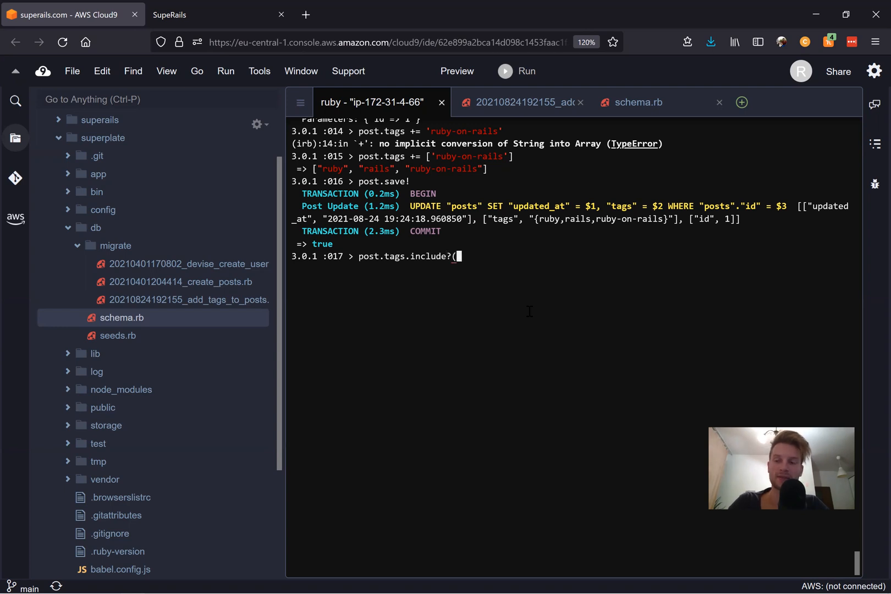
pyautogui.write("'foo")
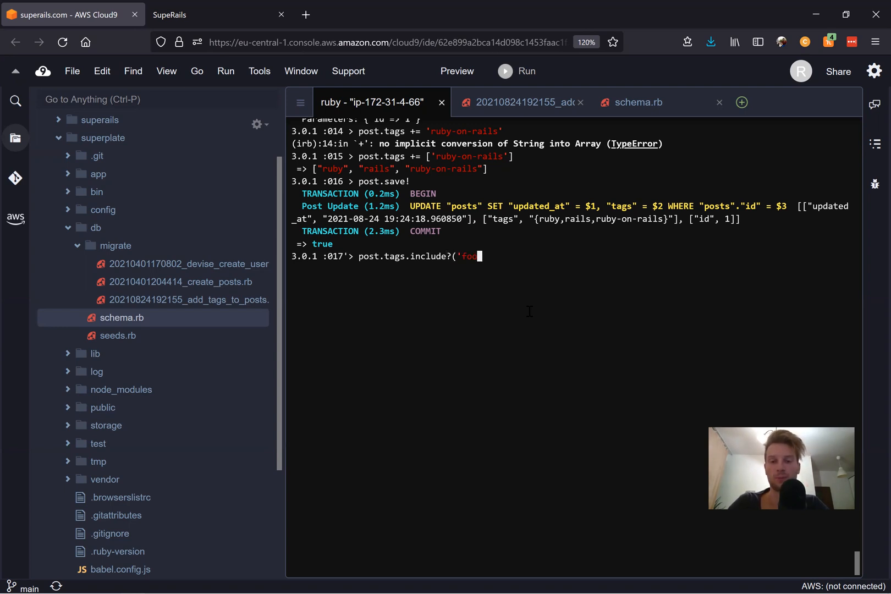
pyautogui.press('Return')
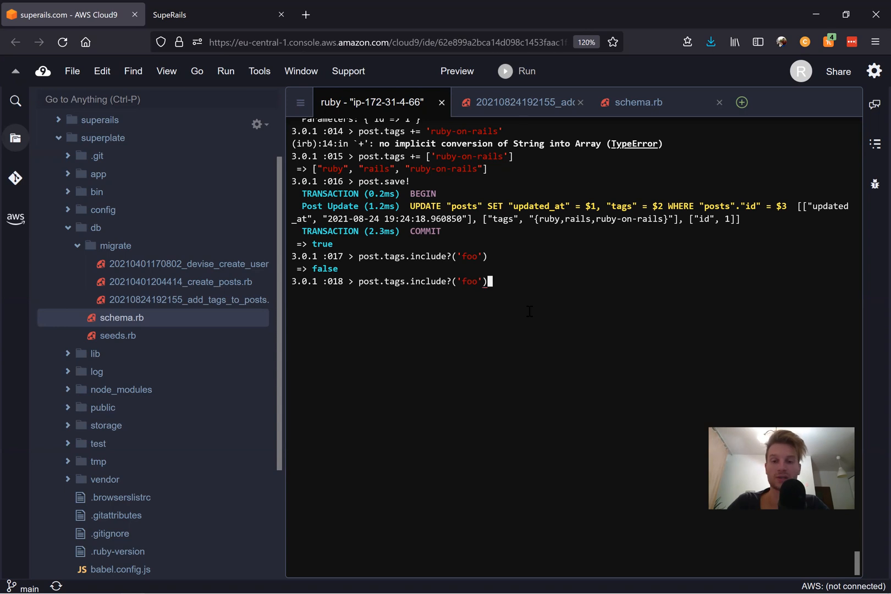
# - Check include?('ruby') returning true and include?('ru') returning false, highlighting the partial ru
pyautogui.press('BackSpace')
pyautogui.write('ruby')
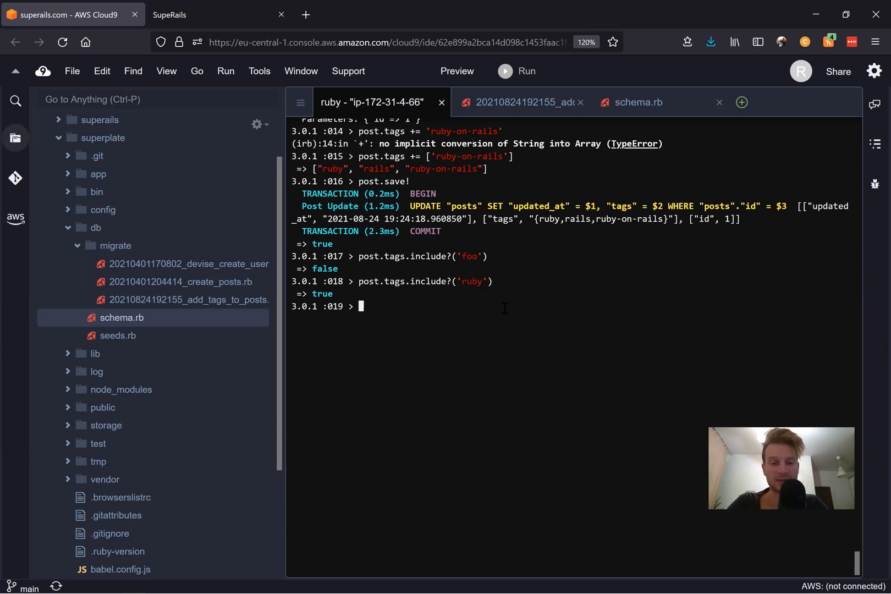
pyautogui.write("post.tags.include?('ru")
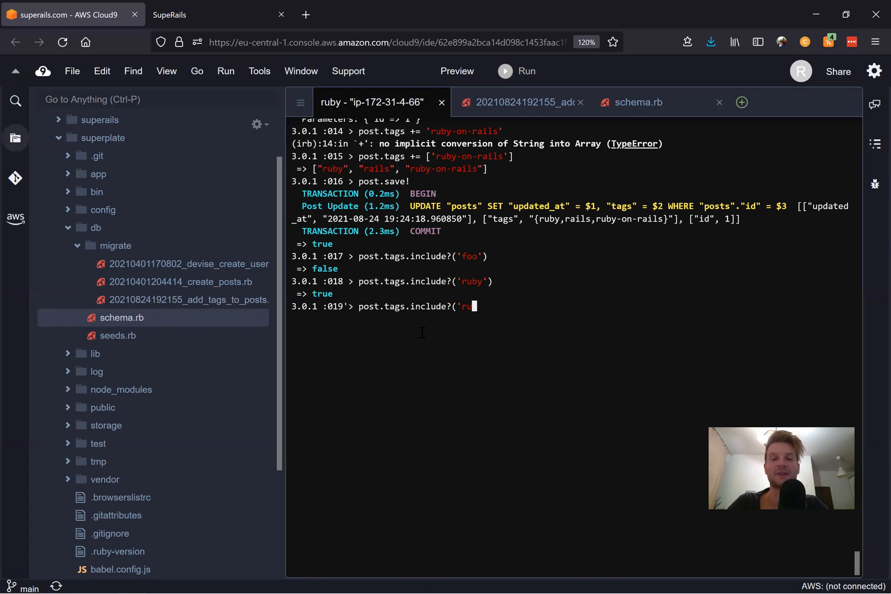
pyautogui.press('Return')
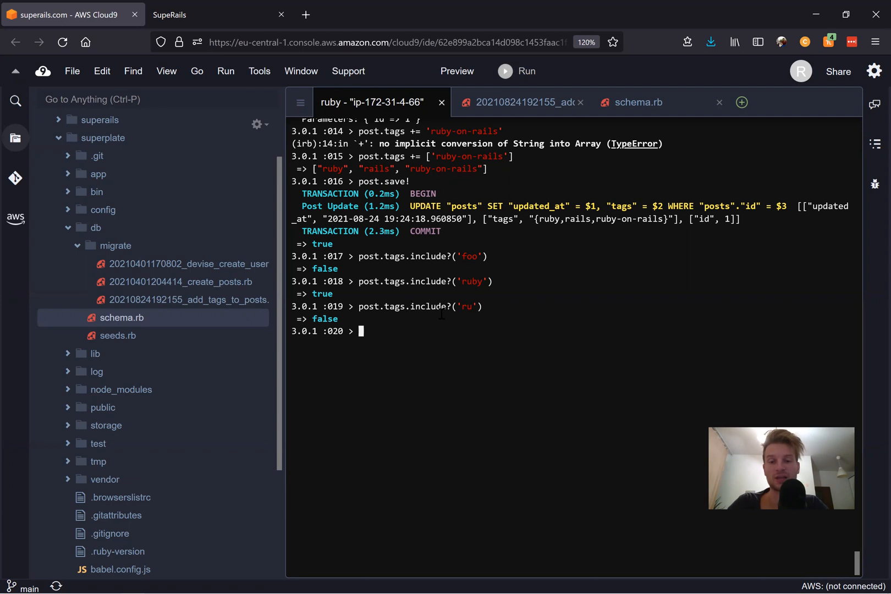
pyautogui.doubleClick(469, 307)
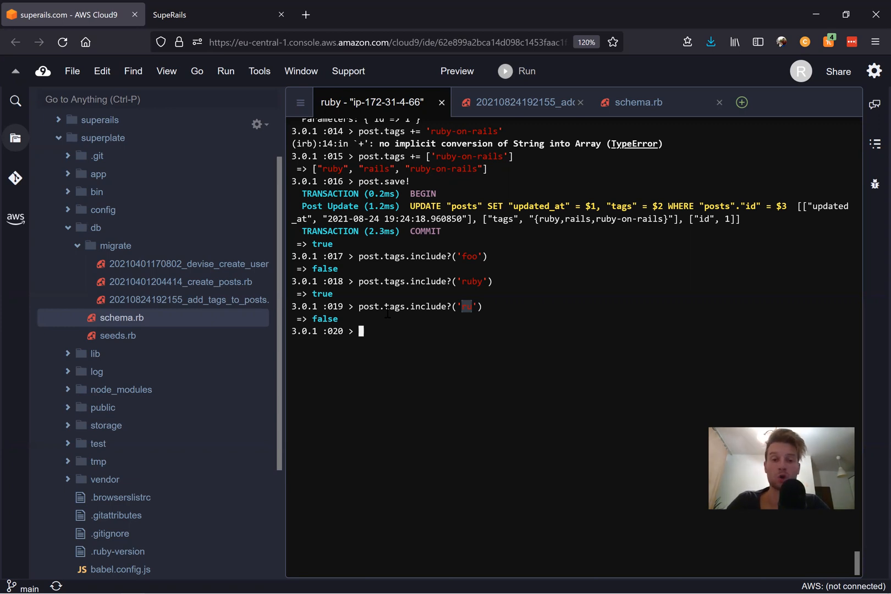
# - Run Post.where(tags: ['ruby']), which returns no posts for an exact single-tag match
pyautogui.write('Po')
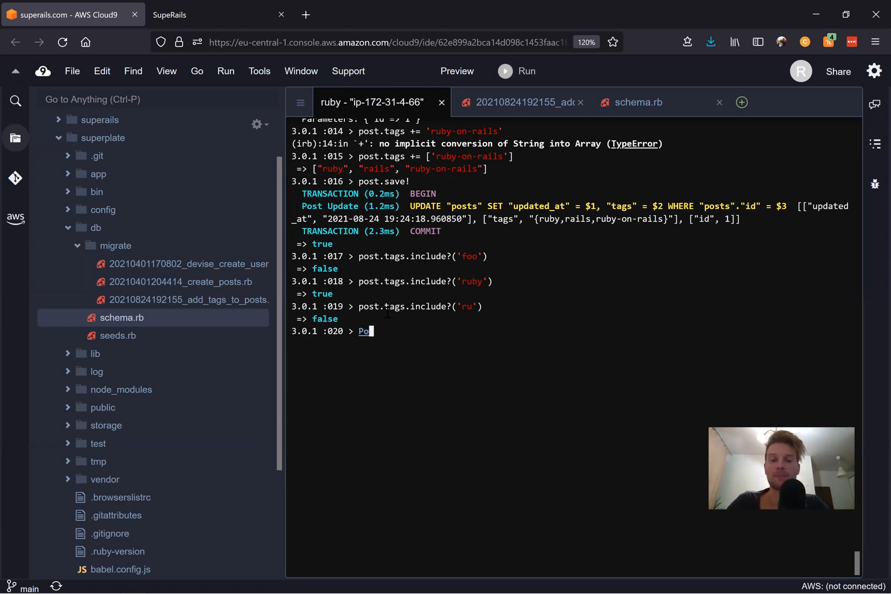
pyautogui.write('st.')
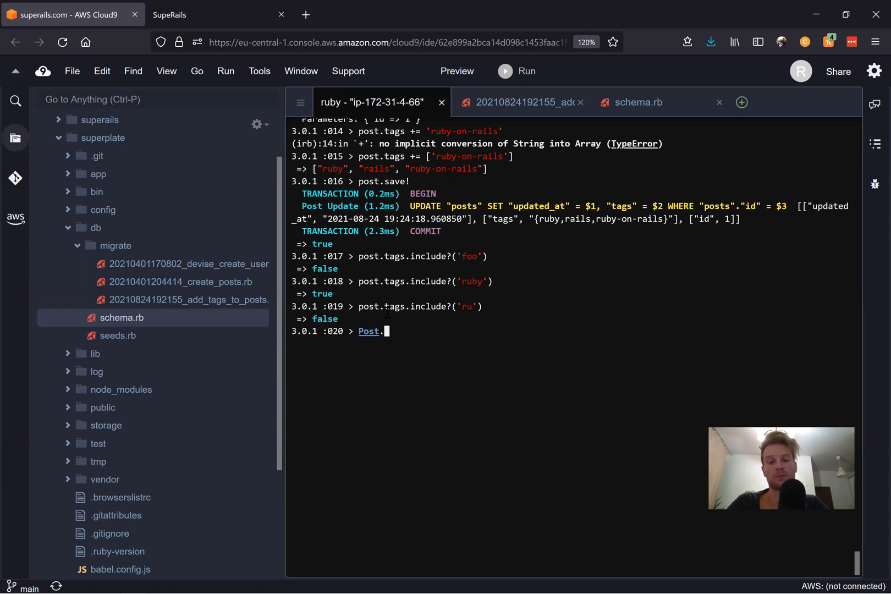
pyautogui.write('.where(')
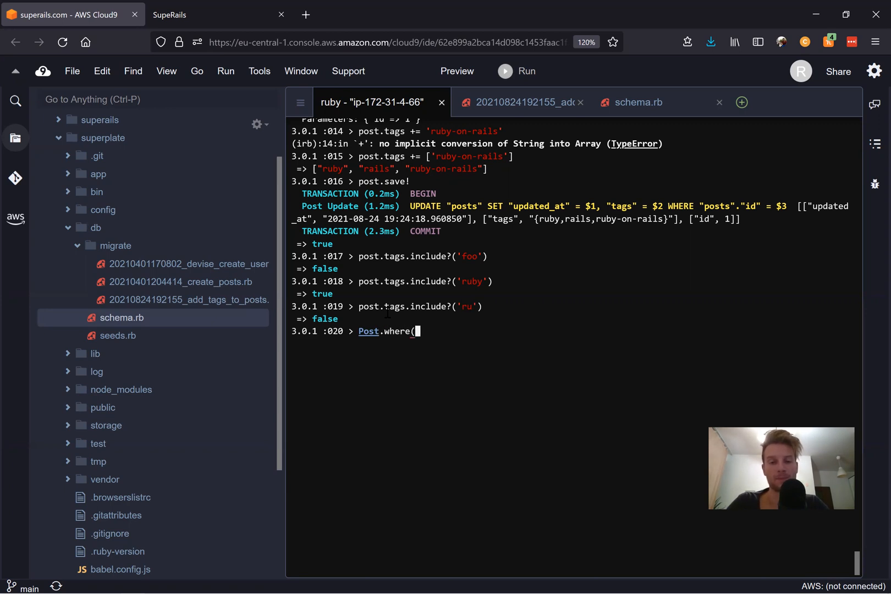
pyautogui.write("tags: ['ruby")
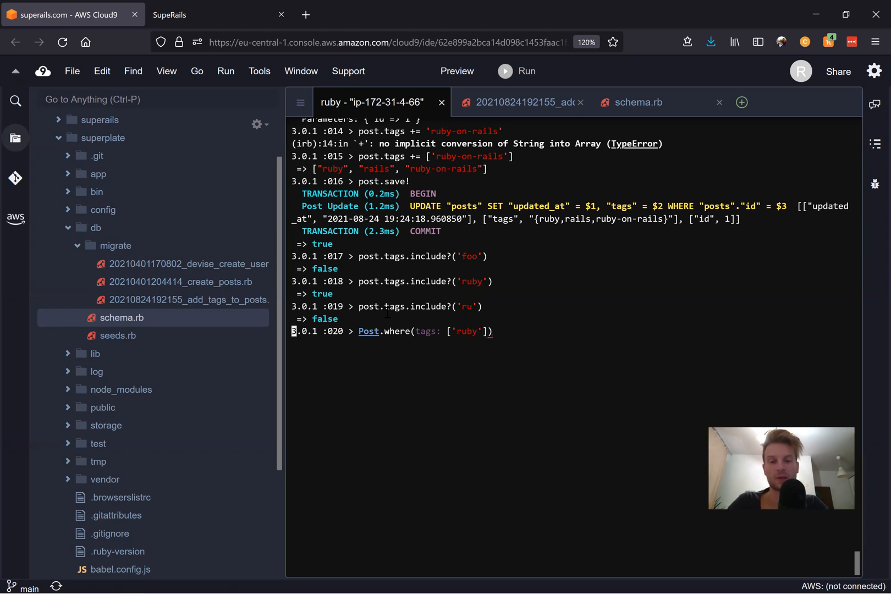
pyautogui.press('Return')
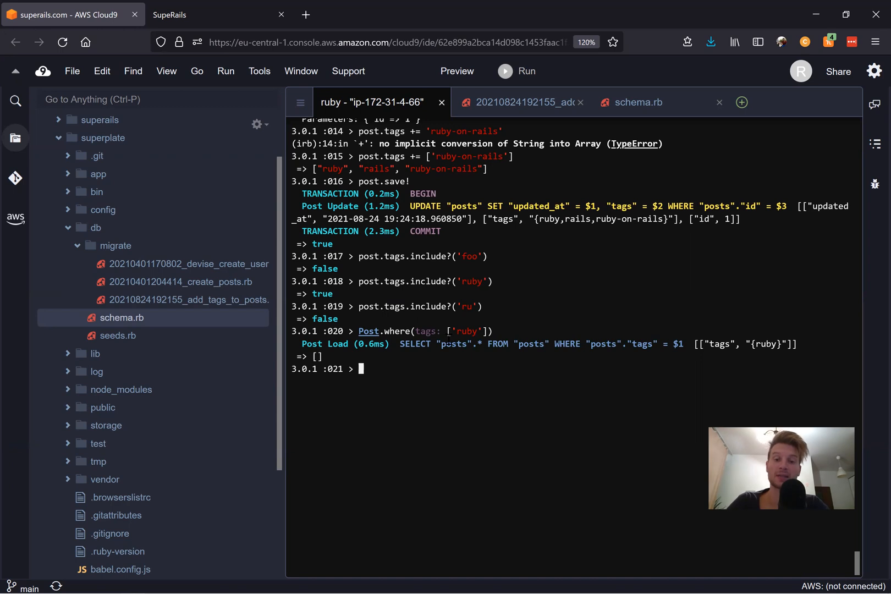
# - Run Post.where(tags: ["ruby", "rails", "ruby-on-rails"]) and get post 1 back
pyautogui.doubleClick(422, 331)
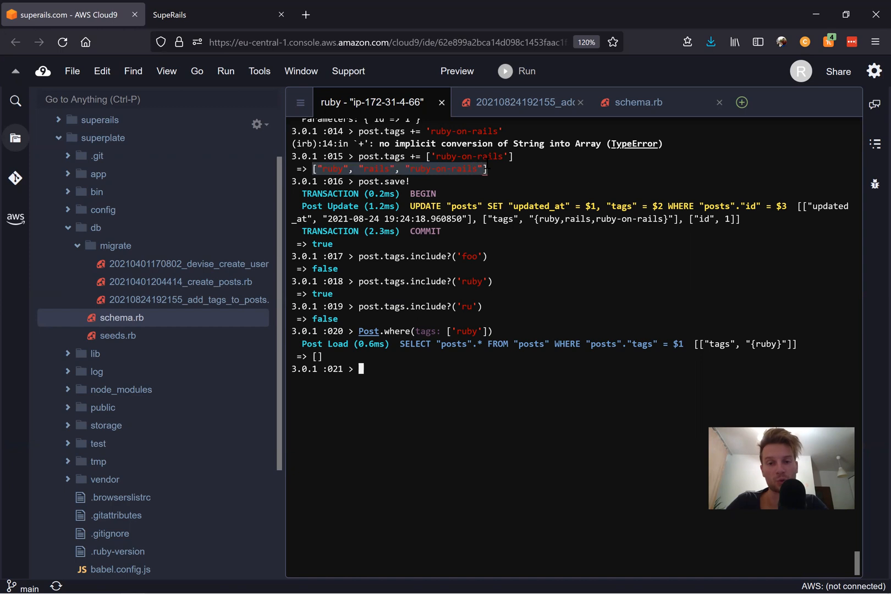
pyautogui.write("Post.where(tags: ['ruby'])")
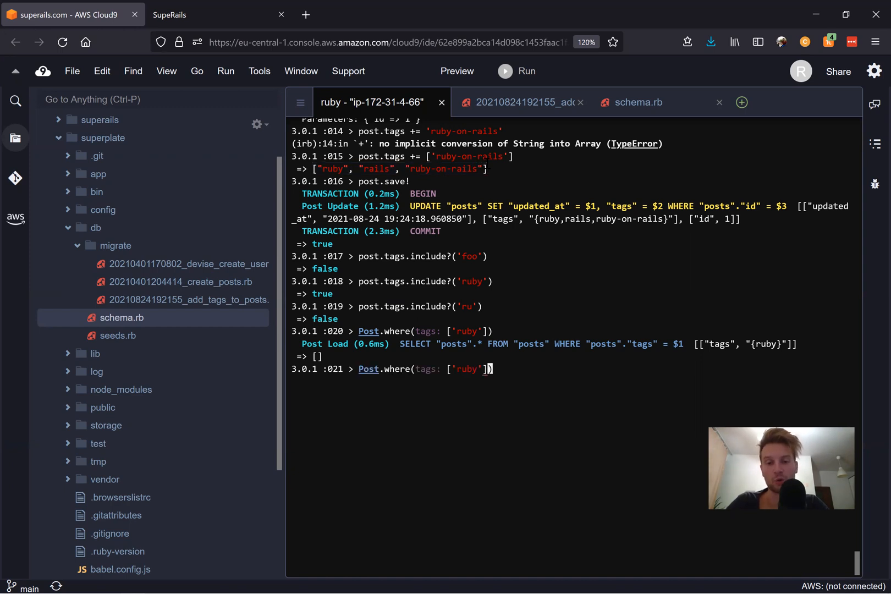
pyautogui.write(', "rails", "ruby-on-rails"')
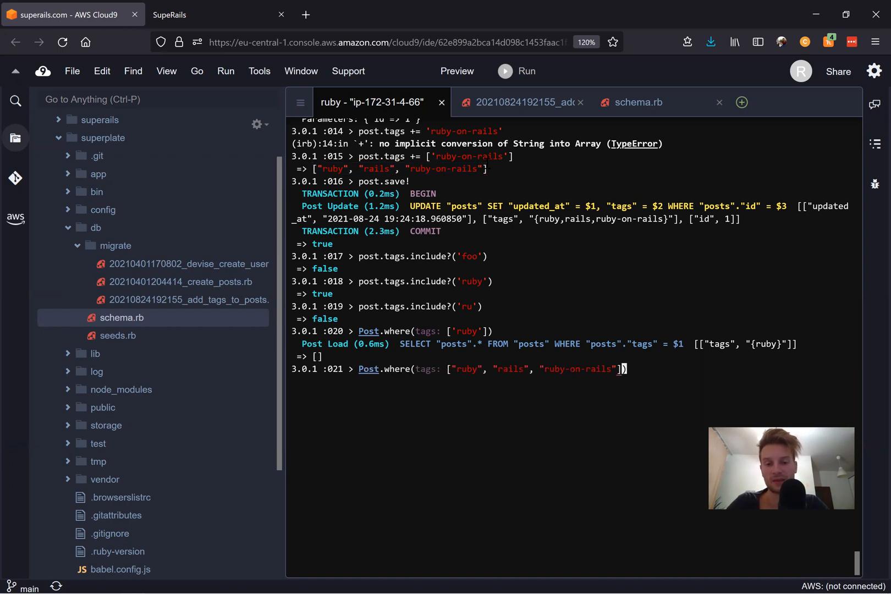
pyautogui.press('Return')
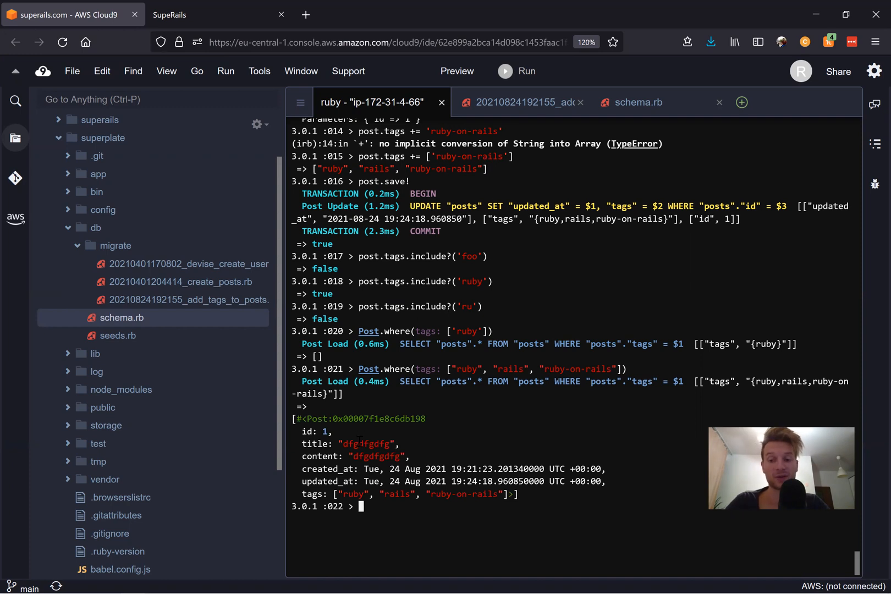
pyautogui.write('Post.where(tags: ["ruby", "rails", "ruby-on-rails"])')
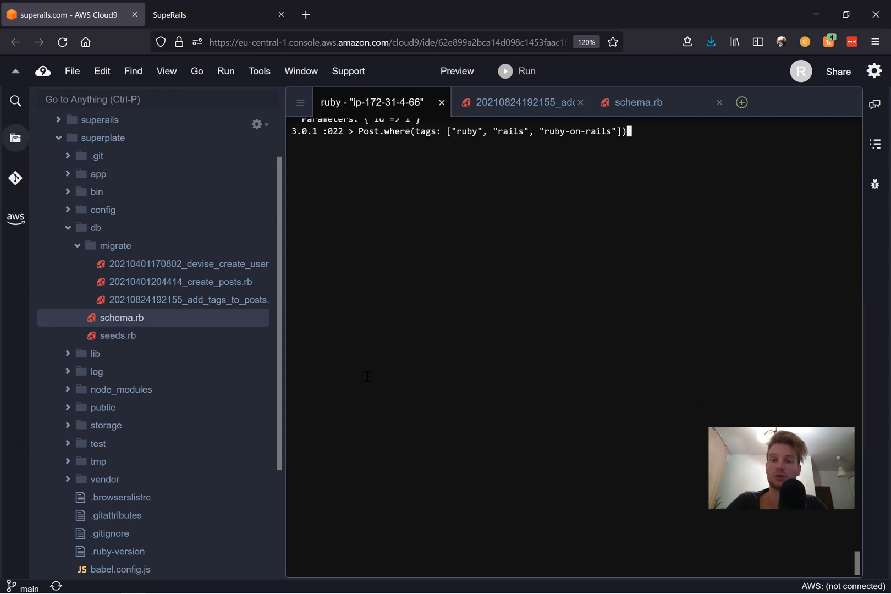
# - Rerun the exact-match query and start the overlap query Post.where('tags && ?', '{ruby}')
pyautogui.press('Return')
pyautogui.write("Post.where('")
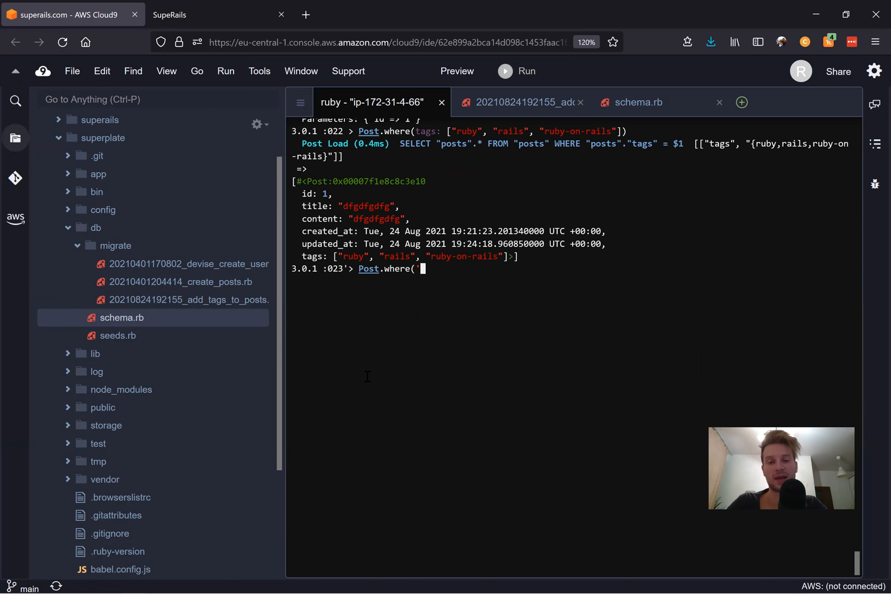
pyautogui.write('tags &&')
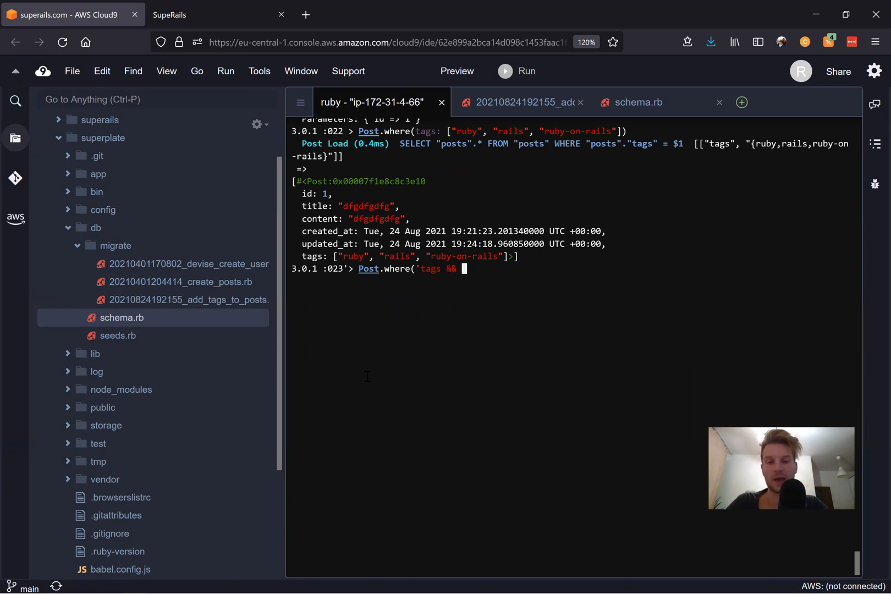
pyautogui.write("?',")
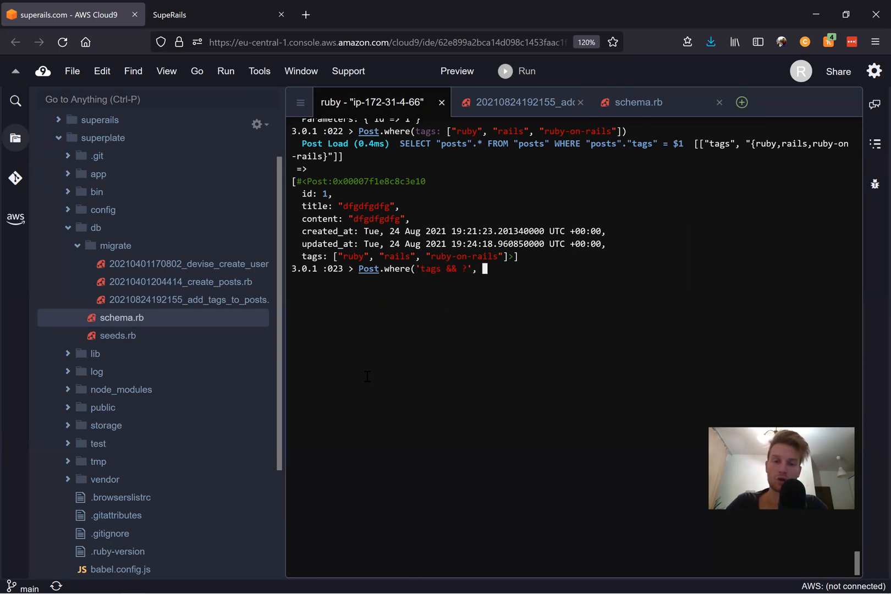
pyautogui.write("'{")
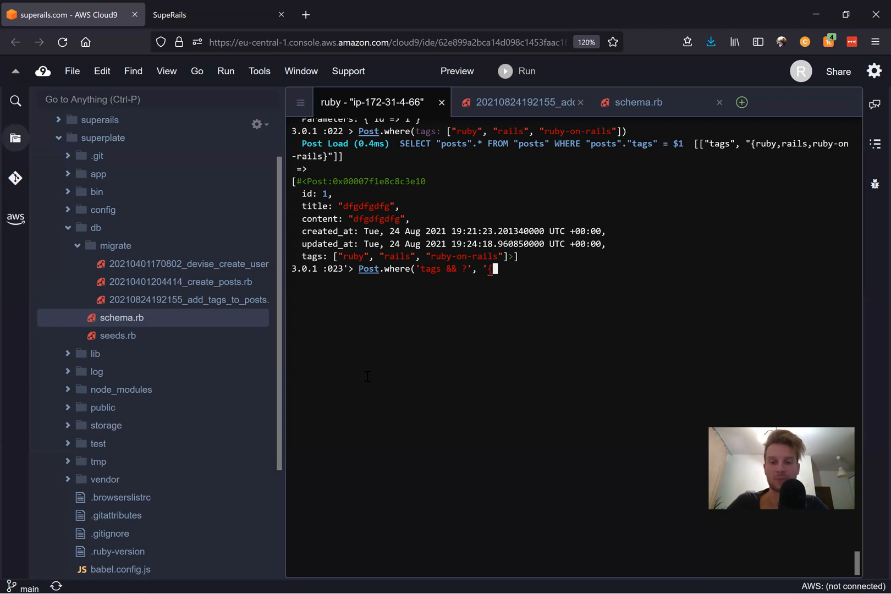
pyautogui.write('ruby}')
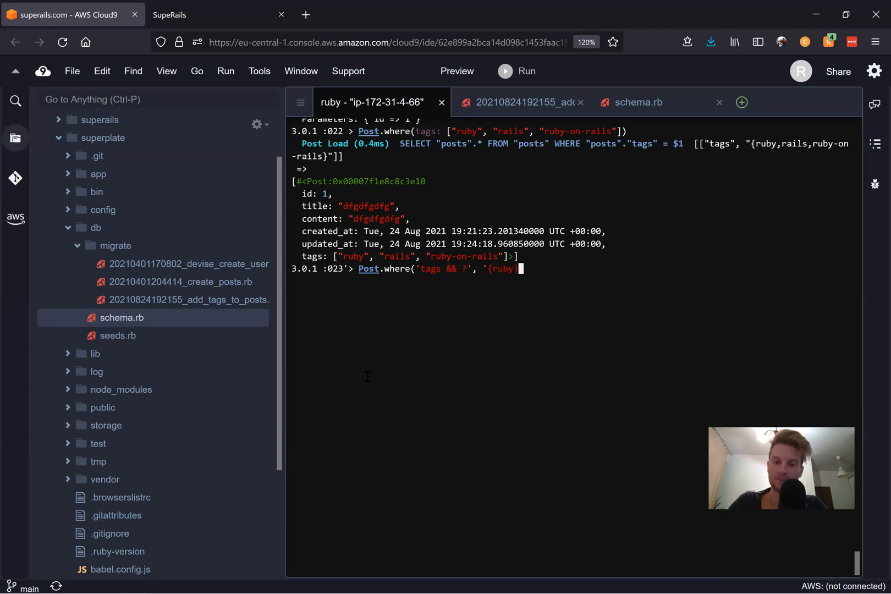
pyautogui.press('Return')
pyautogui.write("'")
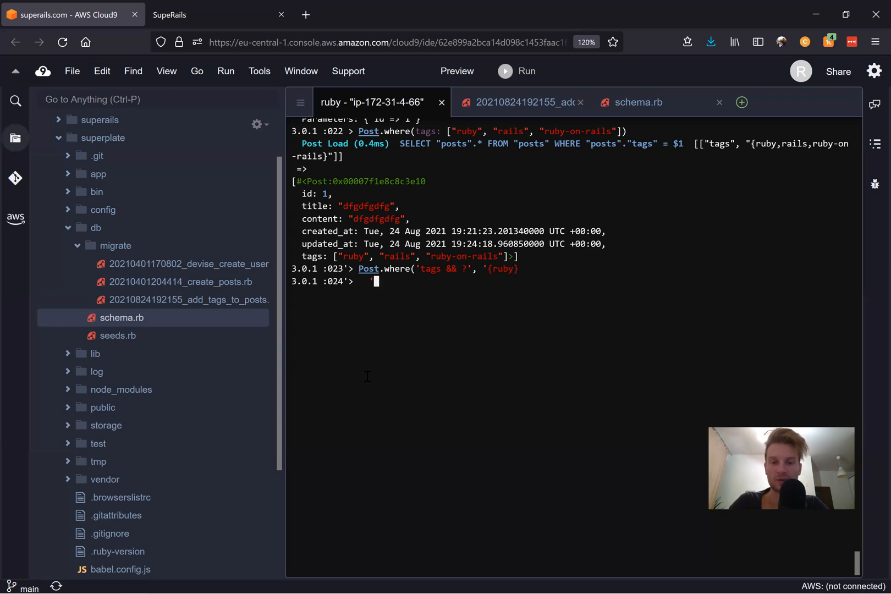
# - Finish the ruby overlap query, get post 1 back, then clear the console
pyautogui.press('Return')
pyautogui.write("Post.where('tags && ?', '{ruby")
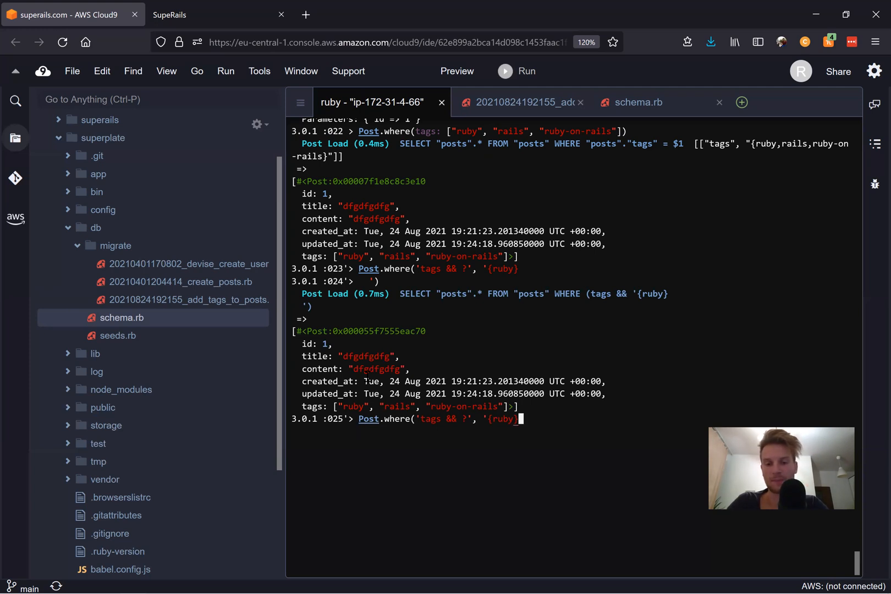
pyautogui.write(')')
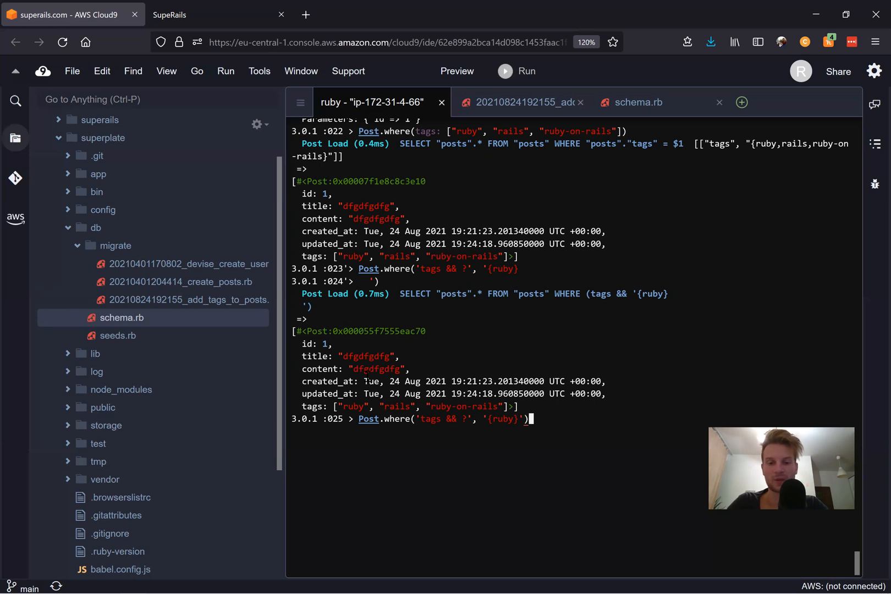
pyautogui.press('Return')
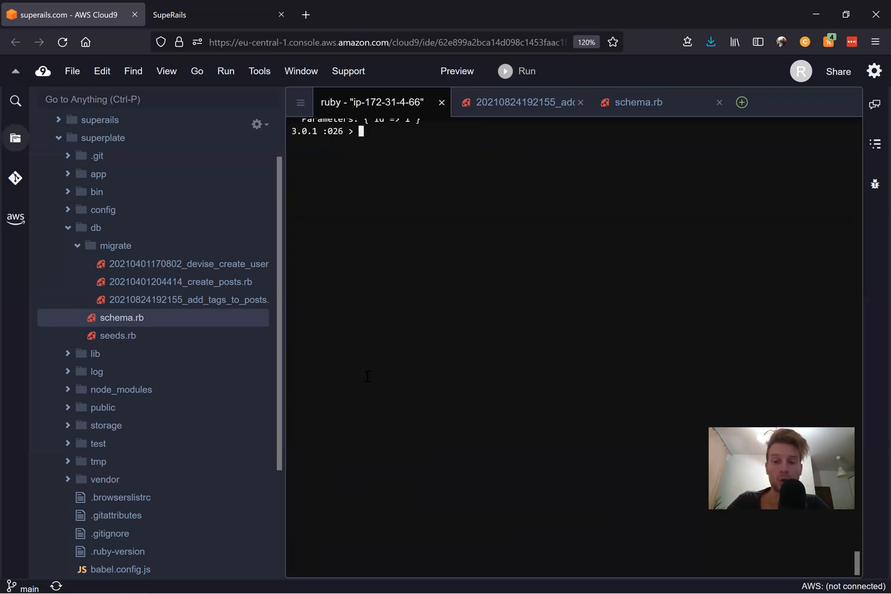
# - Create a second post with Post.create(title: 'second', content: 'second') and no tags
pyautogui.write('Post.')
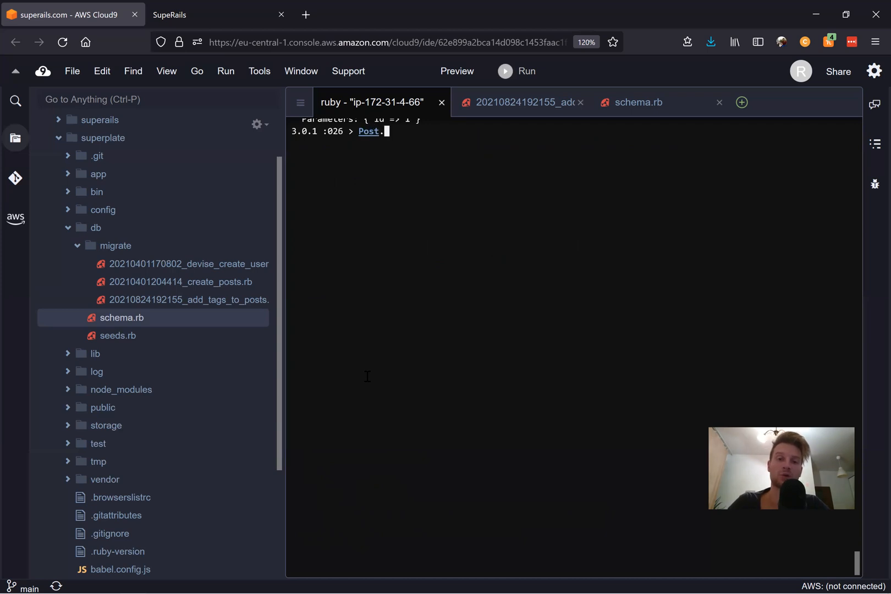
pyautogui.write('create(titl')
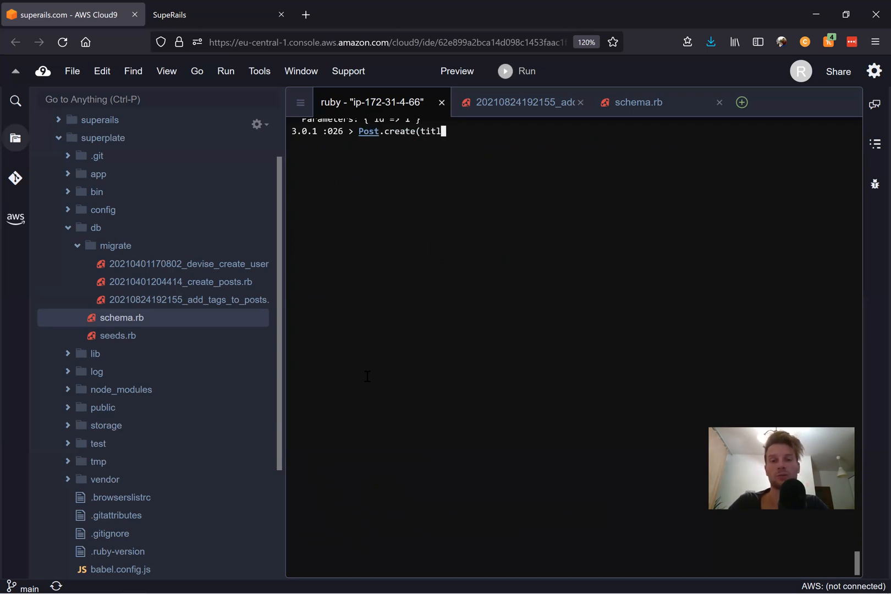
pyautogui.write("e: 'second")
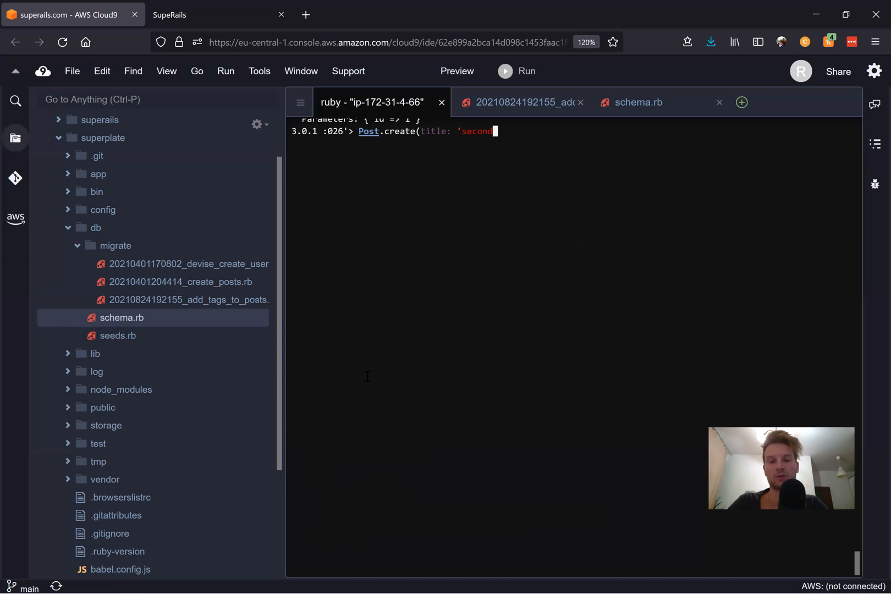
pyautogui.write("', content")
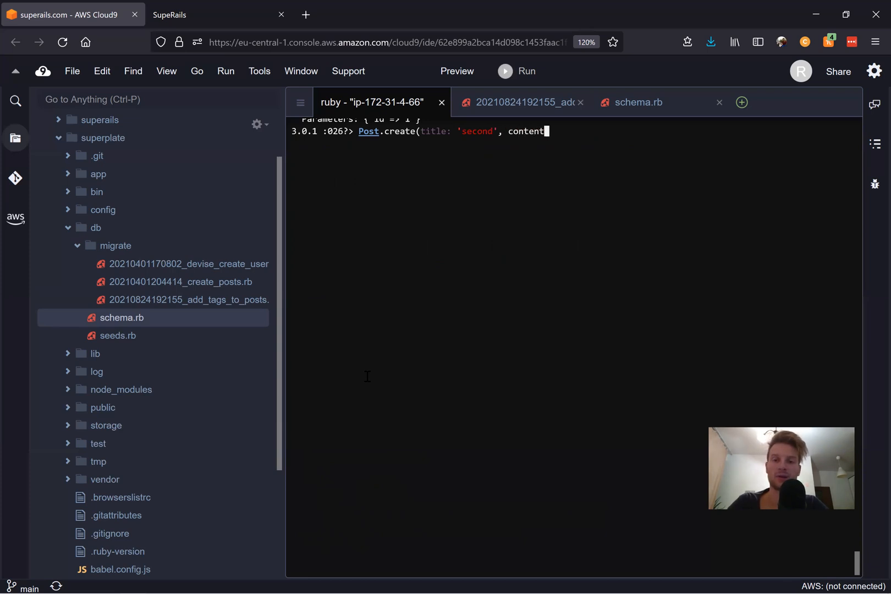
pyautogui.write(": 'second'")
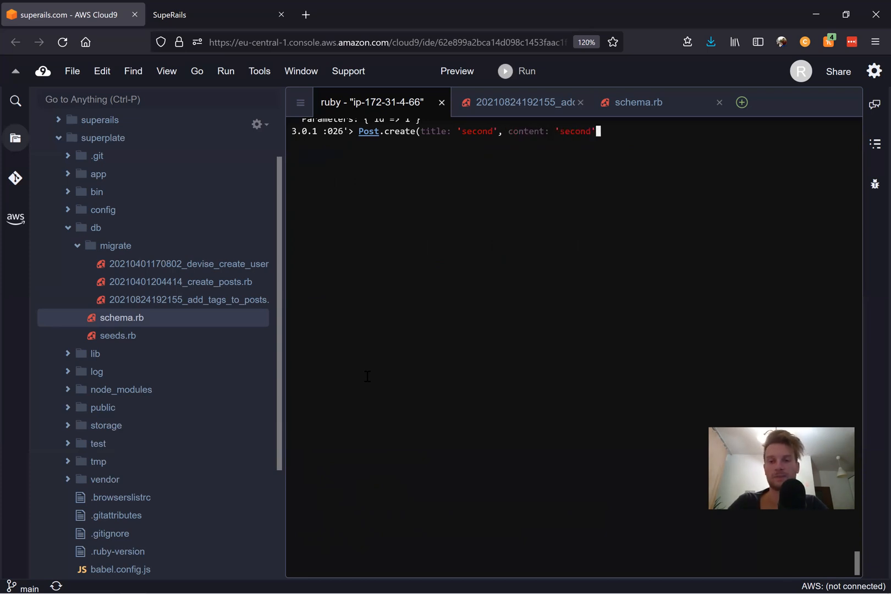
pyautogui.press('Return')
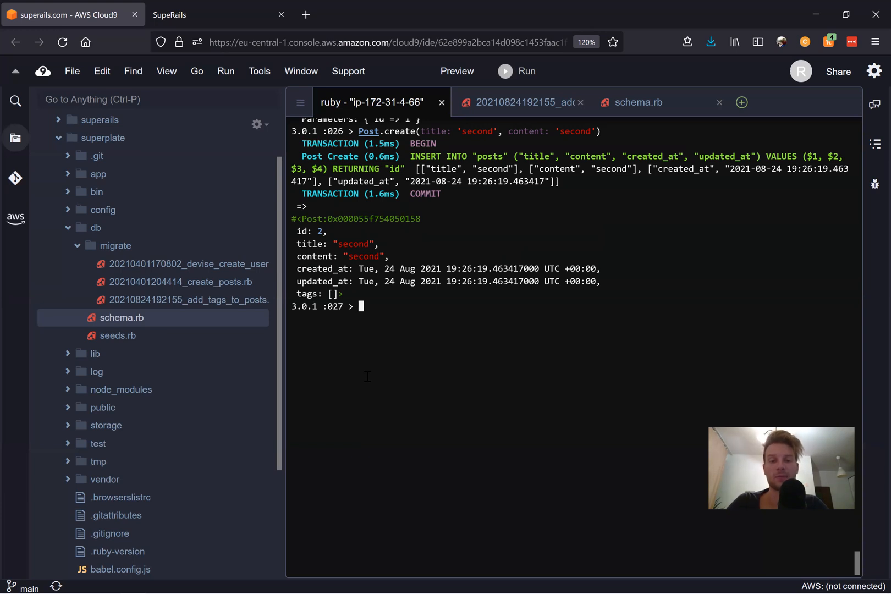
# - Load the newest post as p = Post.last and begin appending a tag with p.tags <<
pyautogui.write('p = Post.last')
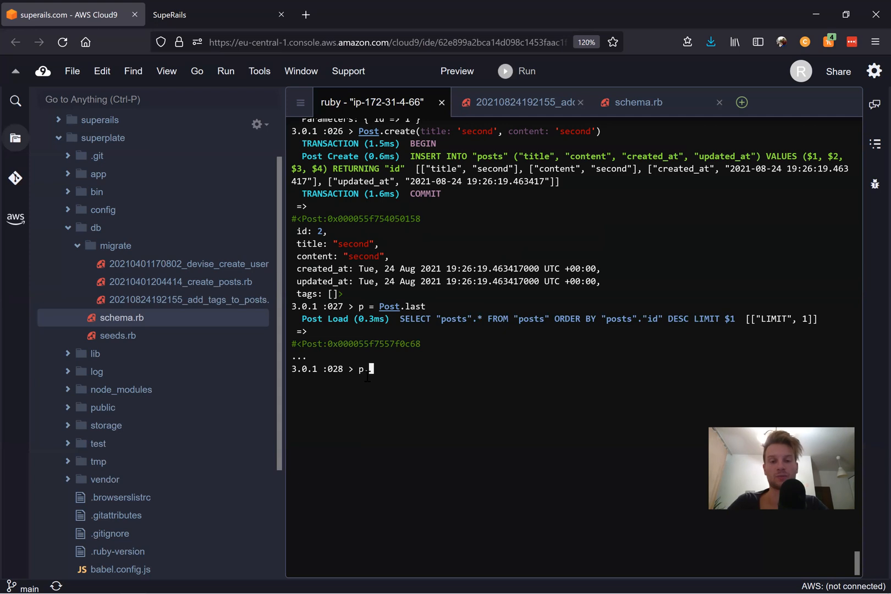
pyautogui.write(".tags << '")
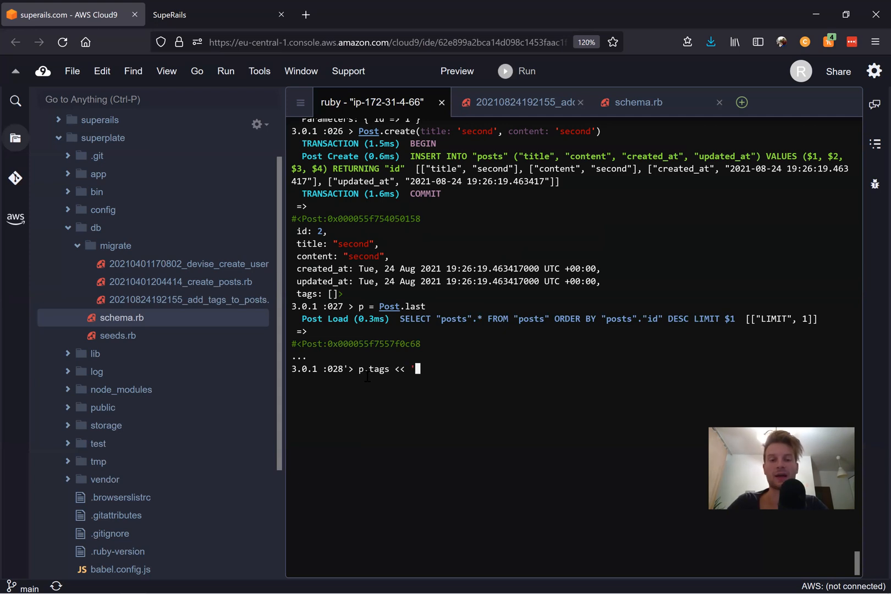
pyautogui.press('Return')
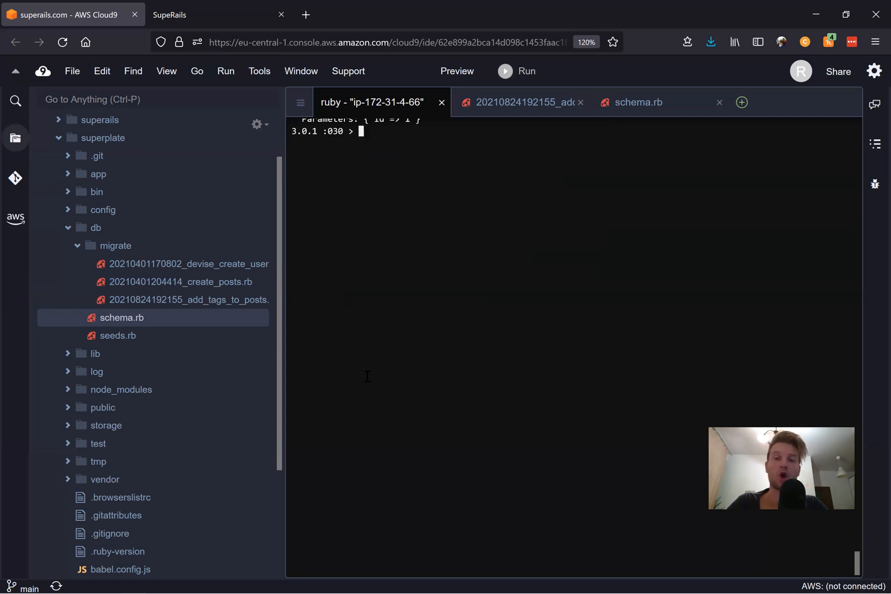
# - Rerun the ruby overlap query, which now returns both posts
pyautogui.write("Post.create(title: 'second', content: 'second')")
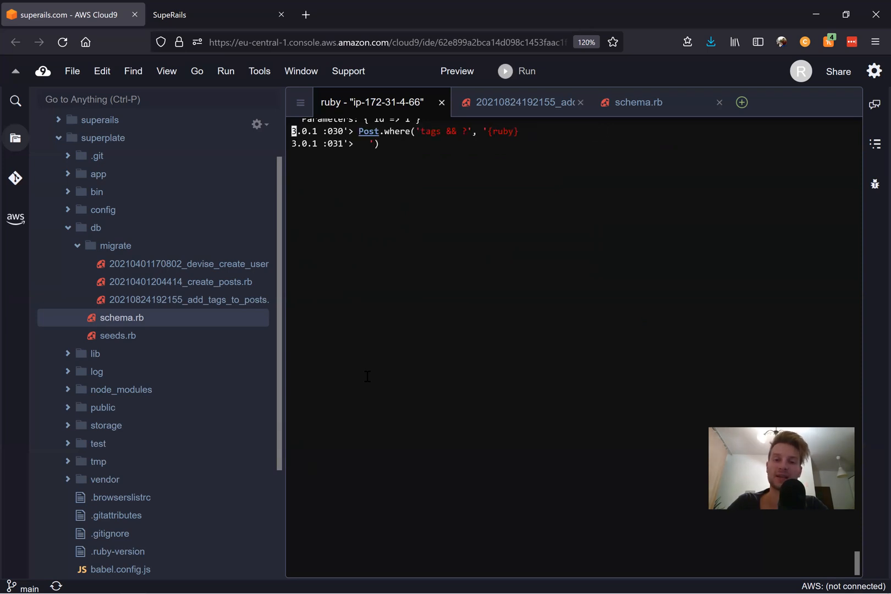
pyautogui.press('Return')
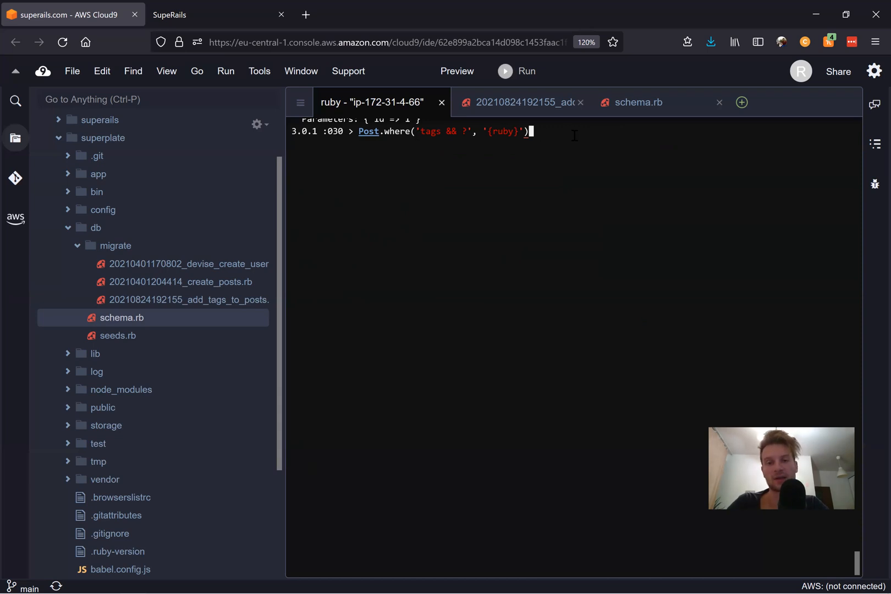
pyautogui.press('Return')
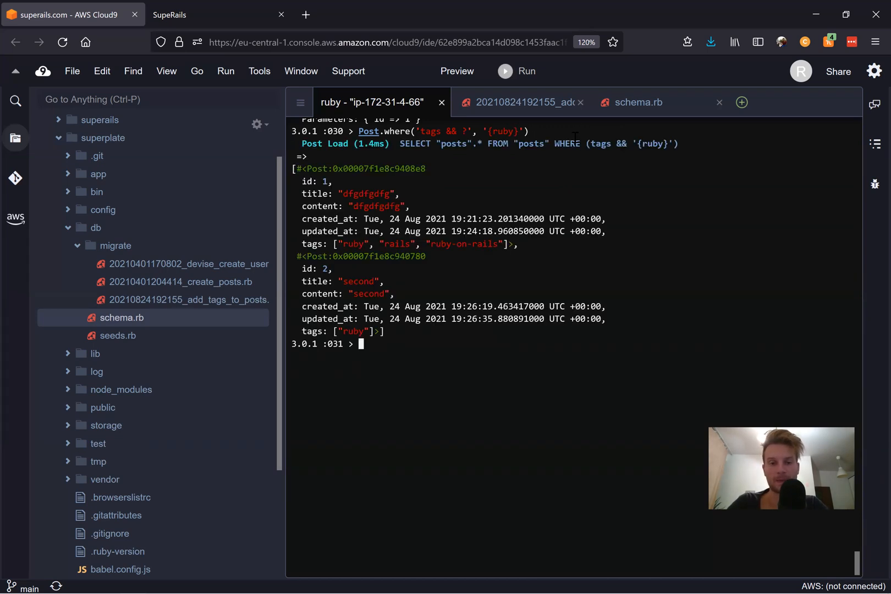
# - Count posts overlapping '{ruby,rails}' with Post.where('tags && ?', ...).count, getting 2
pyautogui.write("Post.where('tags && ?', '{ruby}')")
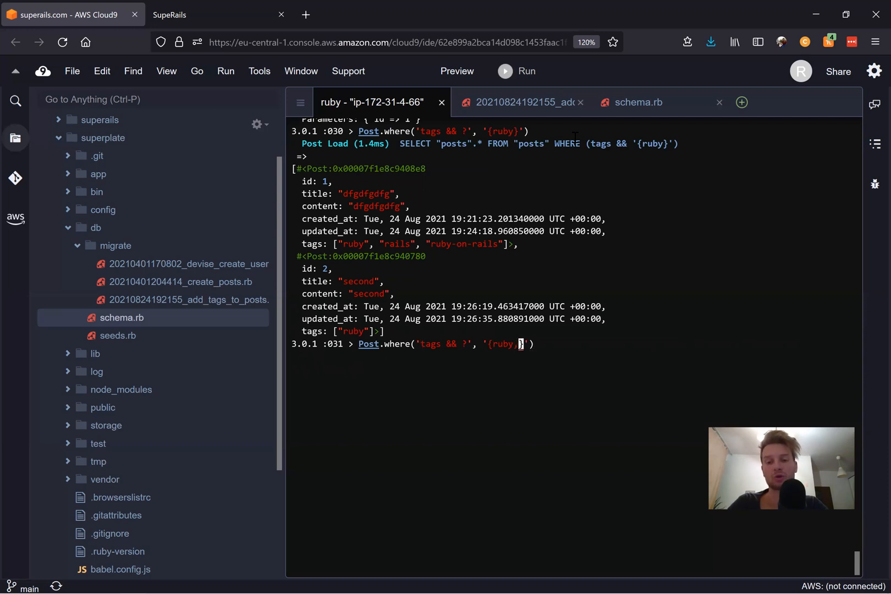
pyautogui.write('rails')
pyautogui.press('Return')
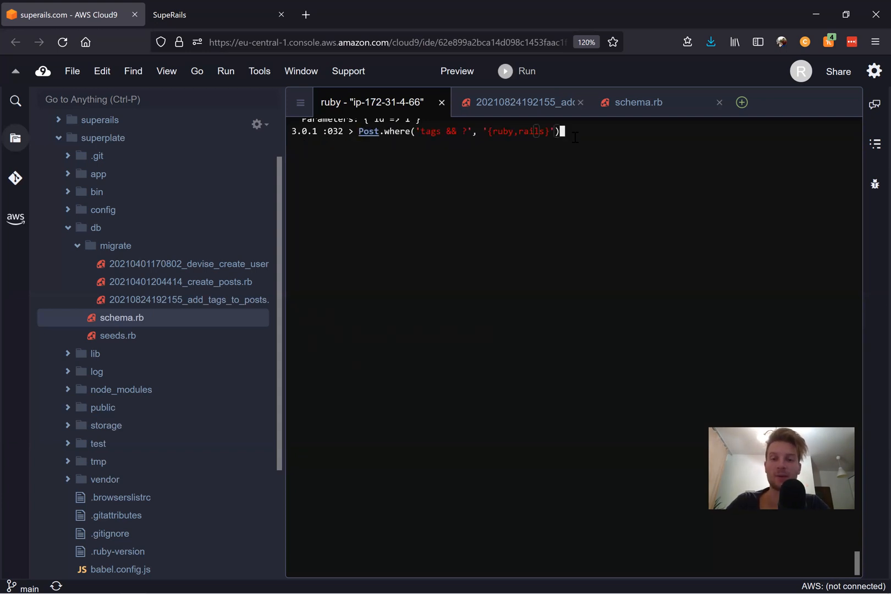
pyautogui.write('.count')
pyautogui.press('Return')
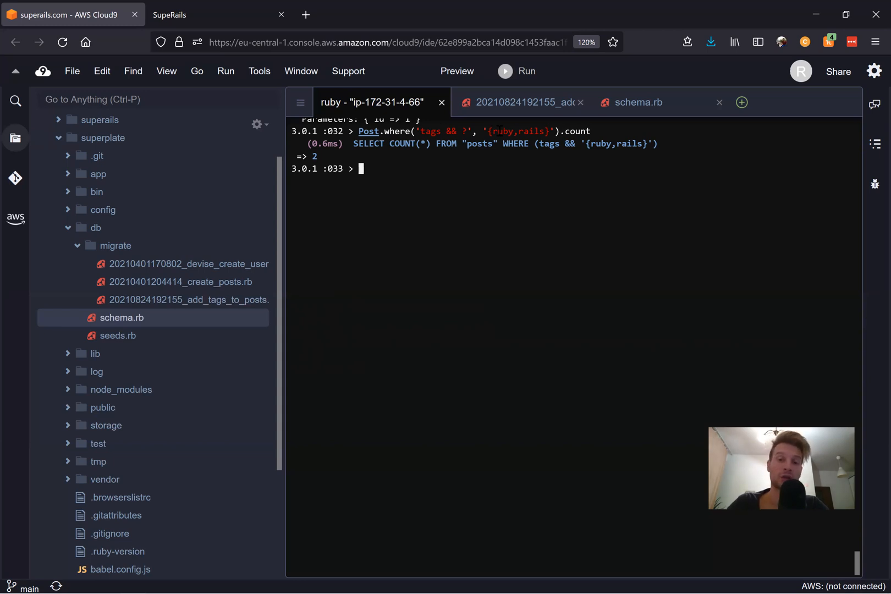
# - Exit the Rails console, start rails s, and load the Posts list in the SupeRails tab
pyautogui.write('exit')
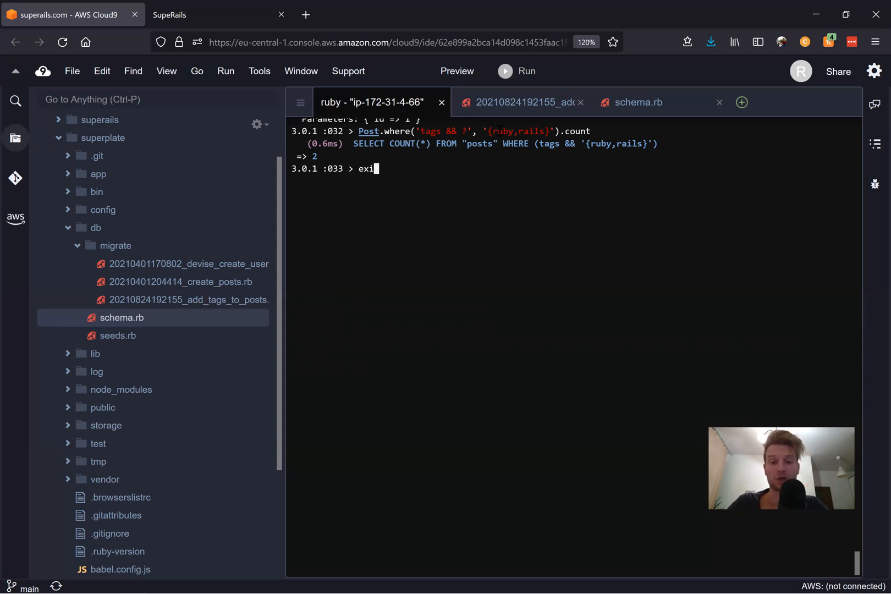
pyautogui.press('Return')
pyautogui.write('rails s')
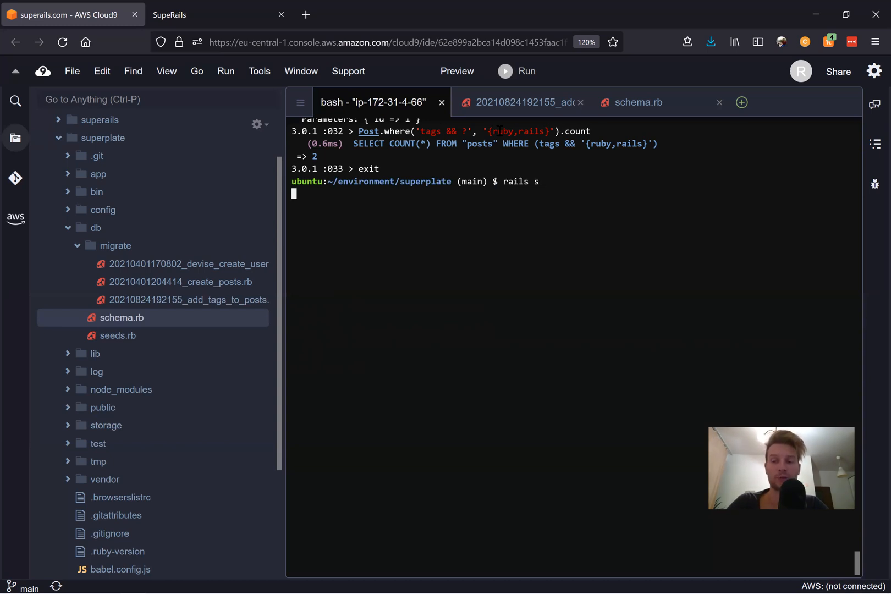
pyautogui.press('Return')
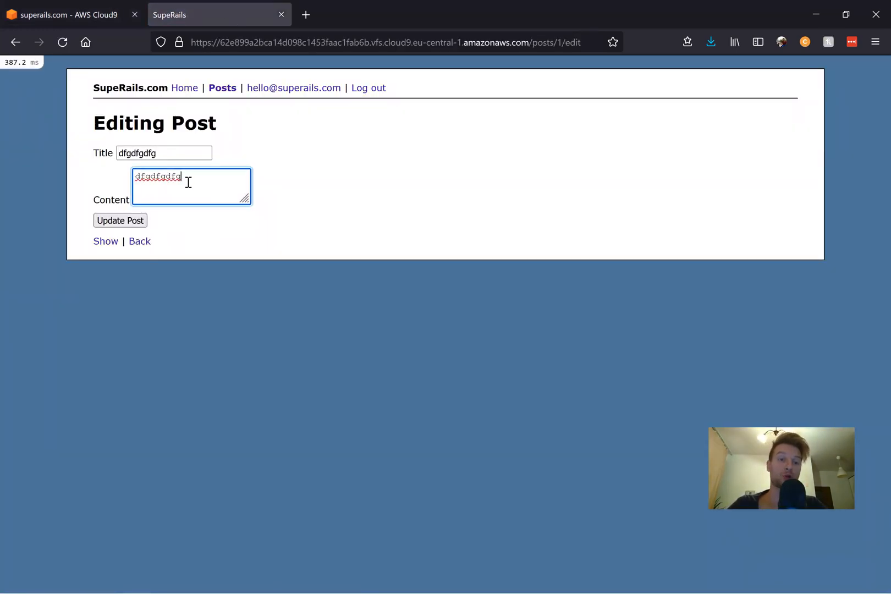
pyautogui.moveTo(222, 88)
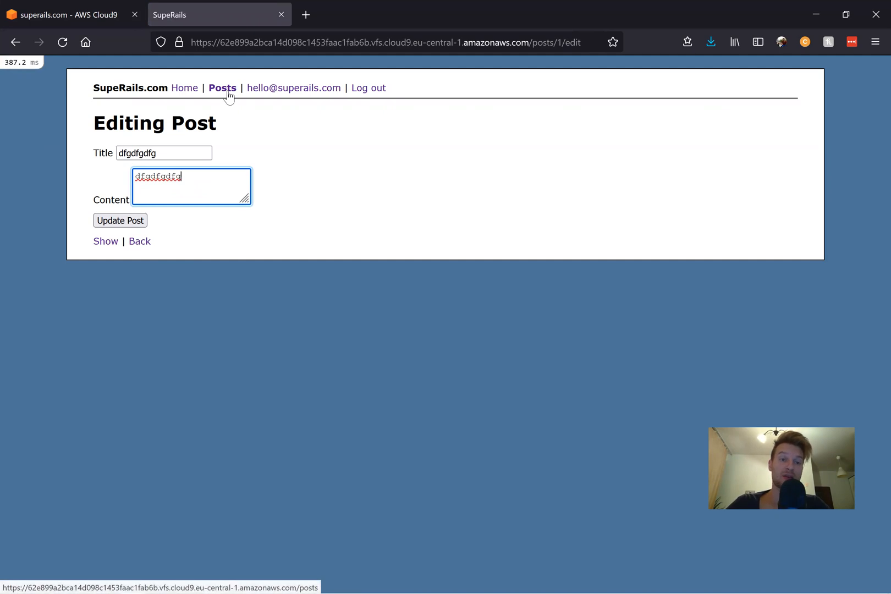
pyautogui.click(222, 88)
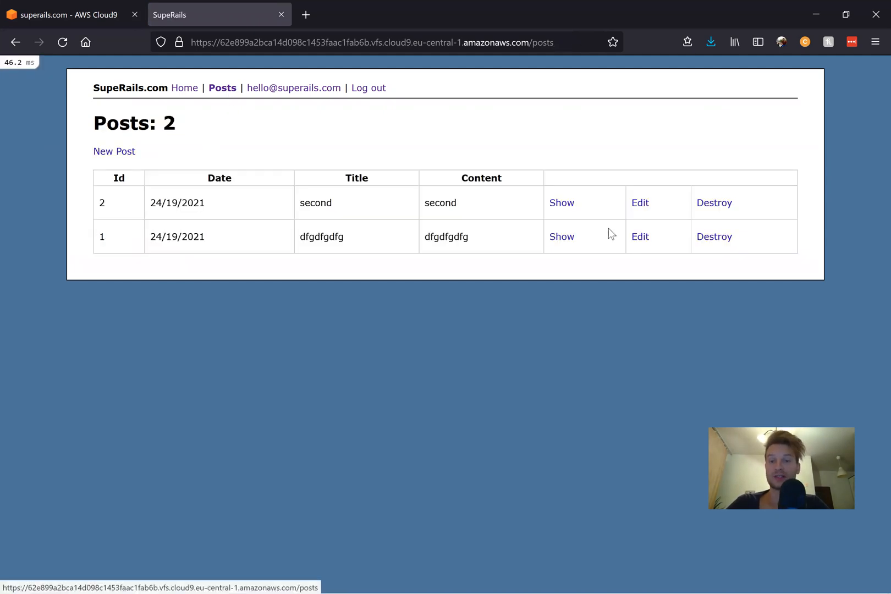
pyautogui.click(68, 15)
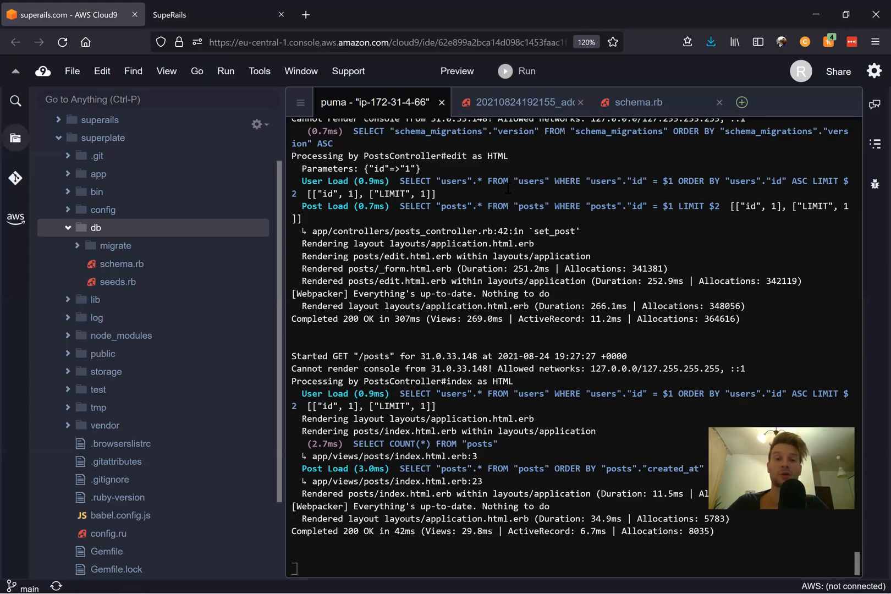
# - Add a Tags header and a post.tags cell to app/views/posts/index.html.erb
pyautogui.click(98, 173)
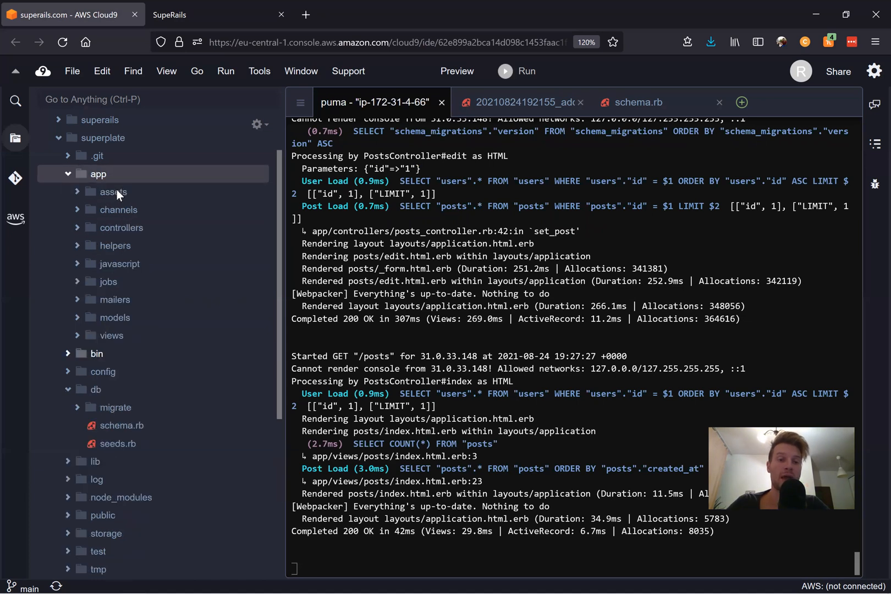
pyautogui.click(111, 334)
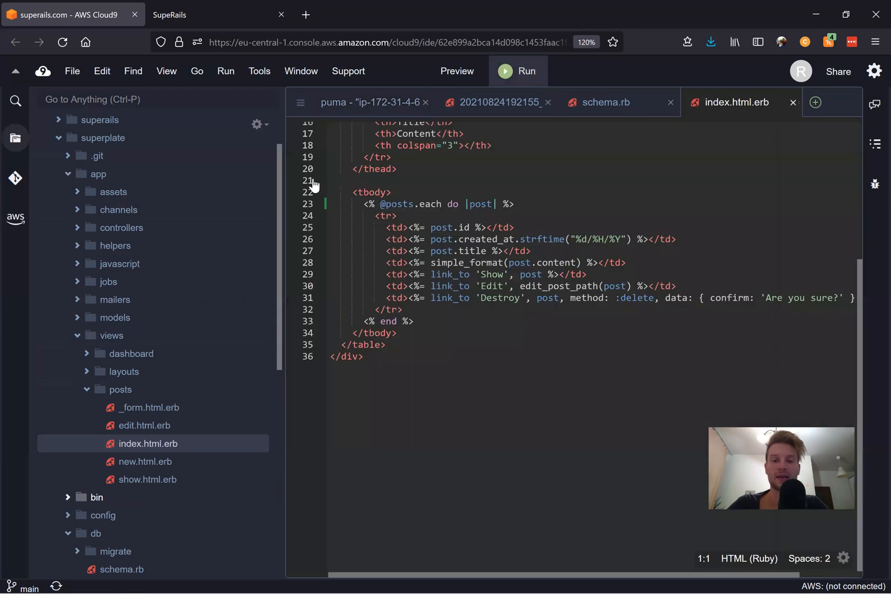
pyautogui.click(485, 145)
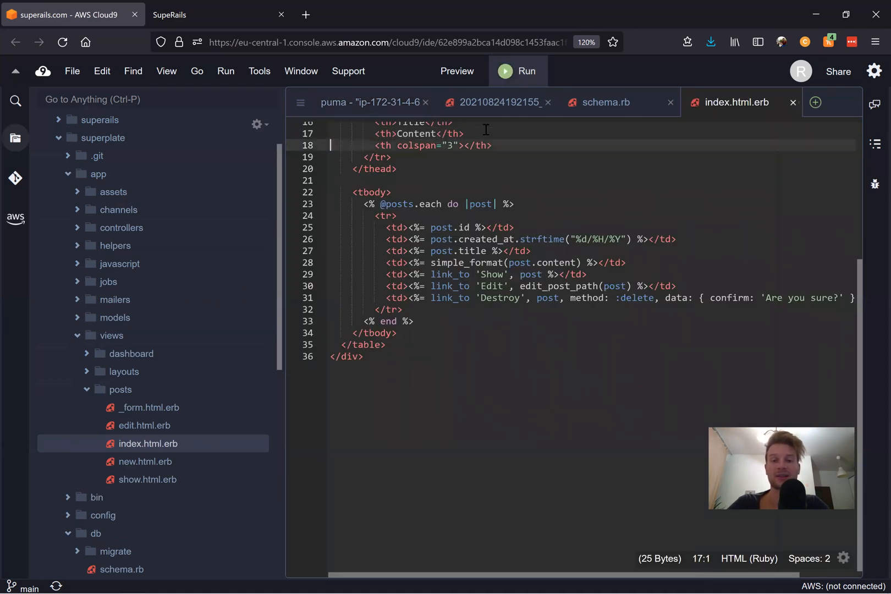
pyautogui.write('Ta</th>')
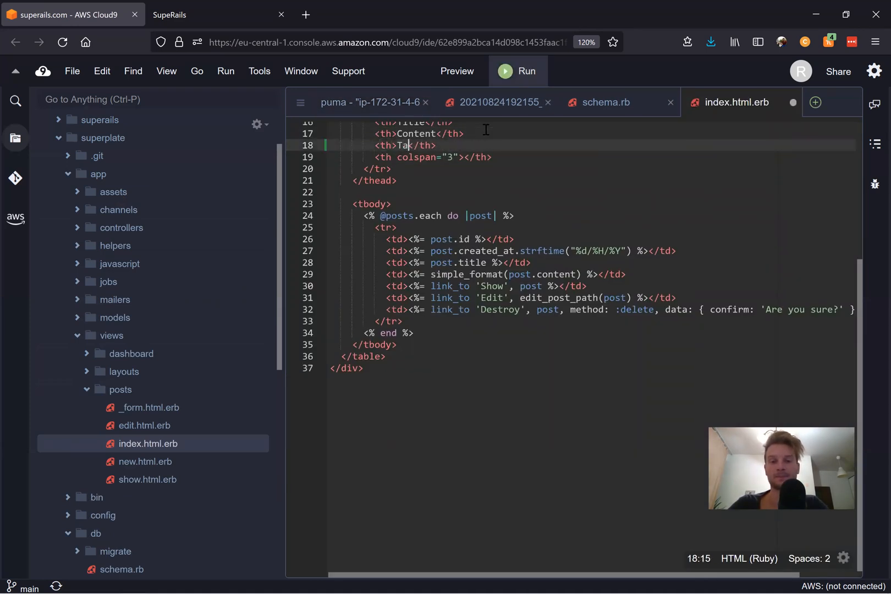
pyautogui.write('gs')
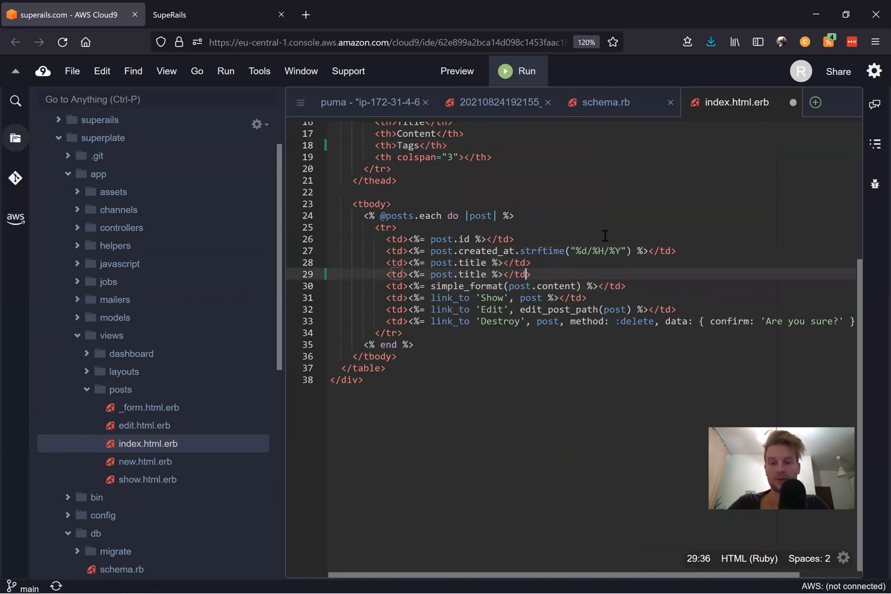
pyautogui.write('tags')
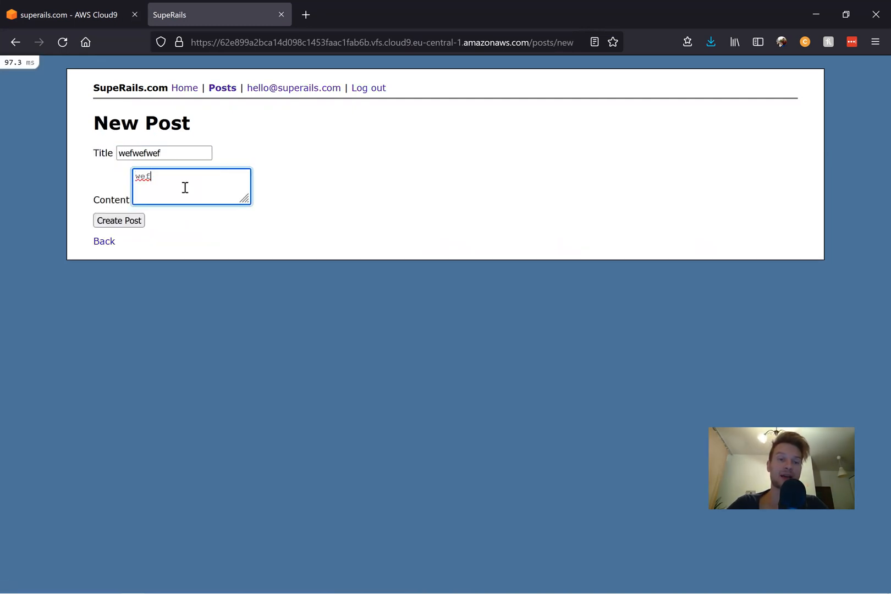
# - Create a third post in the app and reload the posts list to see its tags cell
pyautogui.click(119, 221)
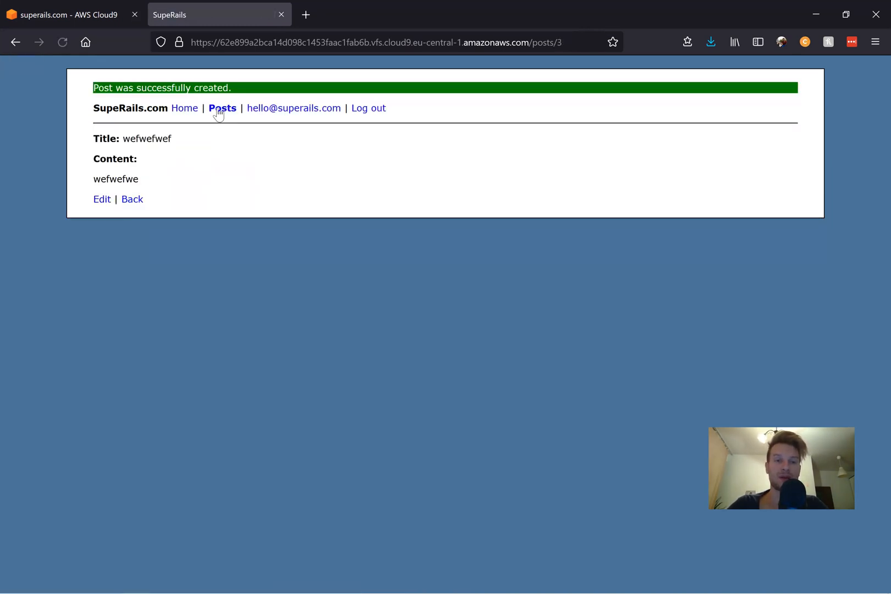
pyautogui.click(223, 108)
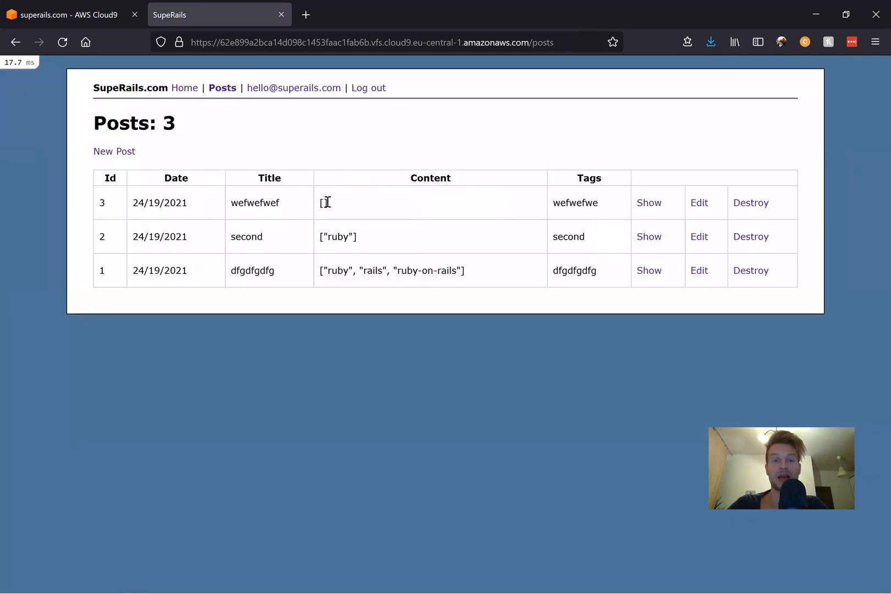
pyautogui.moveTo(336, 212)
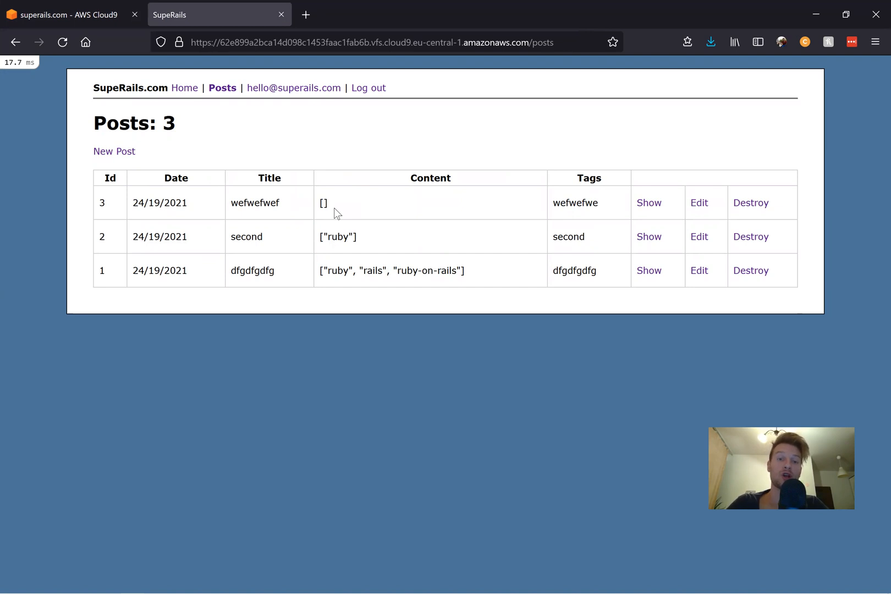
pyautogui.click(68, 14)
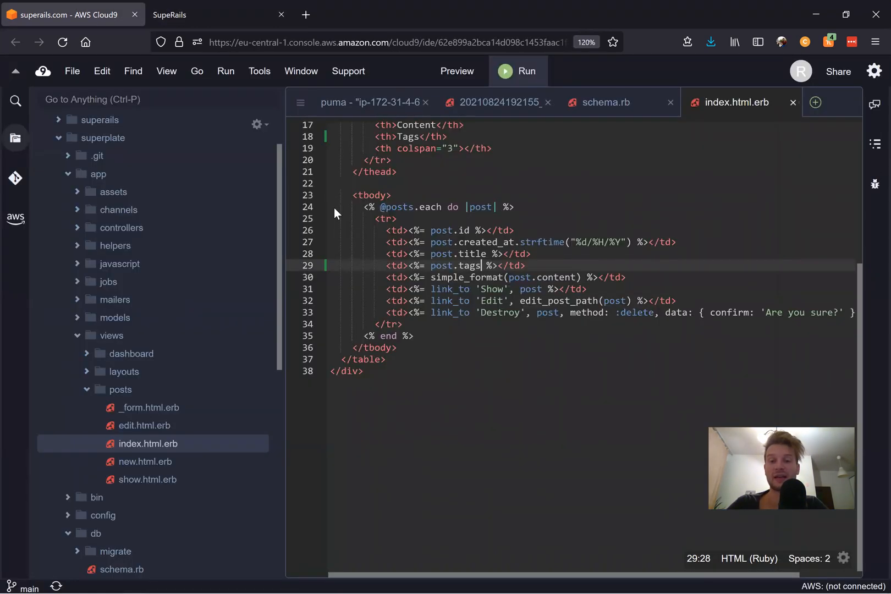
# - Join the tags with .to_sentence and check the result on the posts page
pyautogui.write('.to')
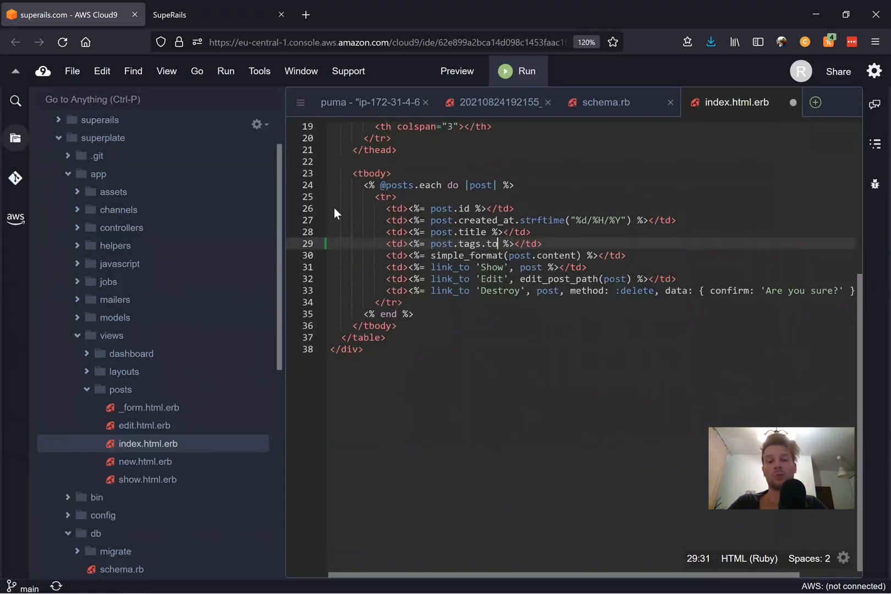
pyautogui.write('_sentence')
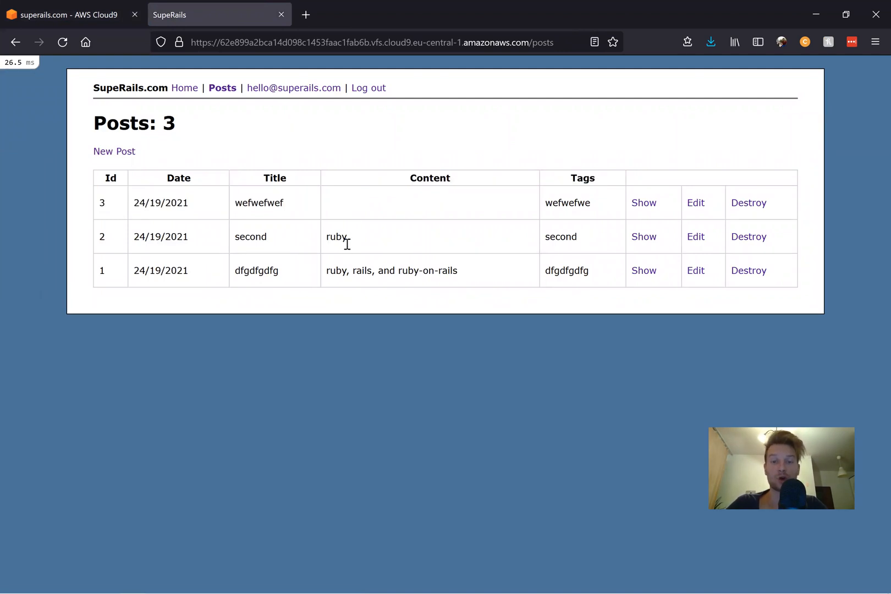
pyautogui.doubleClick(386, 270)
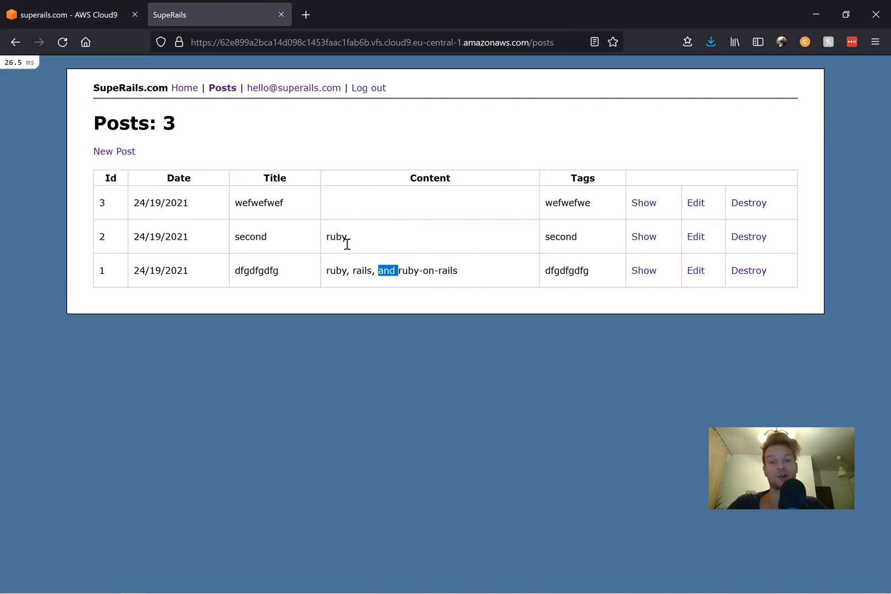
pyautogui.click(68, 15)
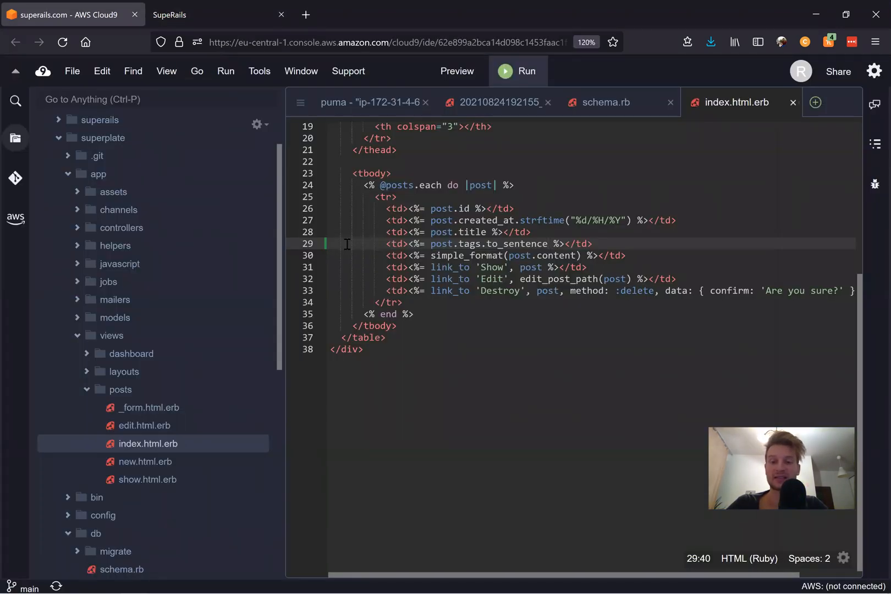
# - Map each tag through capitalize then to_sentence, so the page shows 'Ruby, Rails, and Ruby-on-rails'
pyautogui.doubleClick(507, 243)
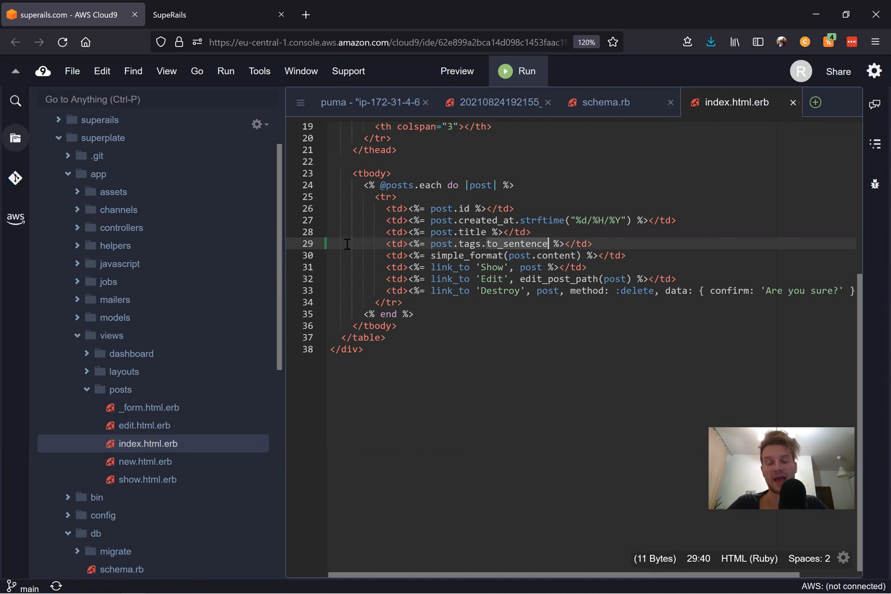
pyautogui.write('map {')
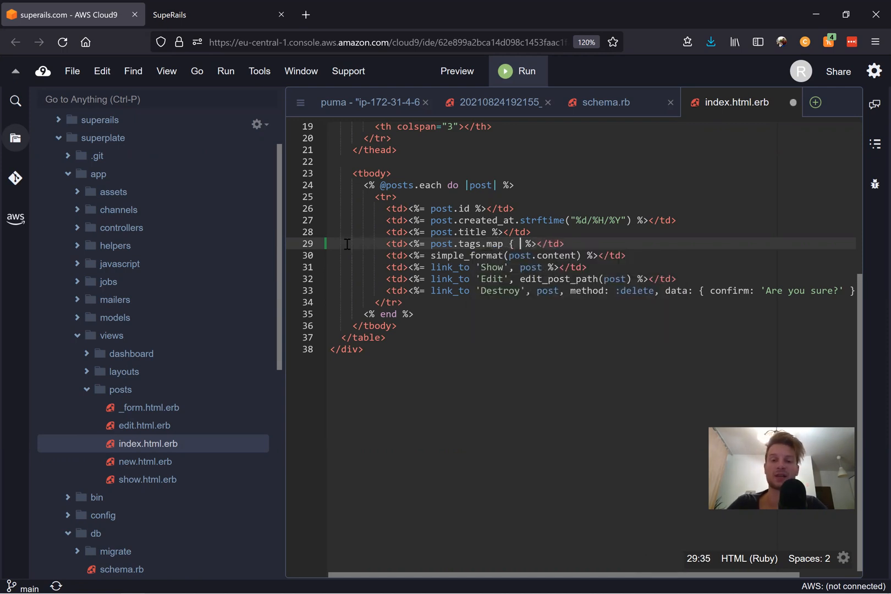
pyautogui.write('tag')
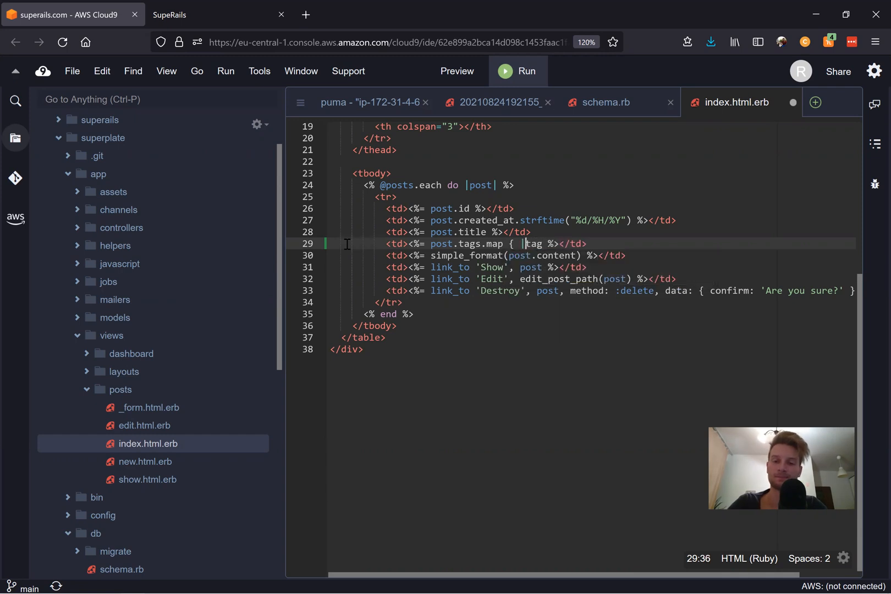
pyautogui.write('tag.')
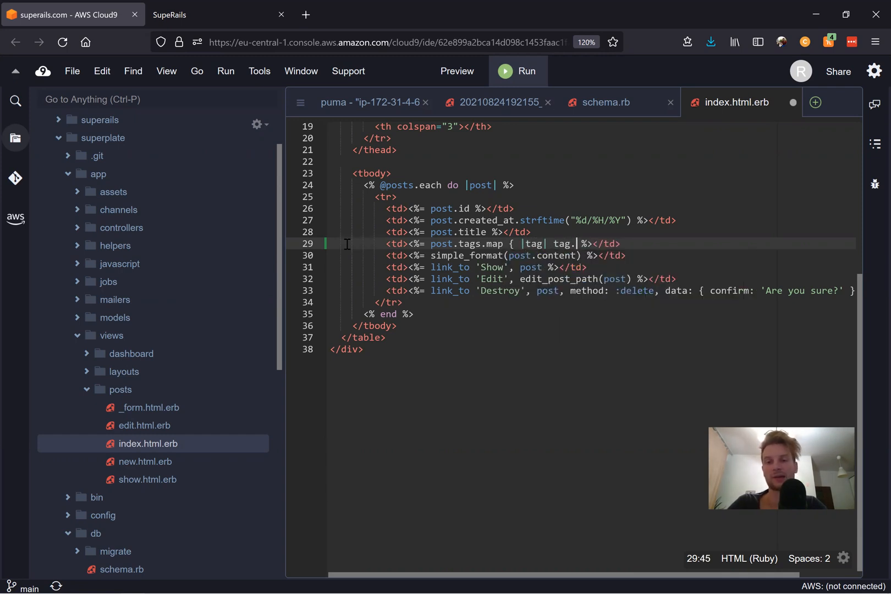
pyautogui.write('capitalize }')
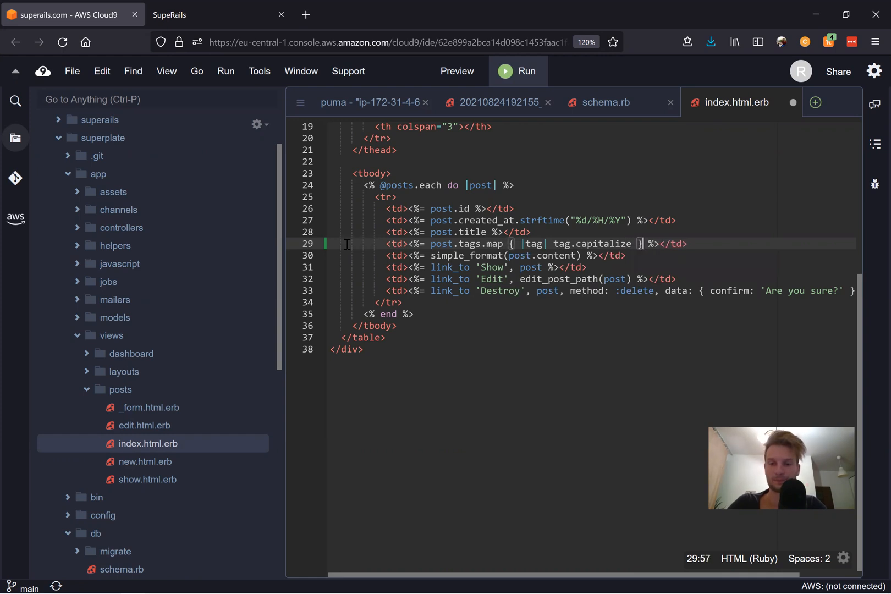
pyautogui.click(218, 14)
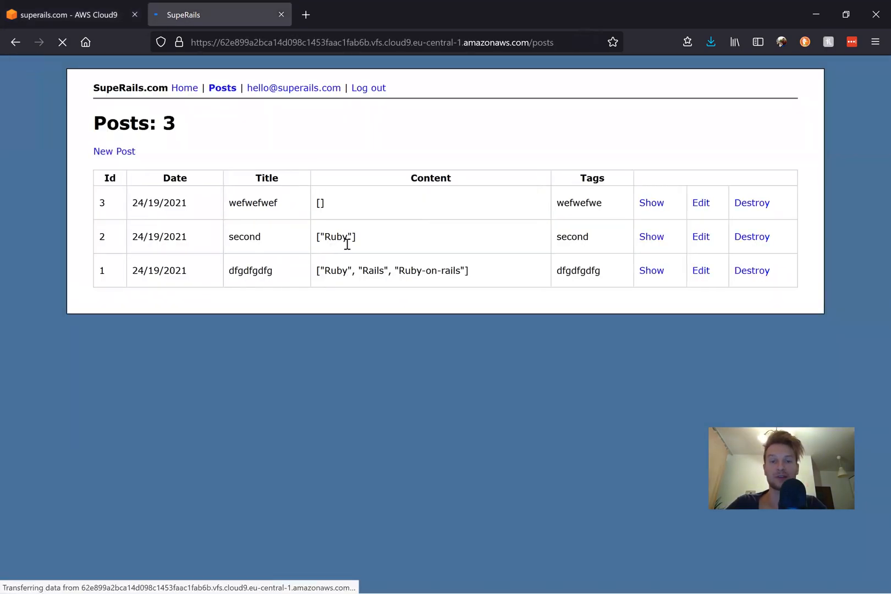
pyautogui.click(63, 15)
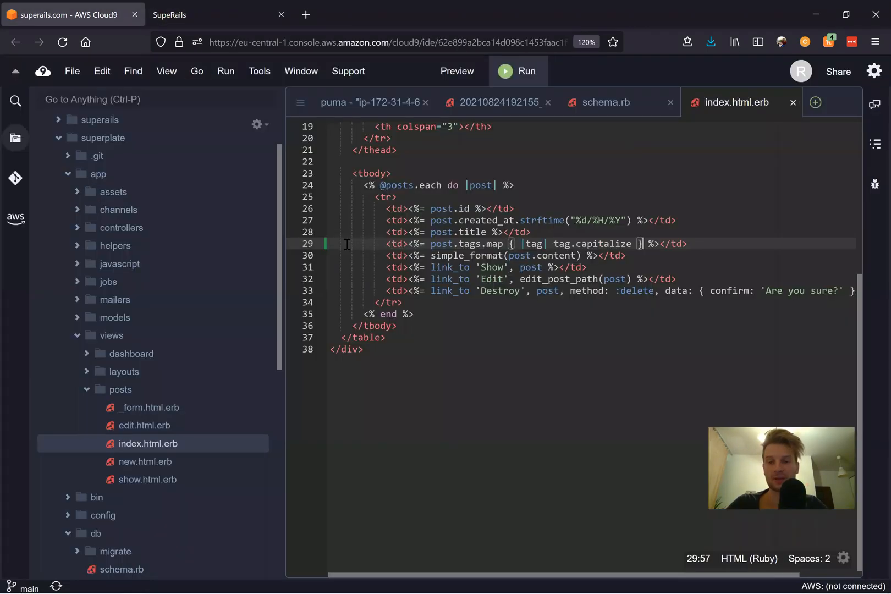
pyautogui.write('.to_sentence')
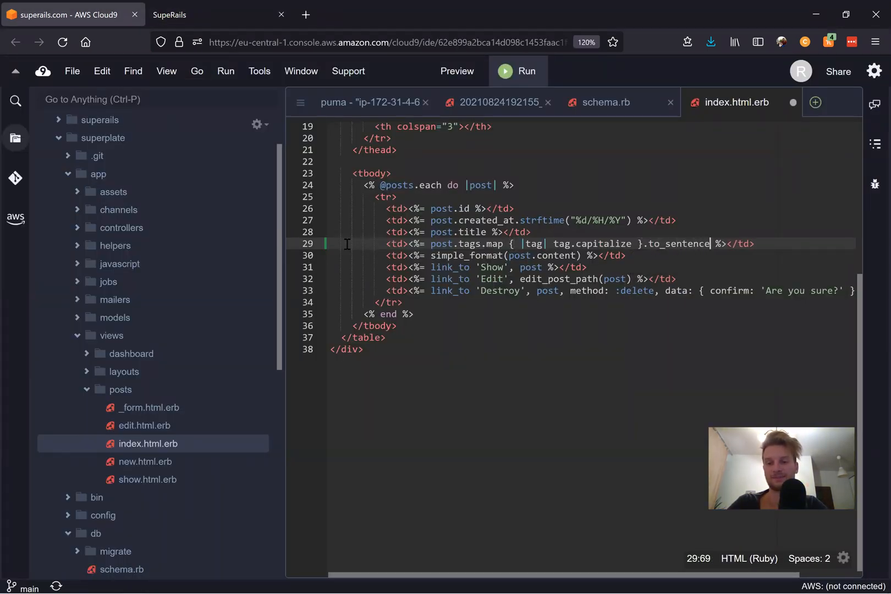
pyautogui.click(219, 14)
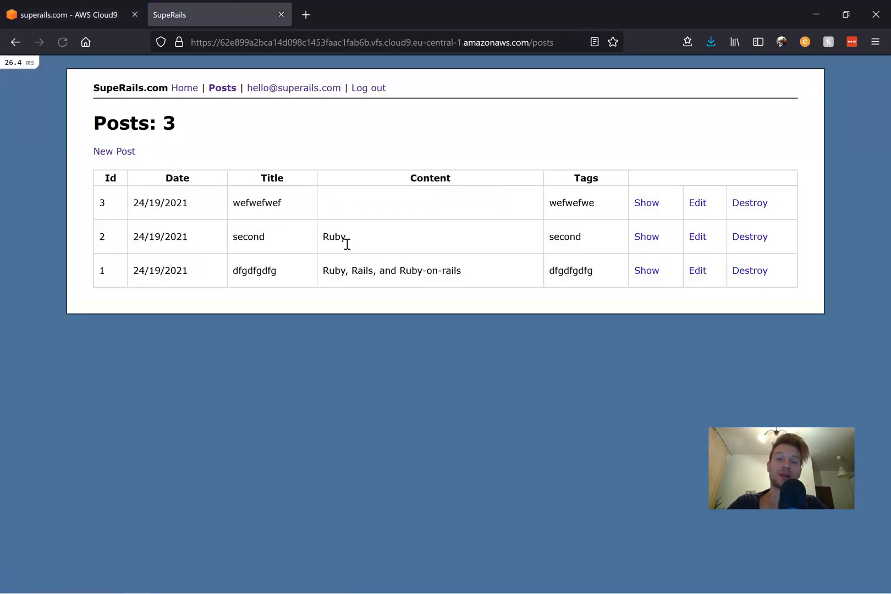
# - Change the tags cell to post.tags.each do |tag| tag end and reload the posts page
pyautogui.click(65, 15)
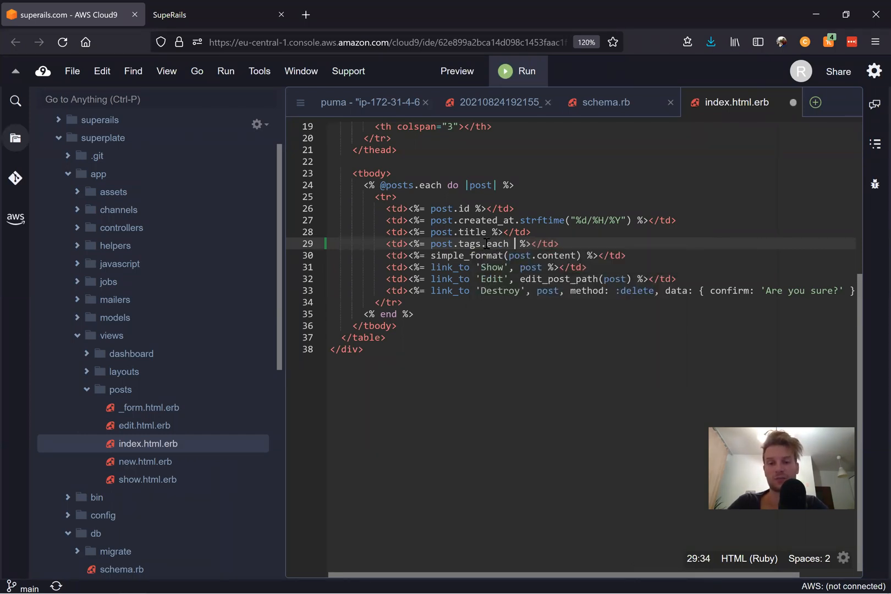
pyautogui.write('do |tag|')
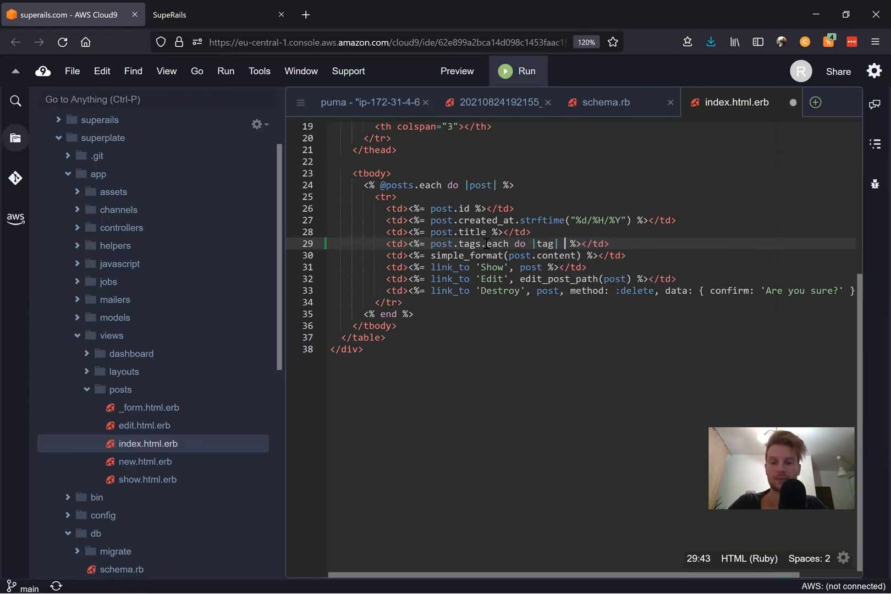
pyautogui.write('tag')
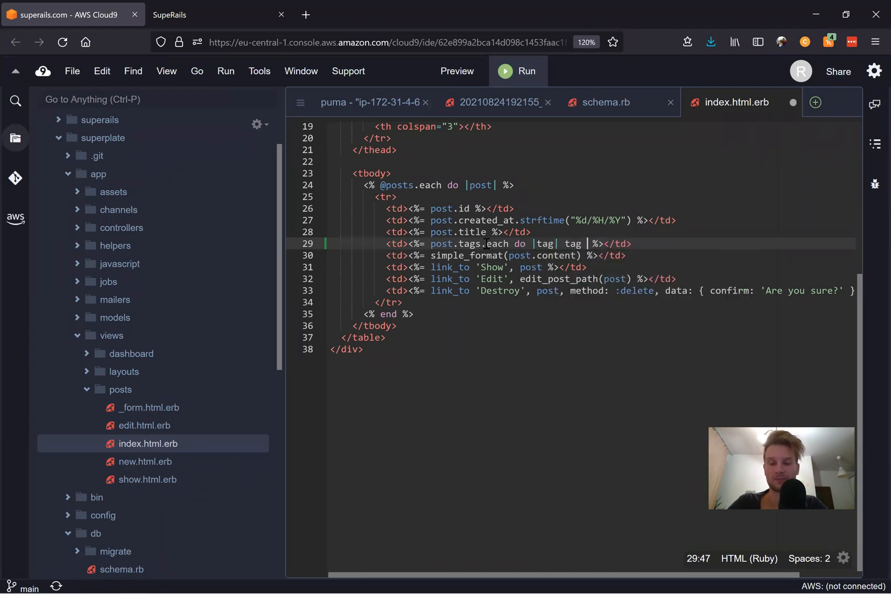
pyautogui.write('end')
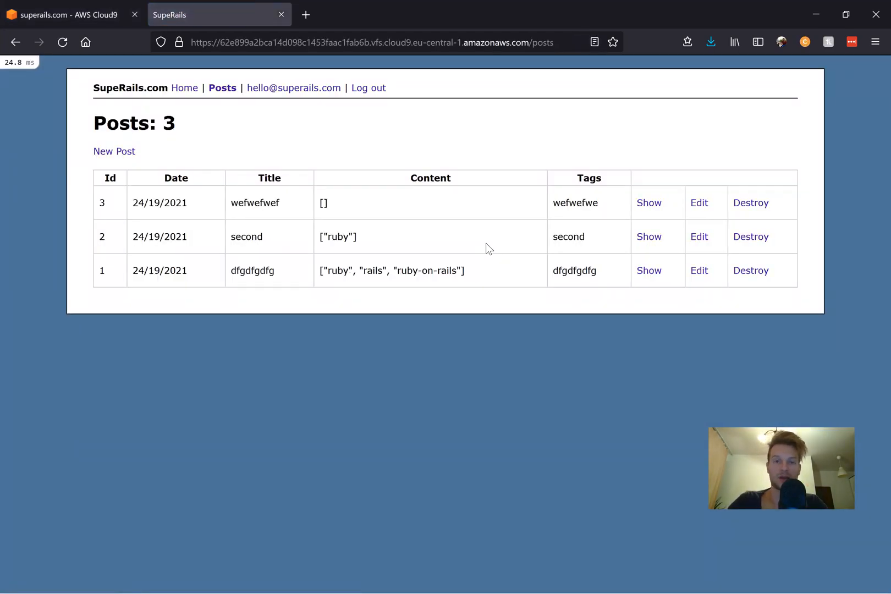
pyautogui.click(70, 14)
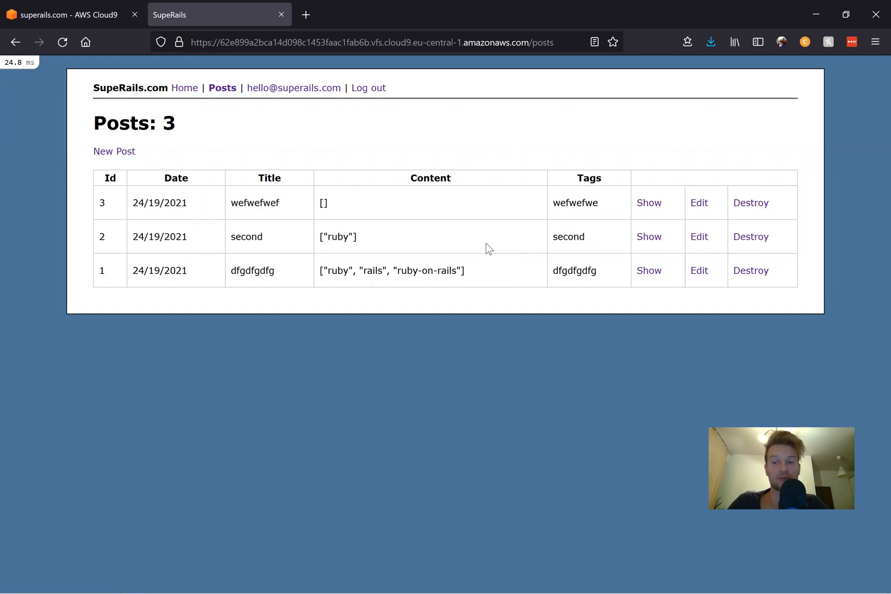
pyautogui.click(65, 14)
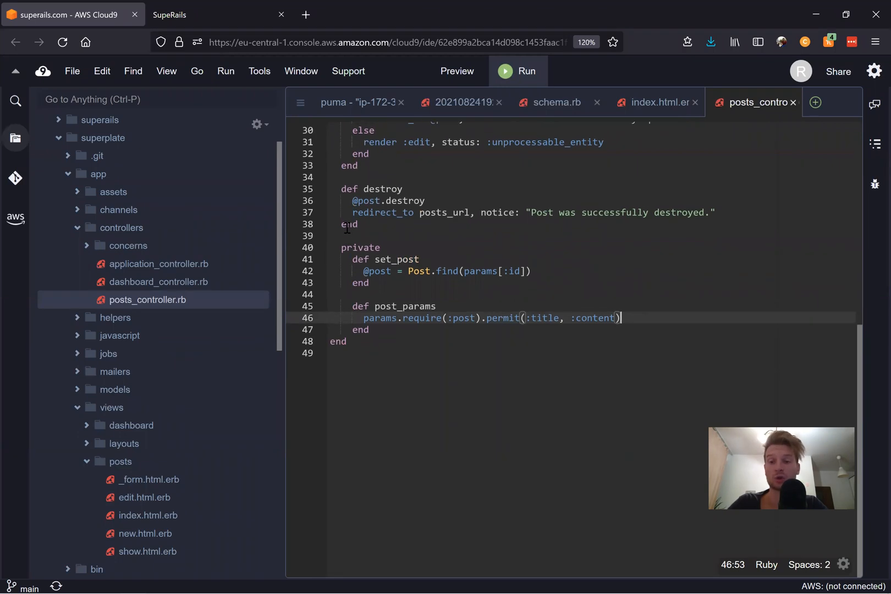
# - Permit tags: [] in post_params of the posts controller and return to the SupeRails tab
pyautogui.write(', tags: [')
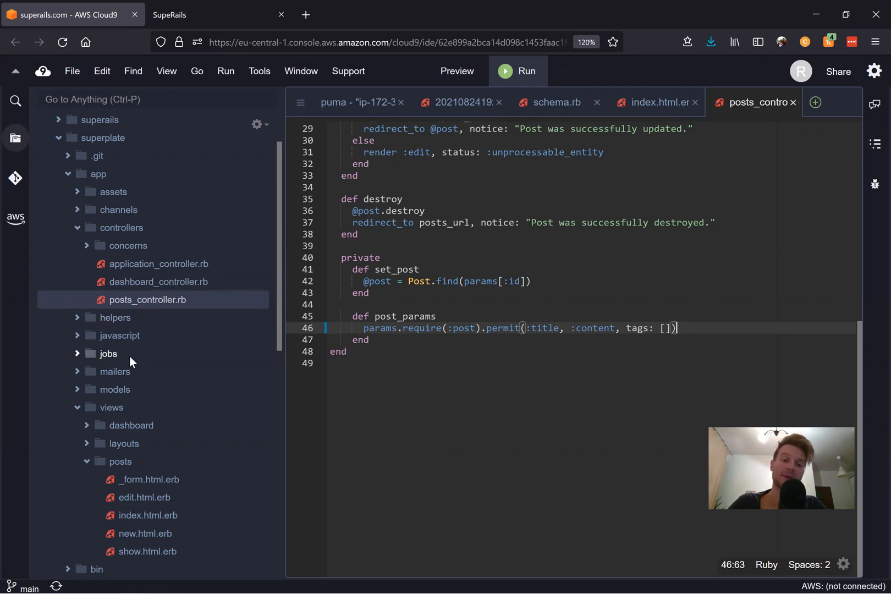
pyautogui.click(219, 14)
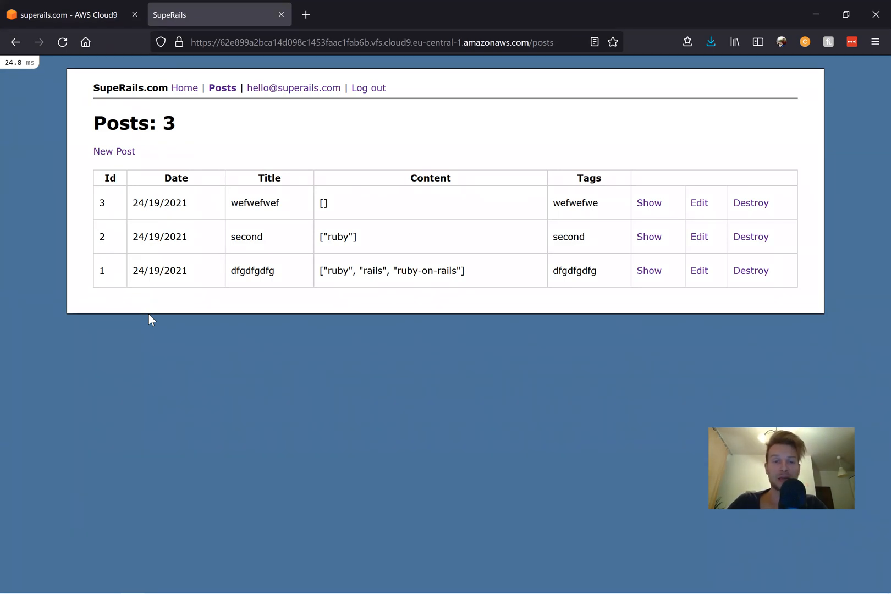
pyautogui.moveTo(172, 305)
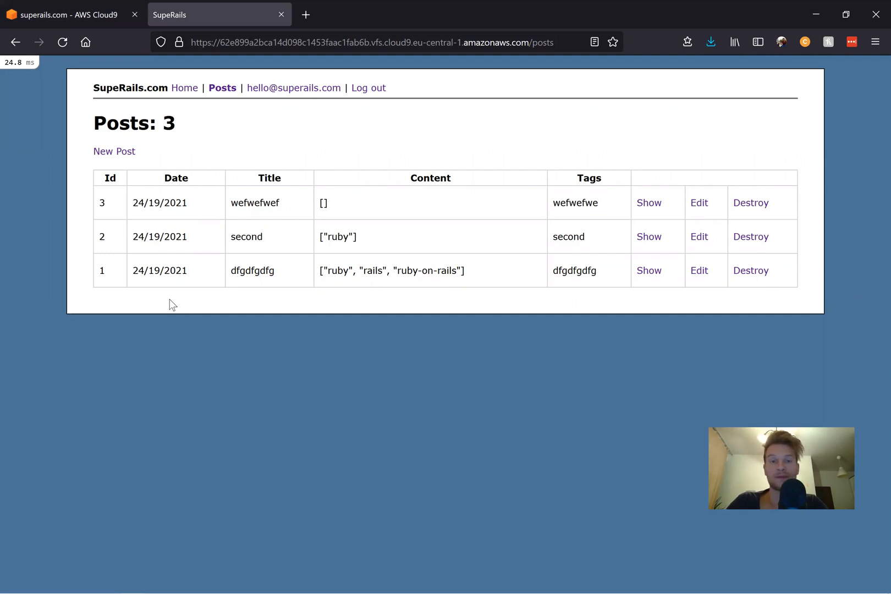
# - Open the New Post form in the app, then switch back to Cloud9 toward app/models/post.rb
pyautogui.click(68, 14)
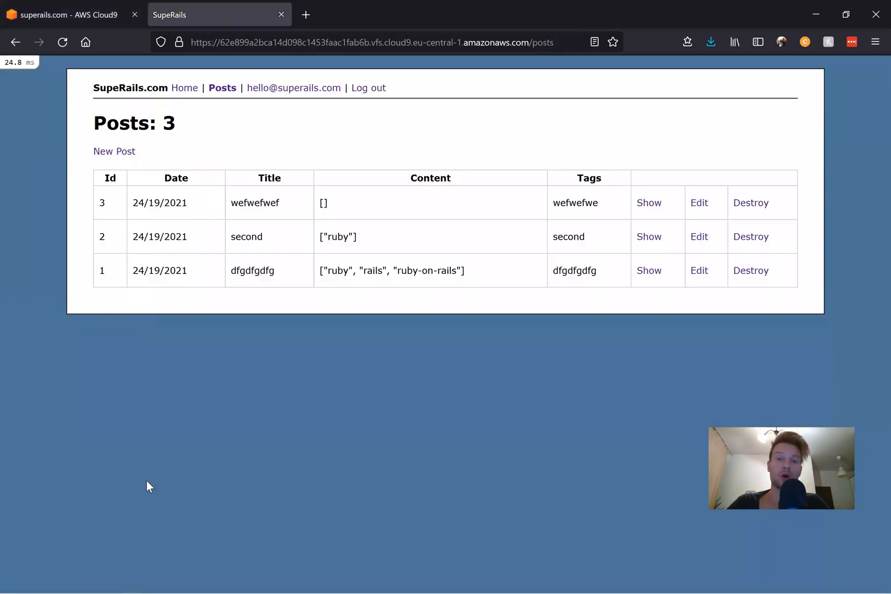
pyautogui.moveTo(688, 199)
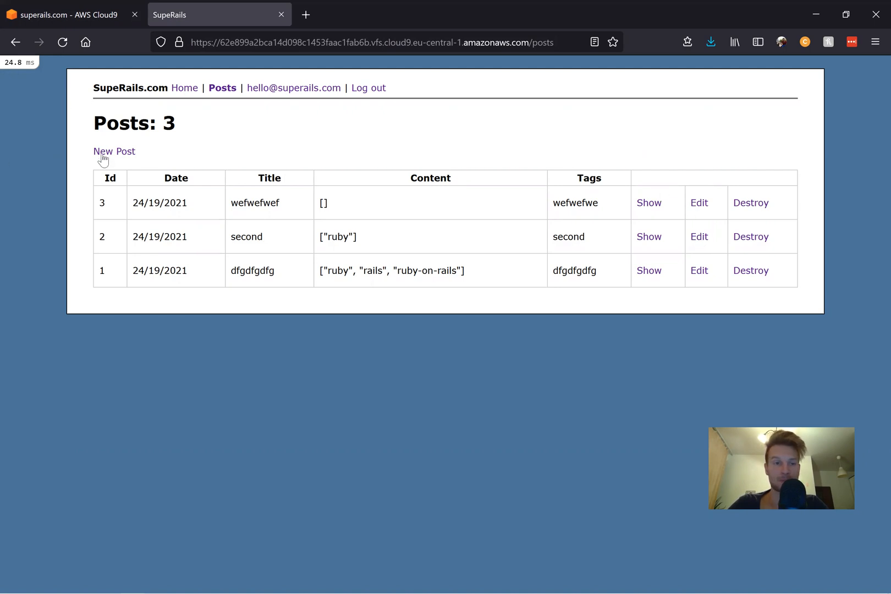
pyautogui.click(68, 14)
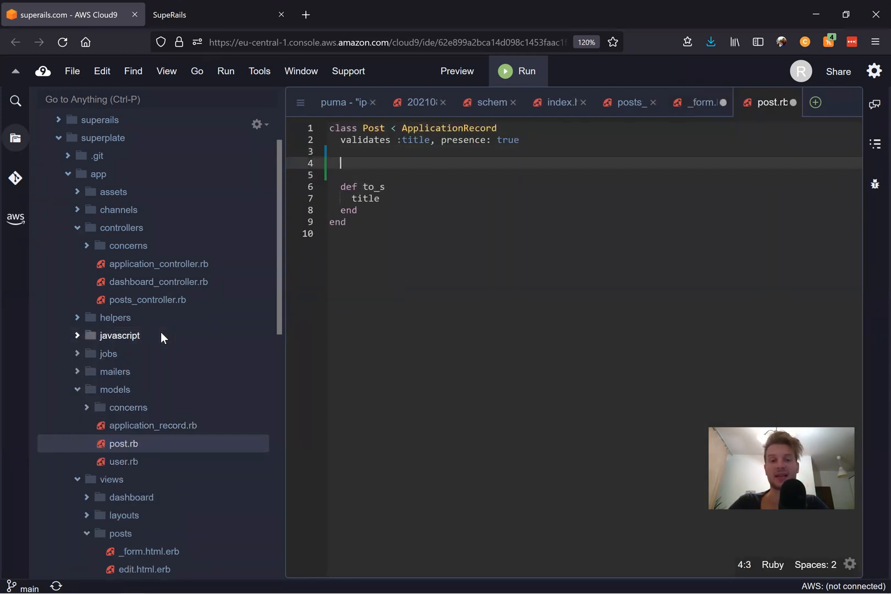
# - Define TAGS = %i[ruby rails ruby-on-rails javascript hotwire stimulus] in post.rb and reopen the form partial
pyautogui.write('TAGS = []')
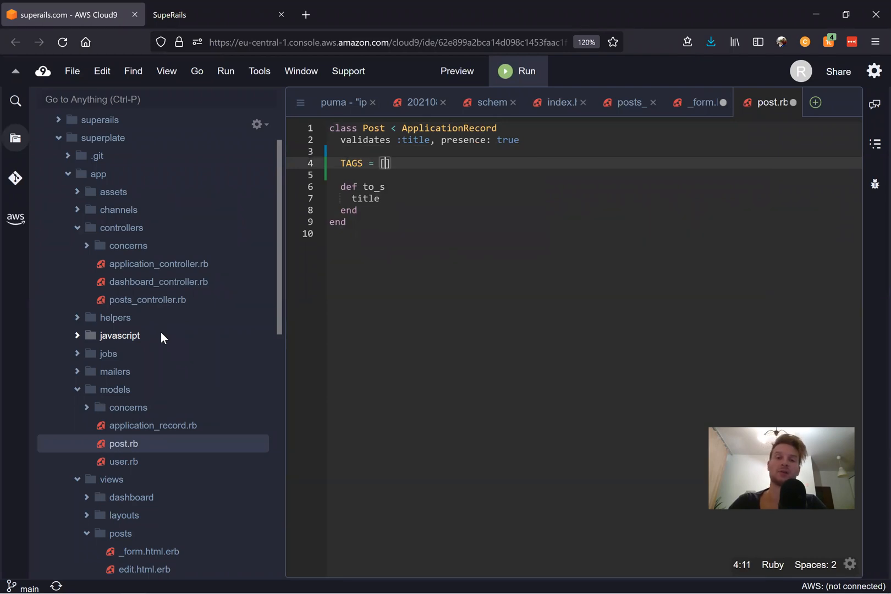
pyautogui.write(':r')
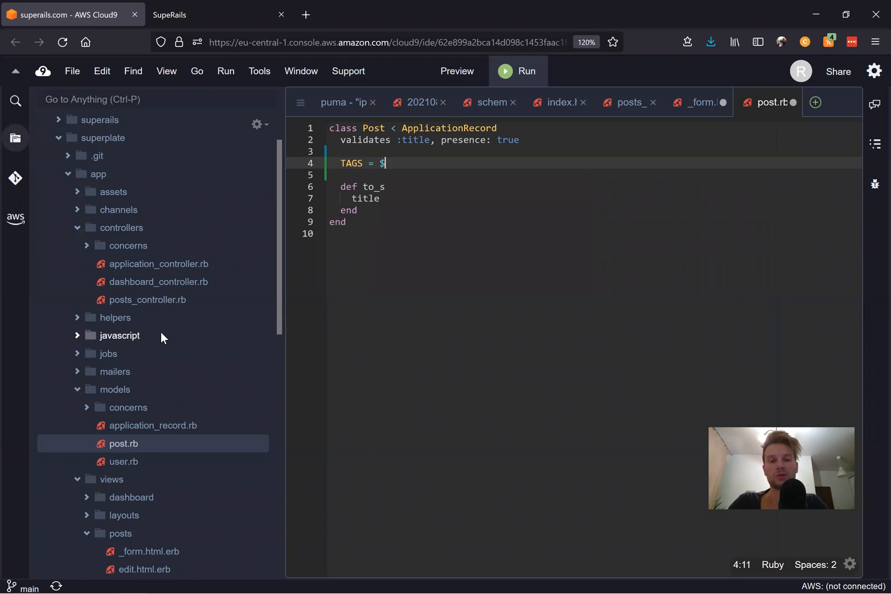
pyautogui.write('%i[')
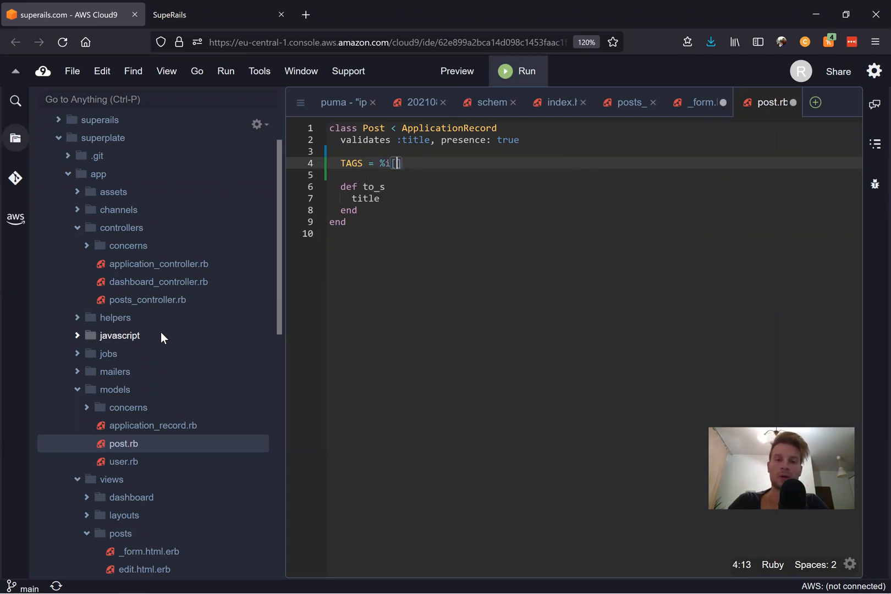
pyautogui.write('ruby rails rub')
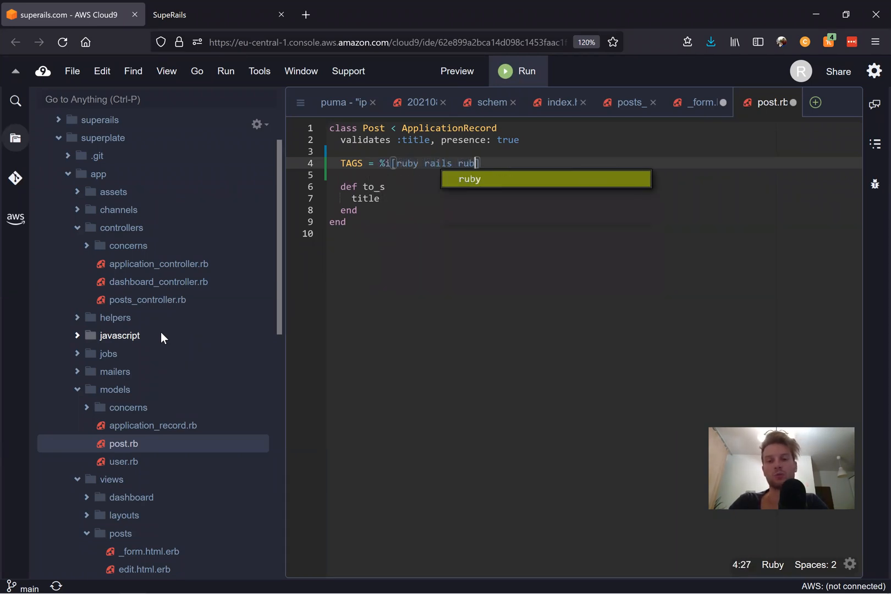
pyautogui.write('-on-rails')
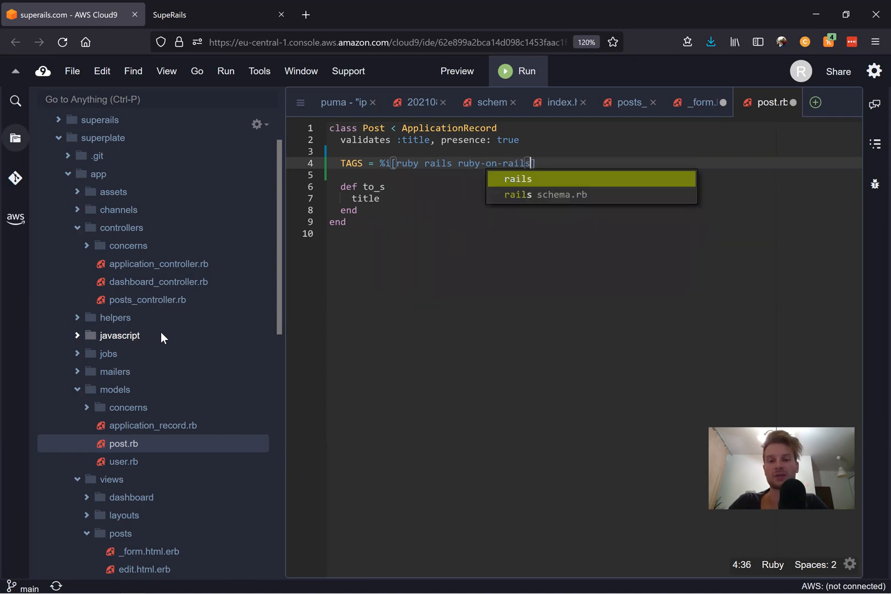
pyautogui.write('javascript hotwire stimulus')
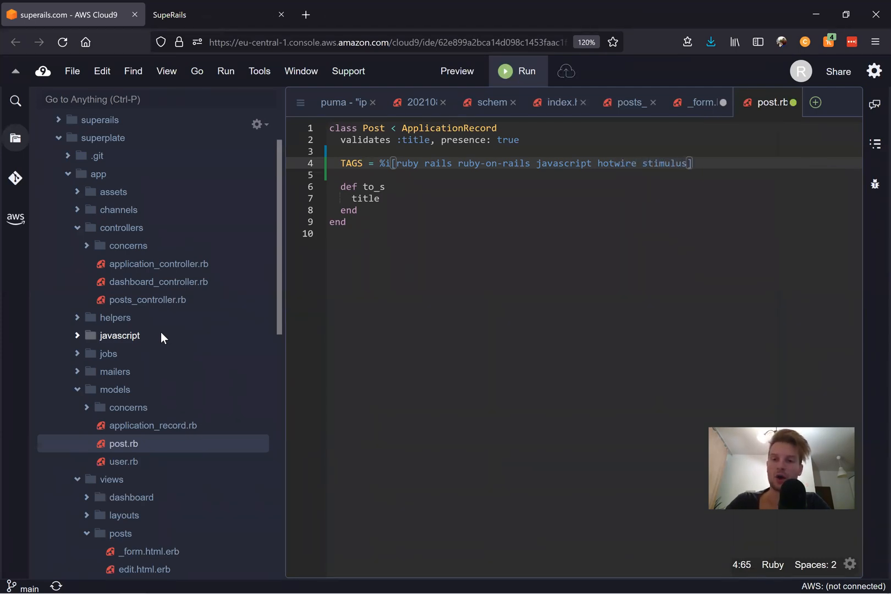
pyautogui.click(696, 102)
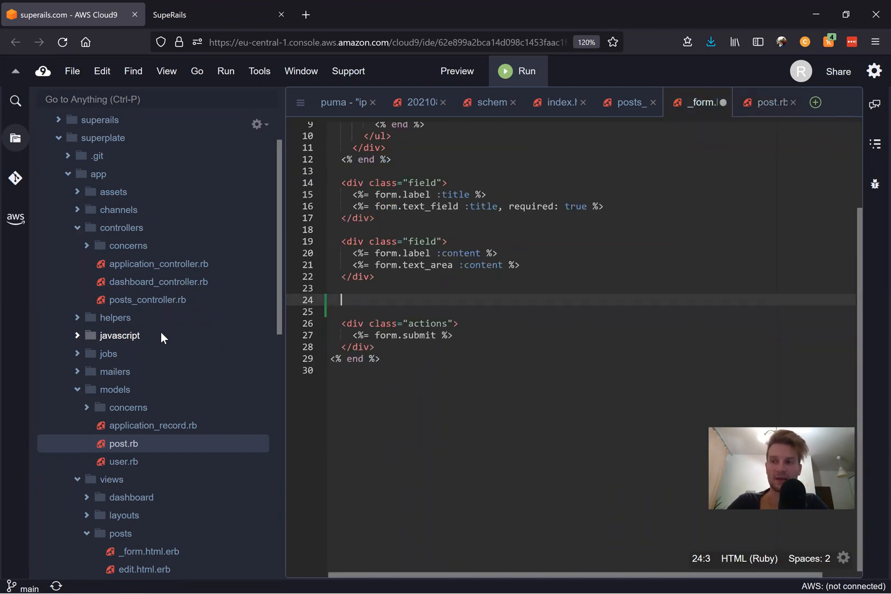
# - Start a Post::TAGS.each do |key| loop in _form.html.erb
pyautogui.write('<%=')
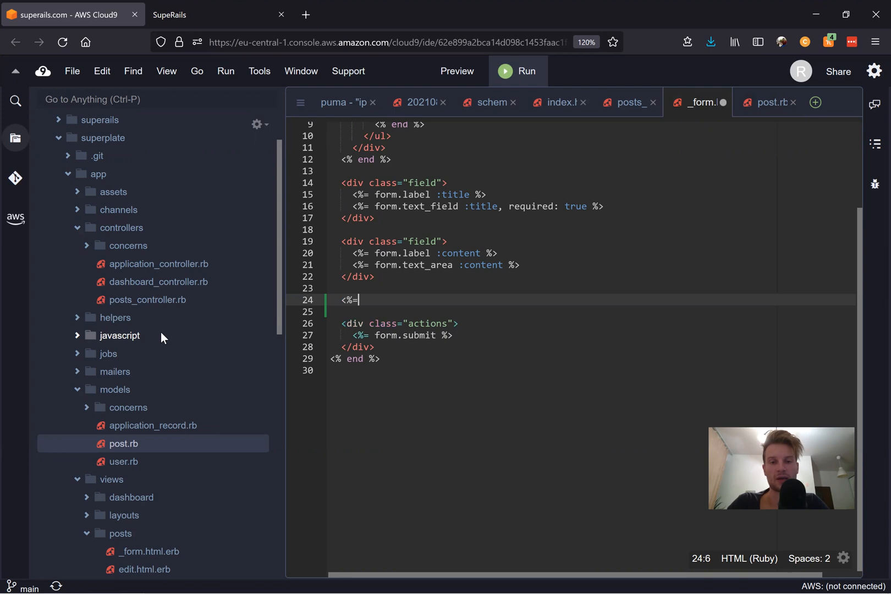
pyautogui.press('Backspace')
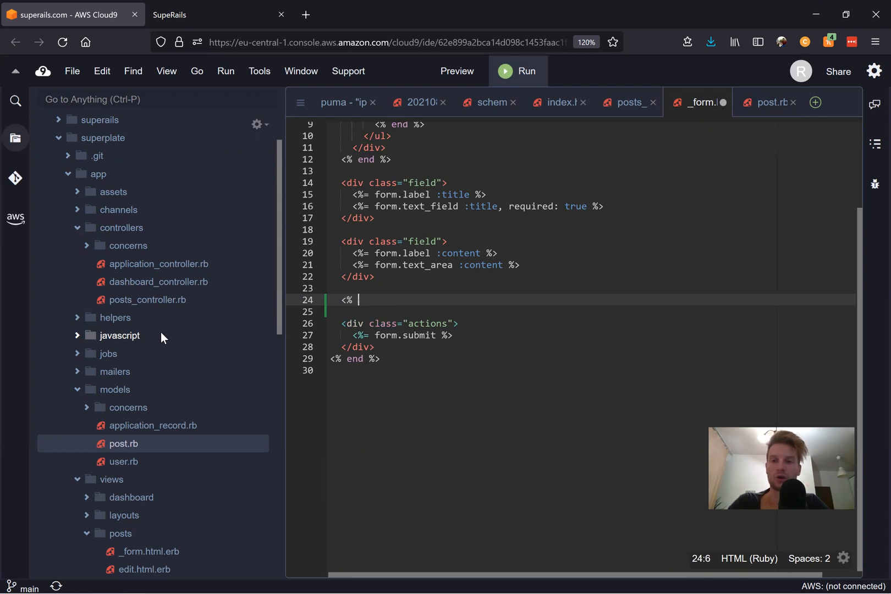
pyautogui.write('Post::TAGS.each do')
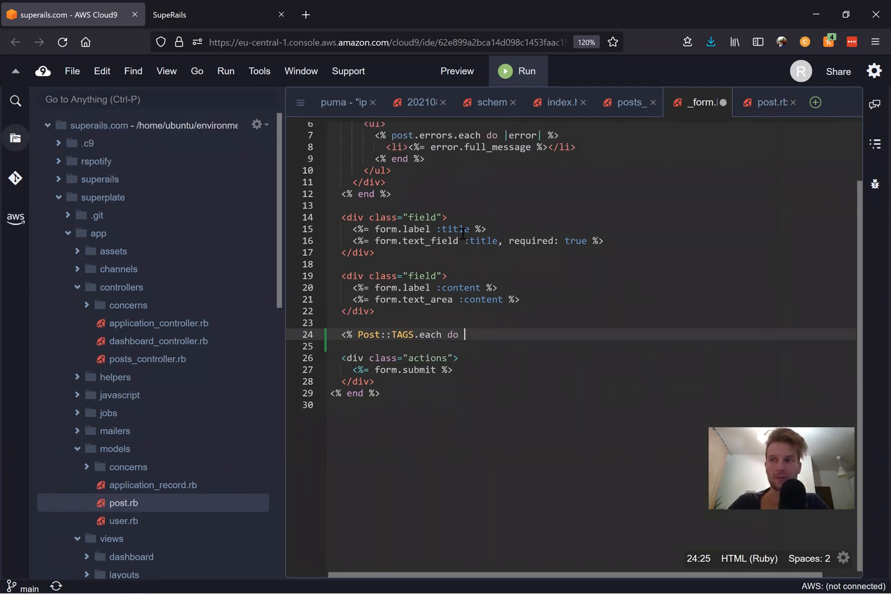
pyautogui.write('keys')
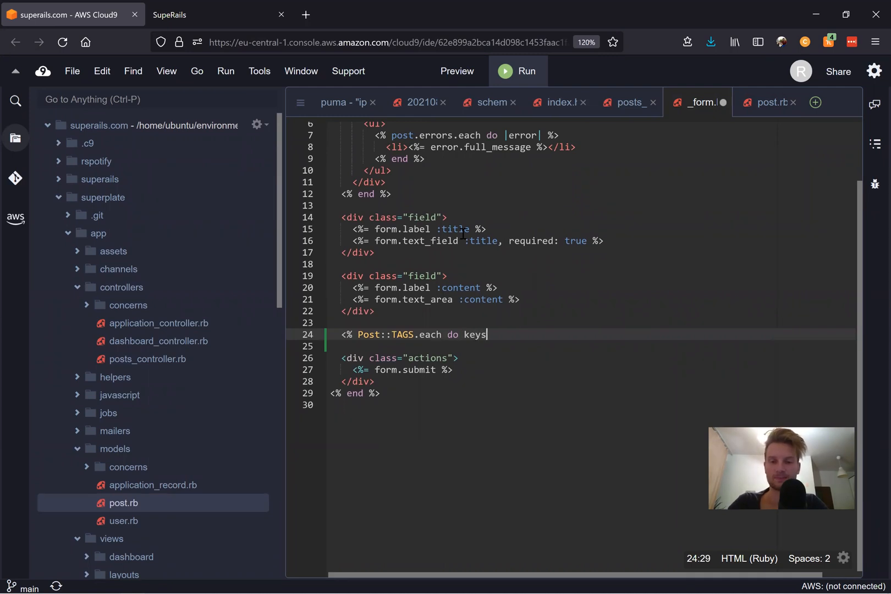
pyautogui.write('|key| %>')
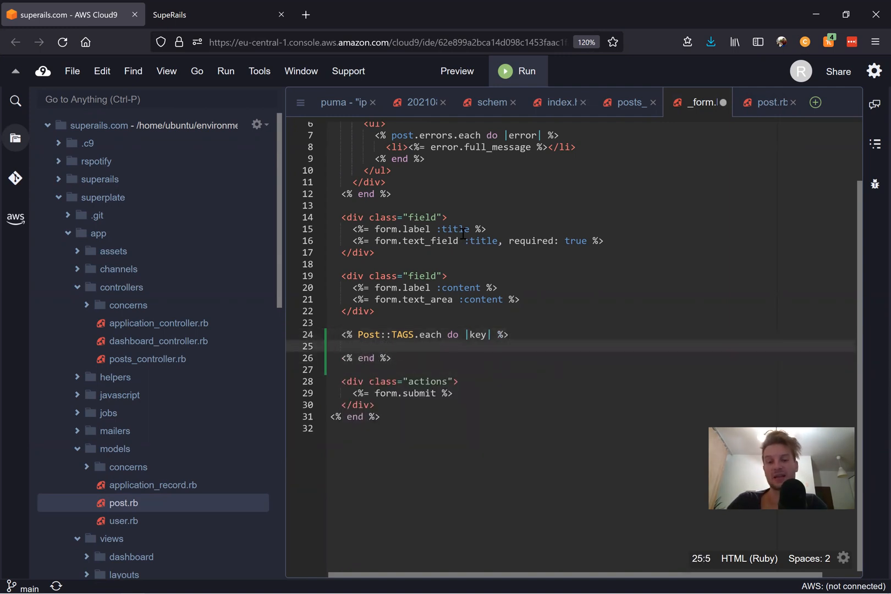
# - Render form.label key for each tag inside the loop and check the new post page
pyautogui.write('<%')
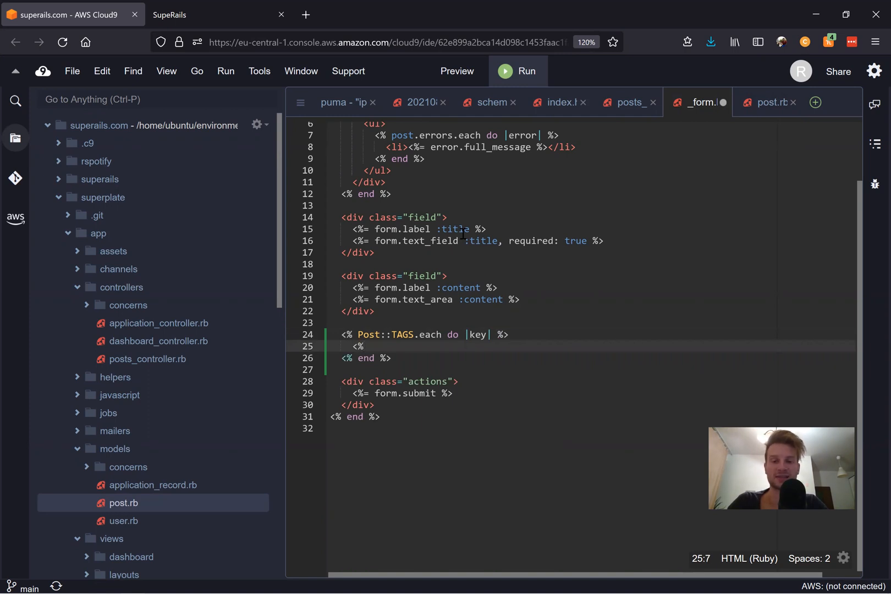
pyautogui.write('= form.')
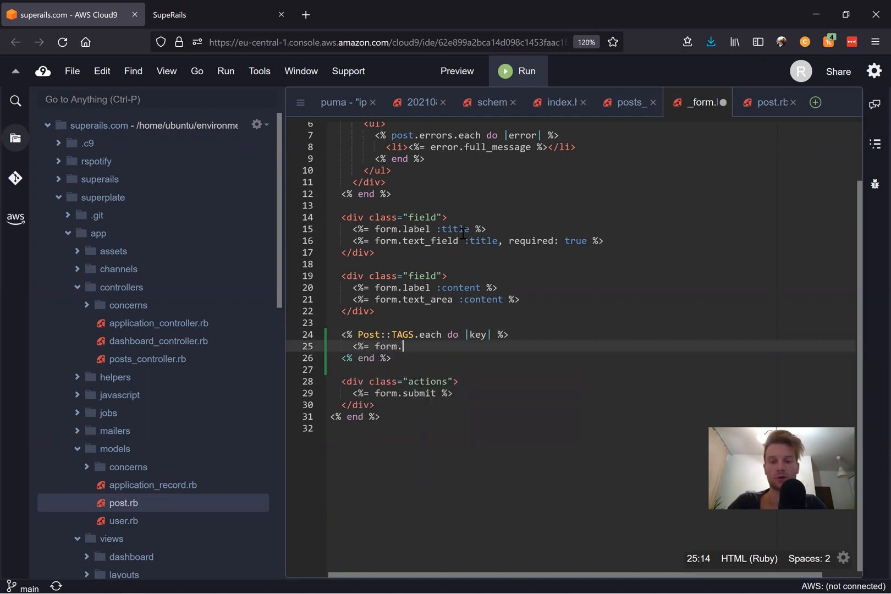
pyautogui.write('label')
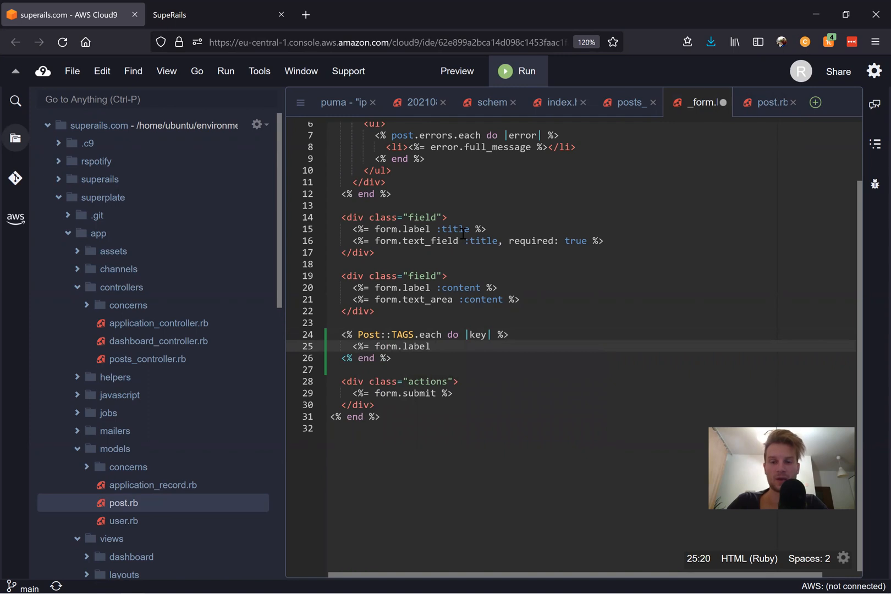
pyautogui.write('key %>')
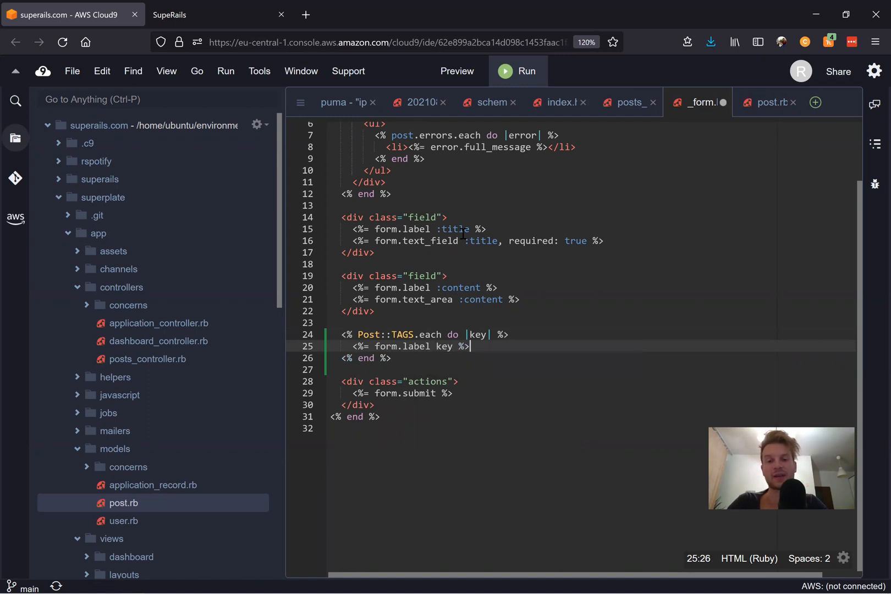
pyautogui.click(219, 14)
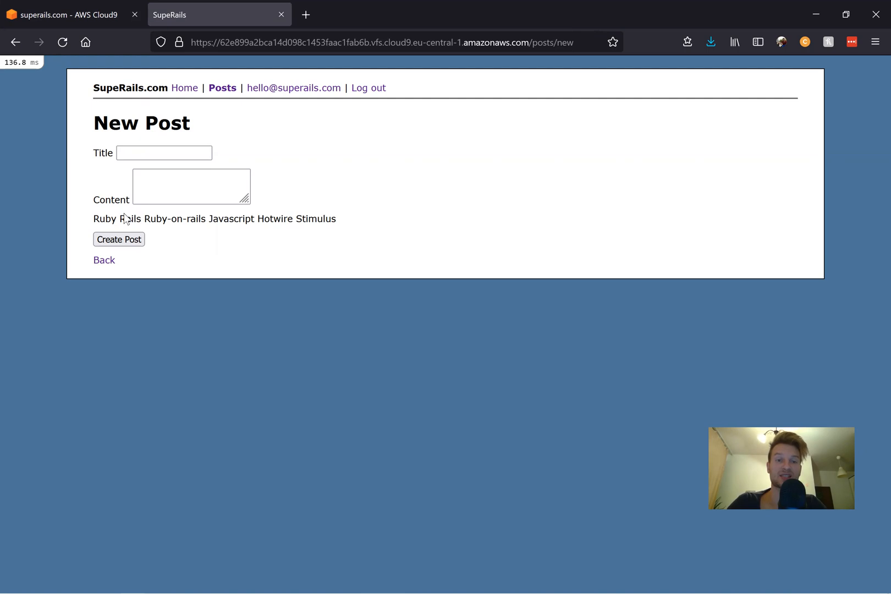
pyautogui.click(68, 14)
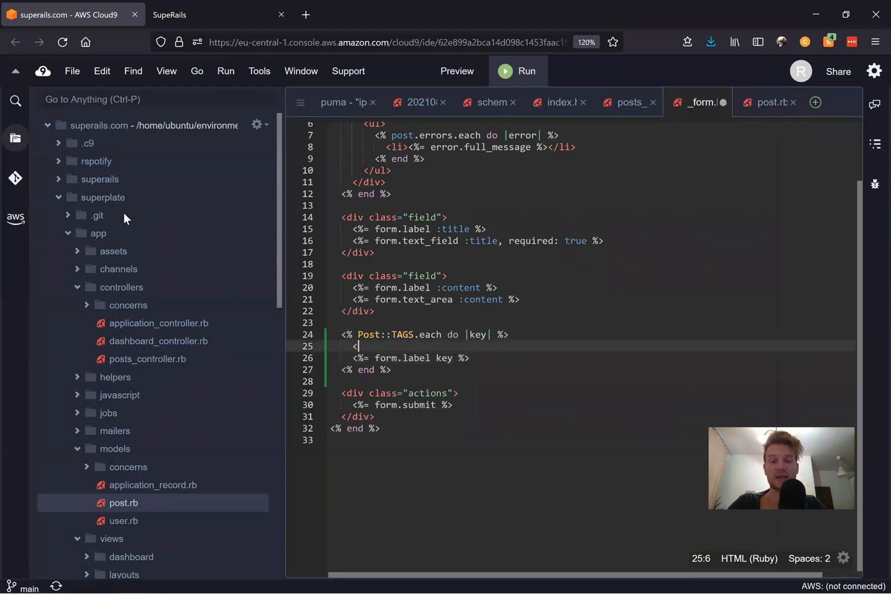
# - Add <%= form.check_box :tags, { multiple: true }, key, nil %> above each tag label
pyautogui.write('<%= form.')
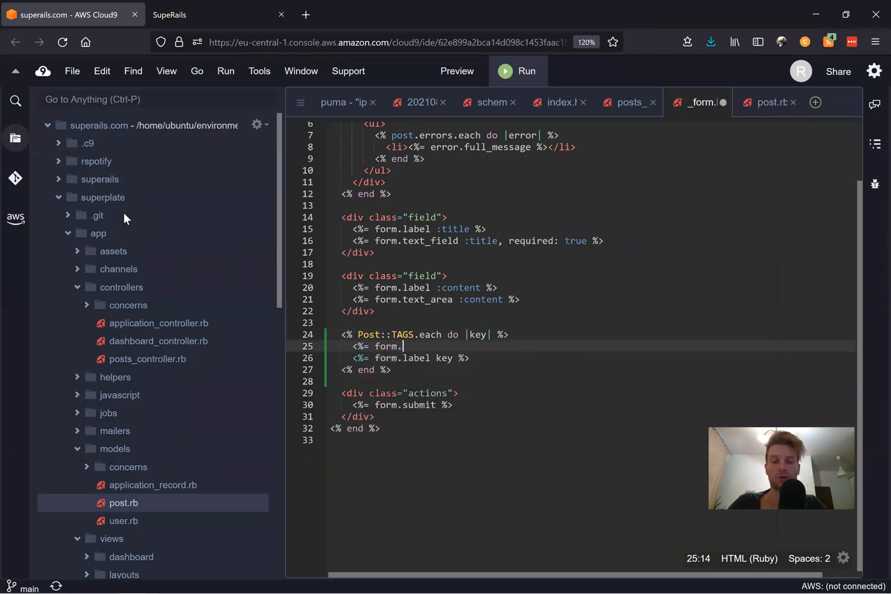
pyautogui.write('checkbox_')
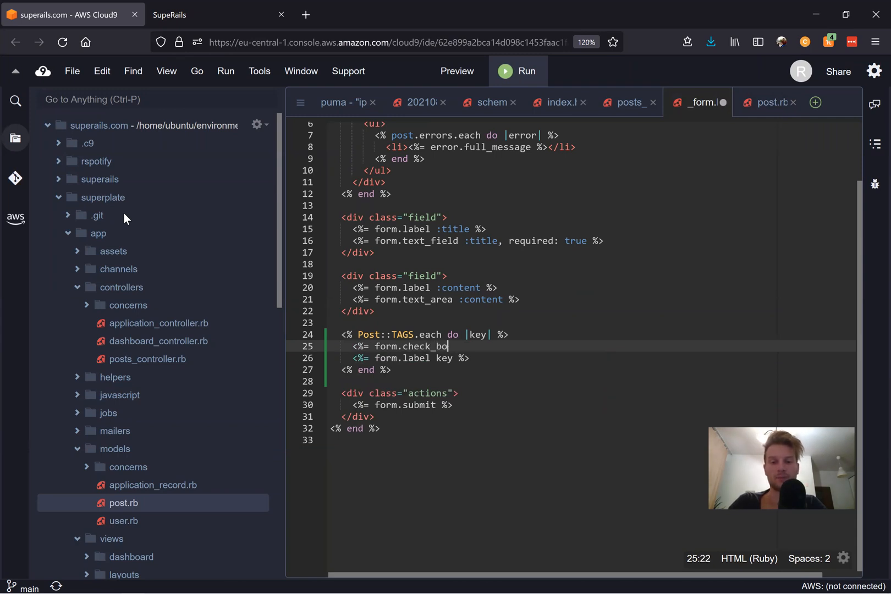
pyautogui.write('x :')
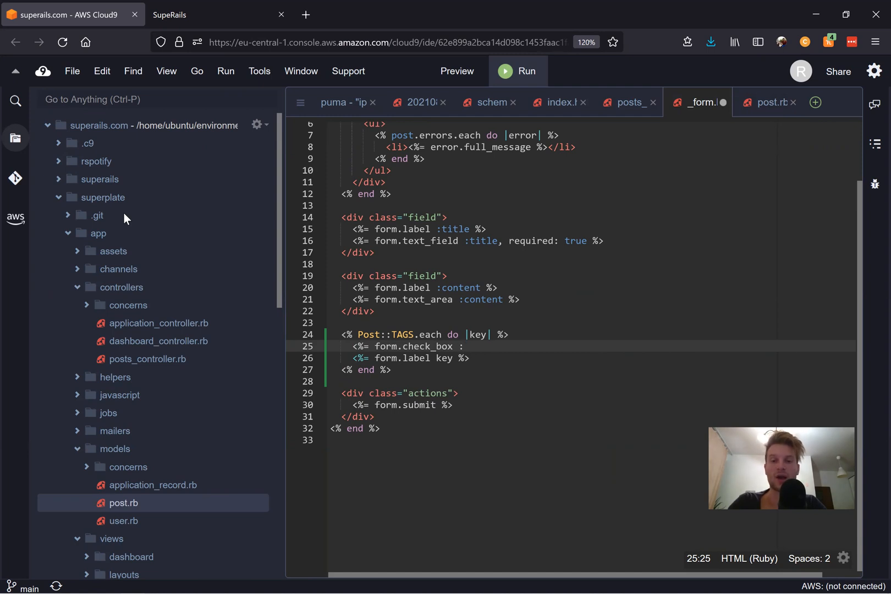
pyautogui.write(':tags, {')
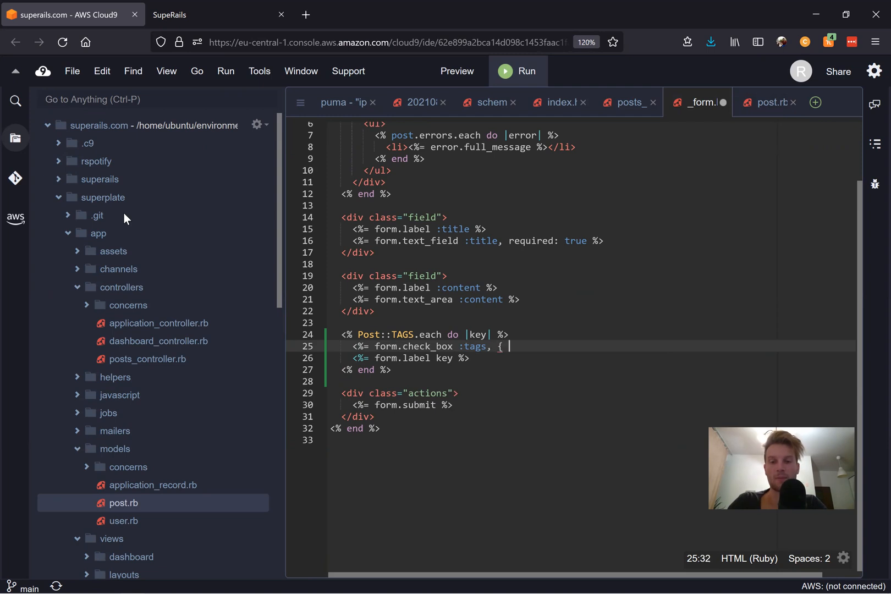
pyautogui.write('multi')
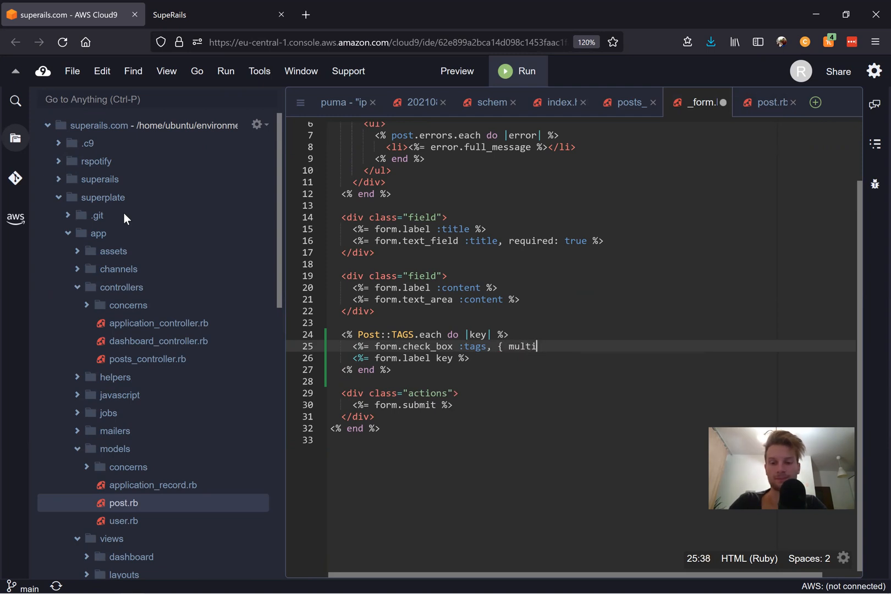
pyautogui.write('ple: true')
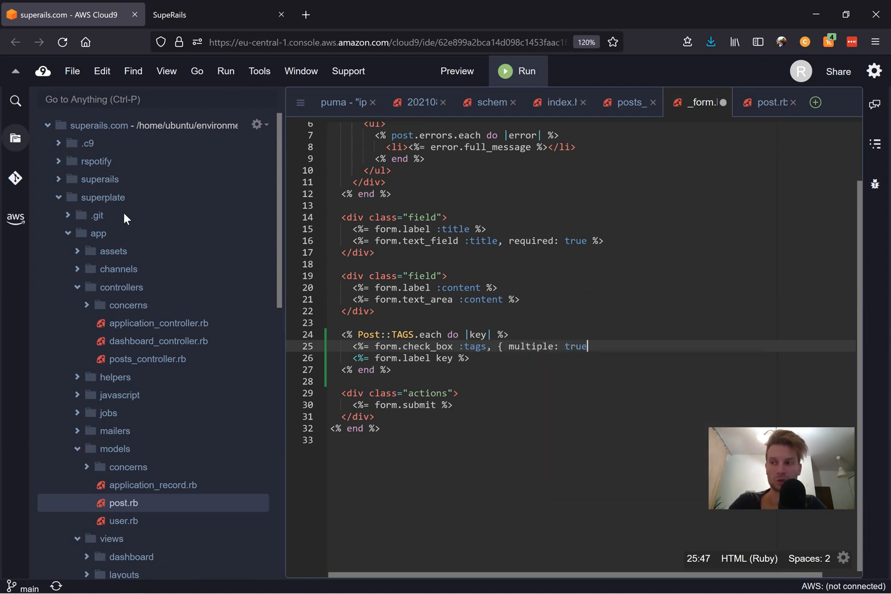
pyautogui.write(',')
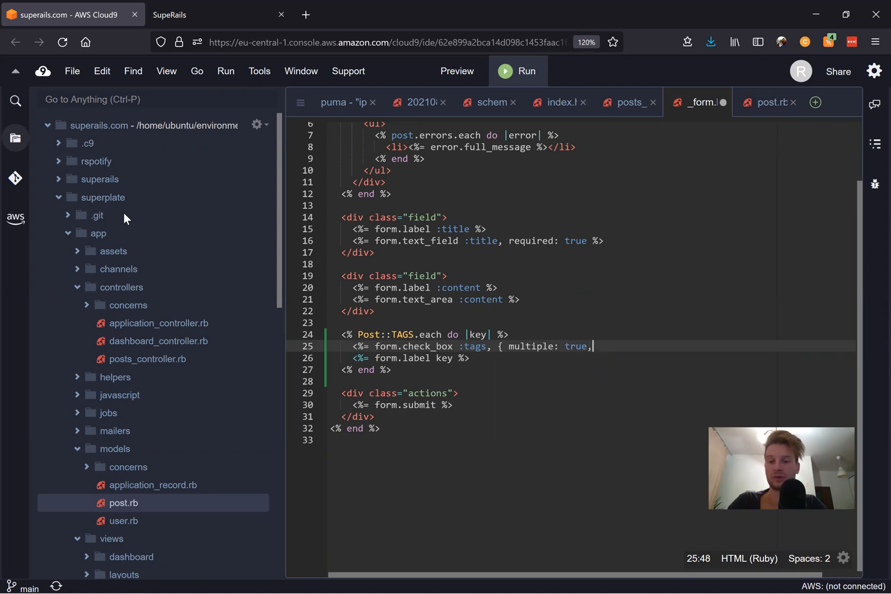
pyautogui.write('}')
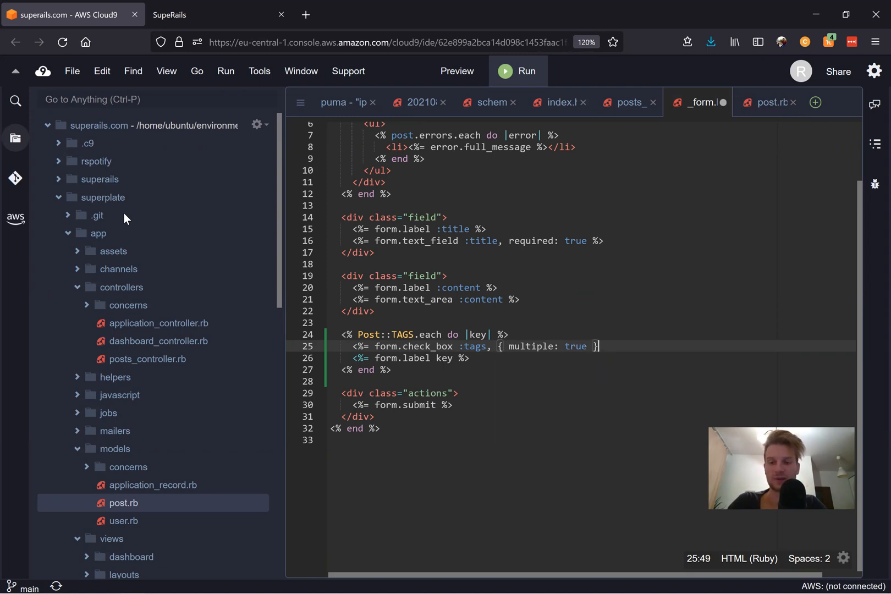
pyautogui.write(', key,')
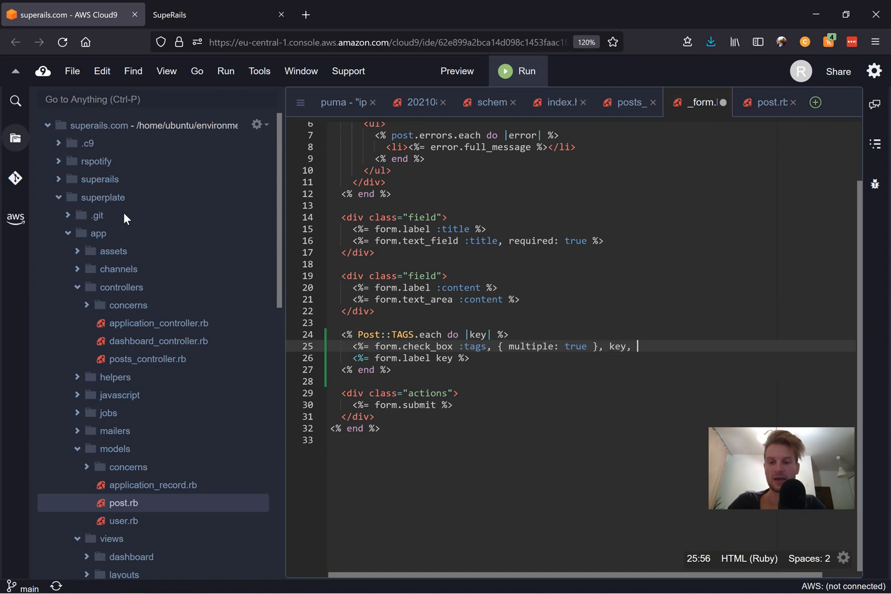
pyautogui.write('nil')
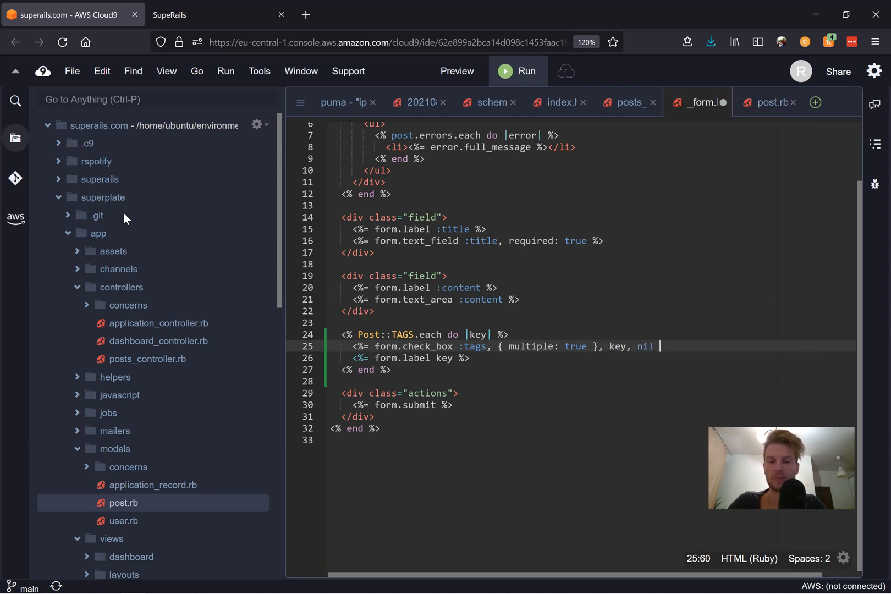
pyautogui.write('%>')
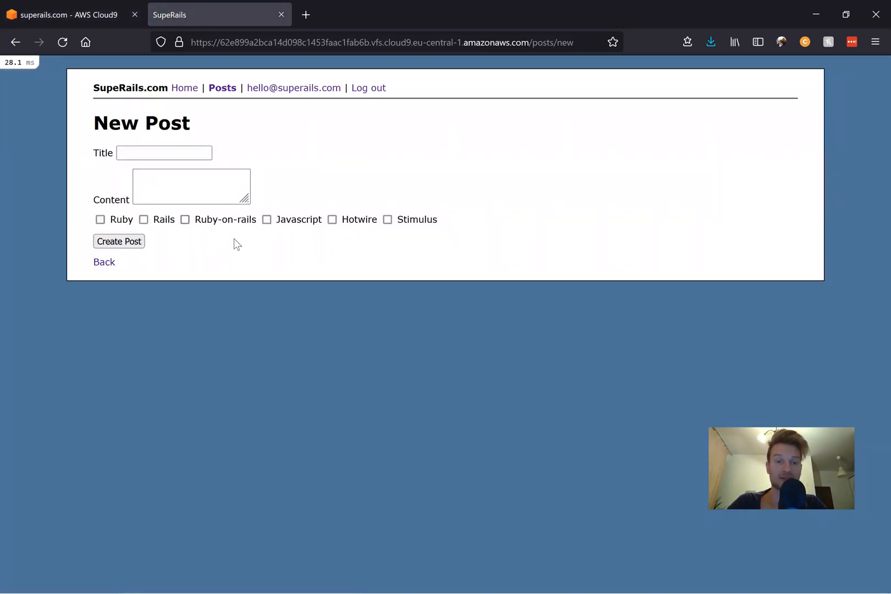
# - Create a post titled 'with check...' with Rails and Stimulus ticked
pyautogui.click(144, 219)
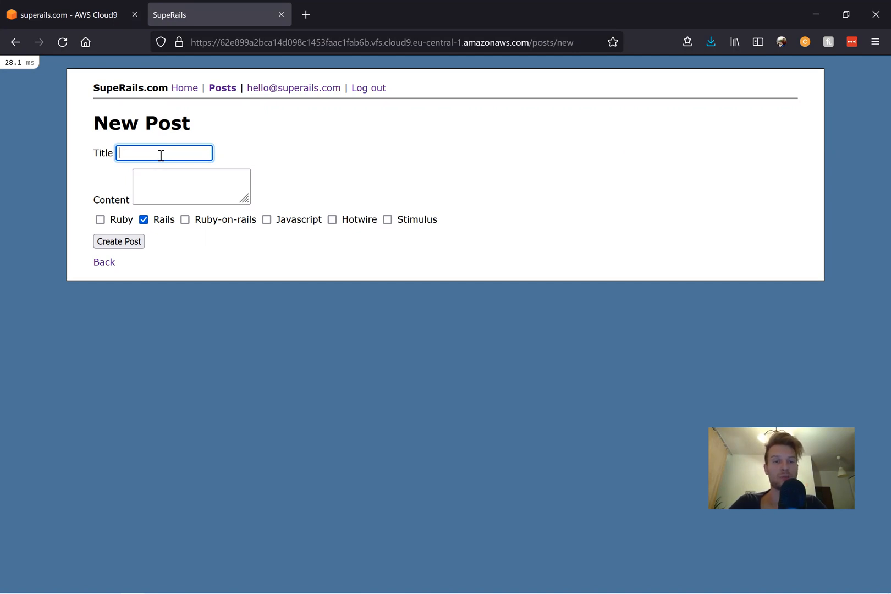
pyautogui.write('with checkboxes')
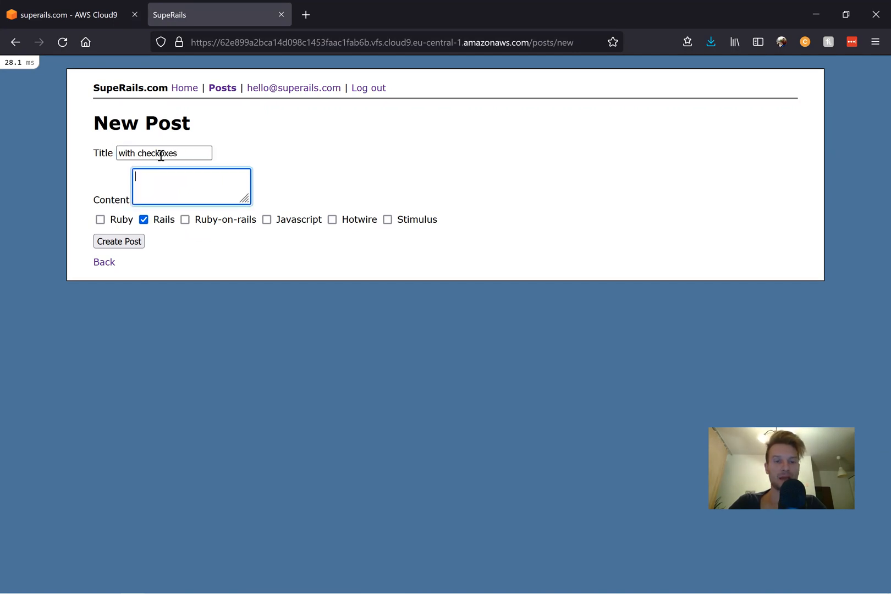
pyautogui.write('rails stimiuls ...')
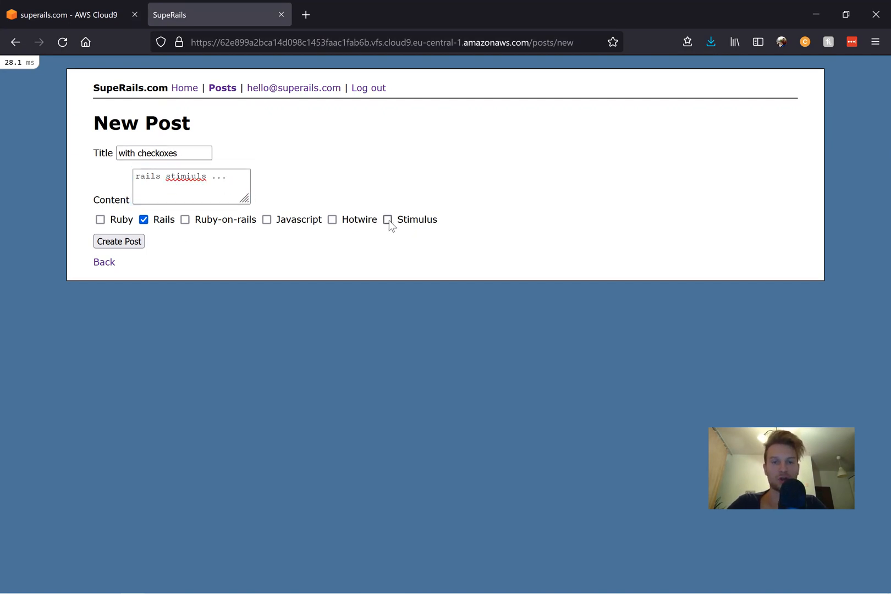
pyautogui.click(387, 219)
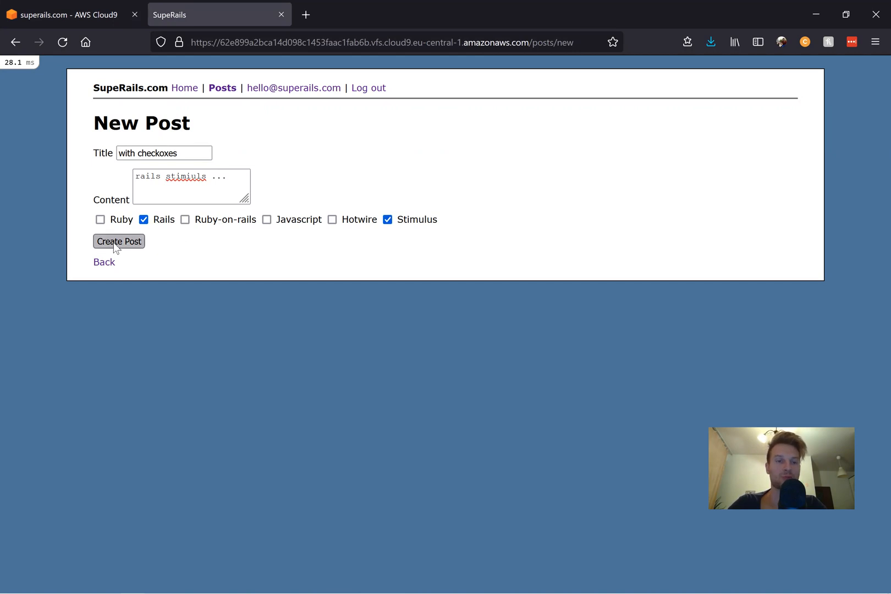
pyautogui.click(119, 241)
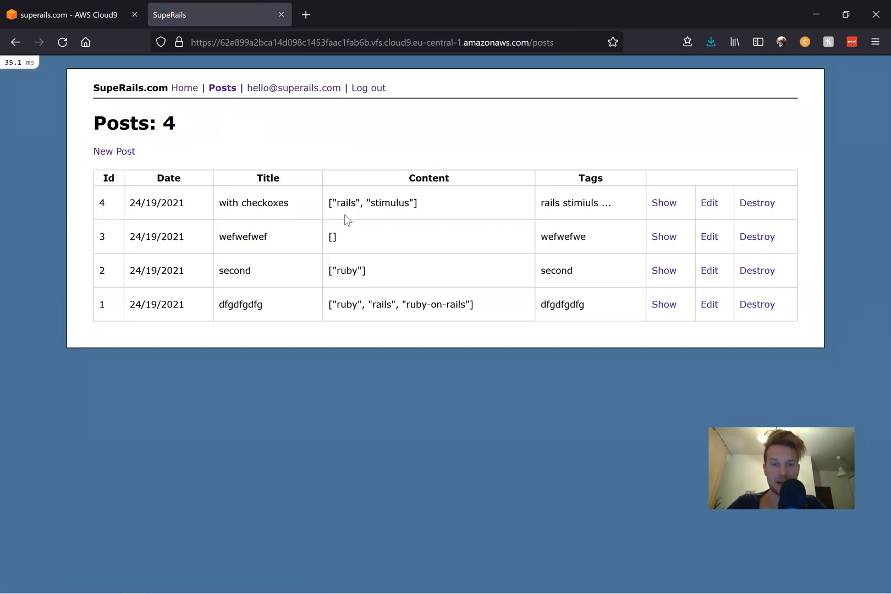
pyautogui.moveTo(421, 212)
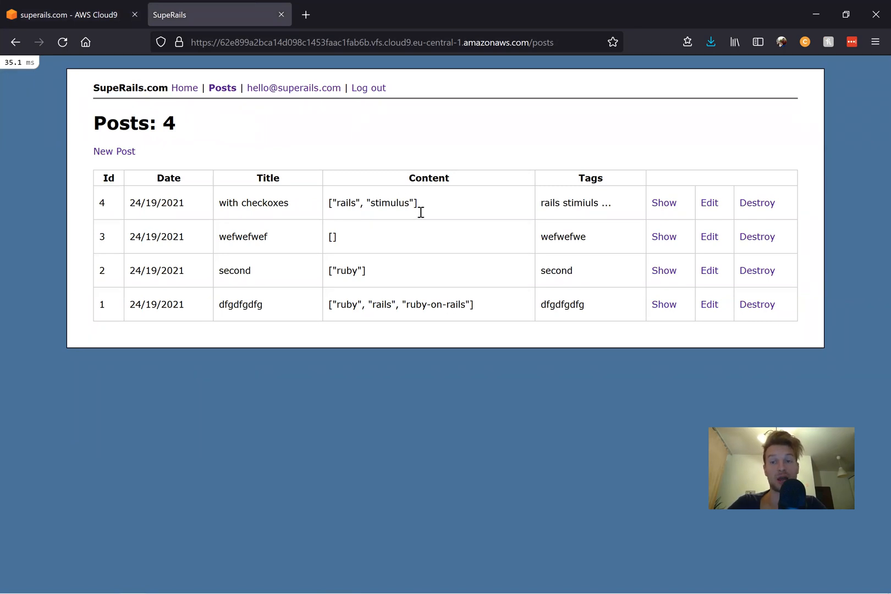
# - Resave post 4 unchanged from its edit form and reopen it from the posts list
pyautogui.click(709, 203)
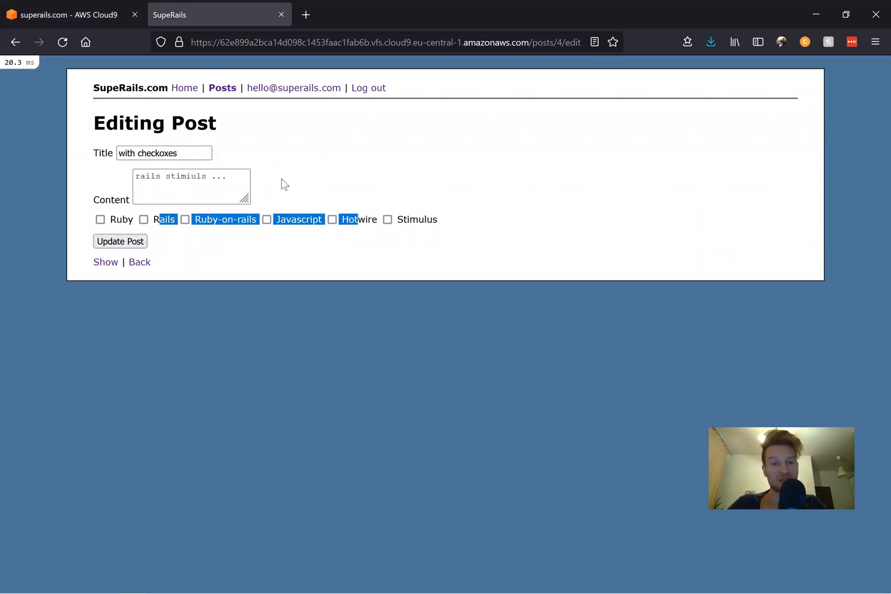
pyautogui.click(119, 241)
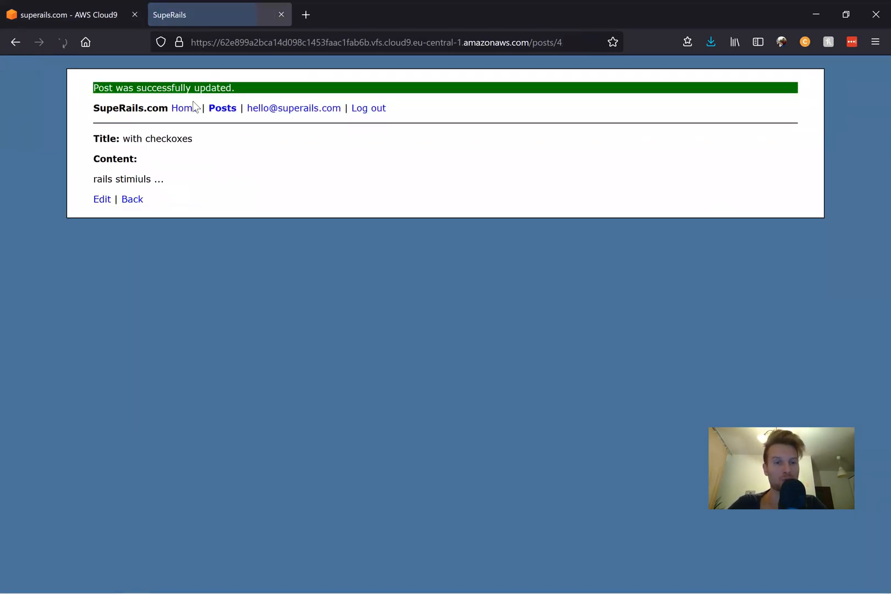
pyautogui.click(221, 107)
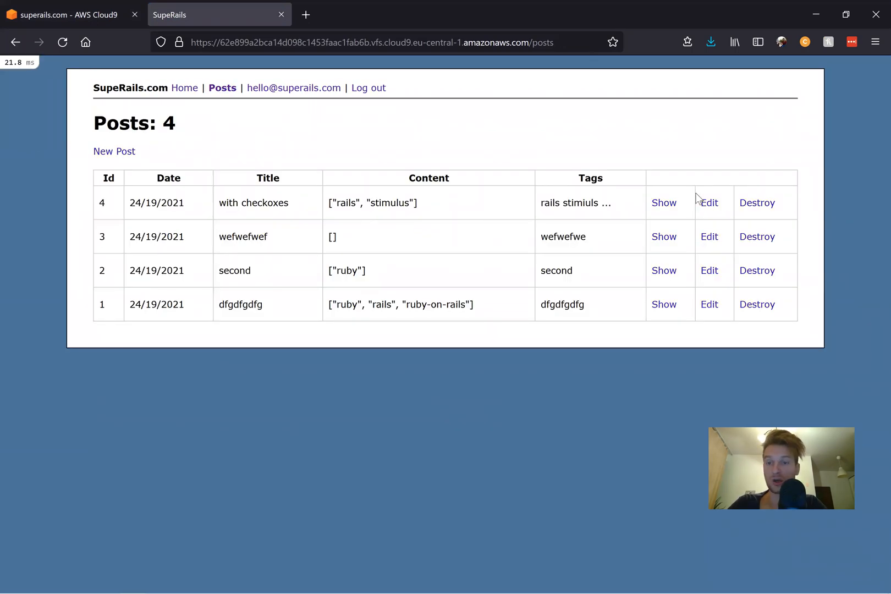
pyautogui.click(709, 203)
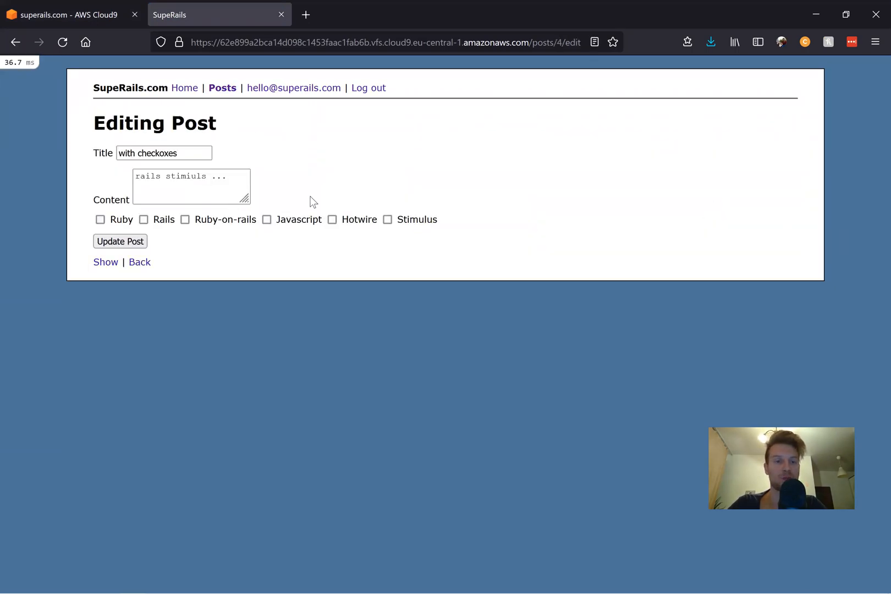
# - Update post 4 with only Ruby ticked, confirm ["ruby"] in the list, and reopen its edit form
pyautogui.click(100, 219)
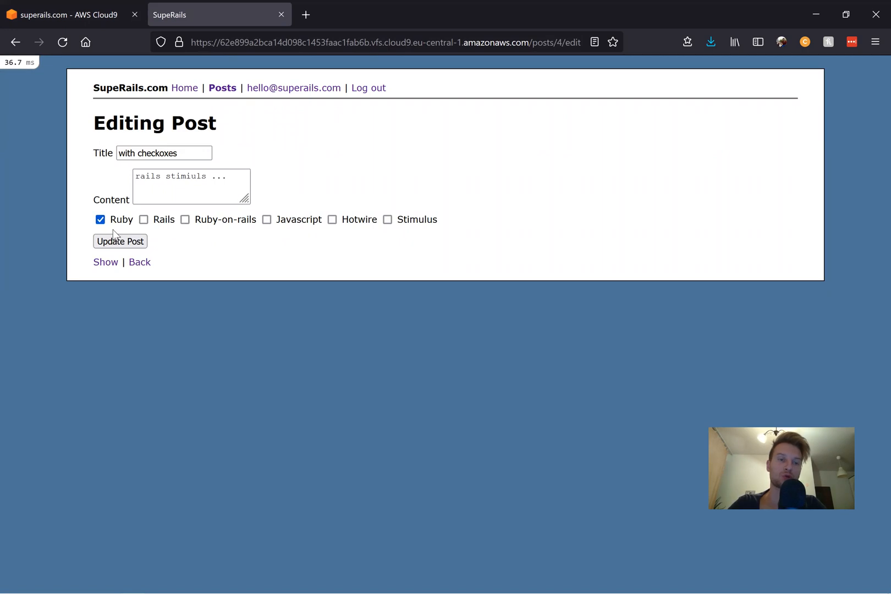
pyautogui.click(120, 241)
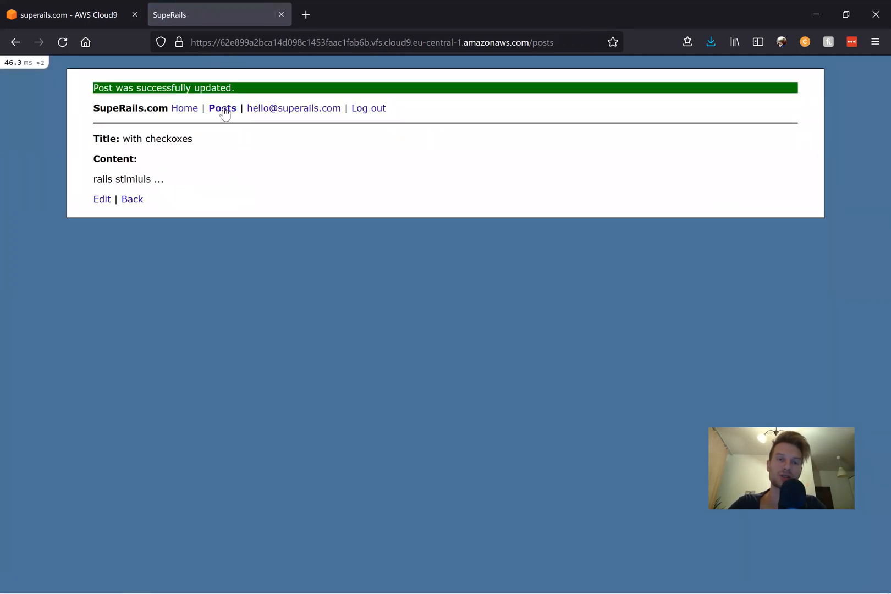
pyautogui.click(222, 108)
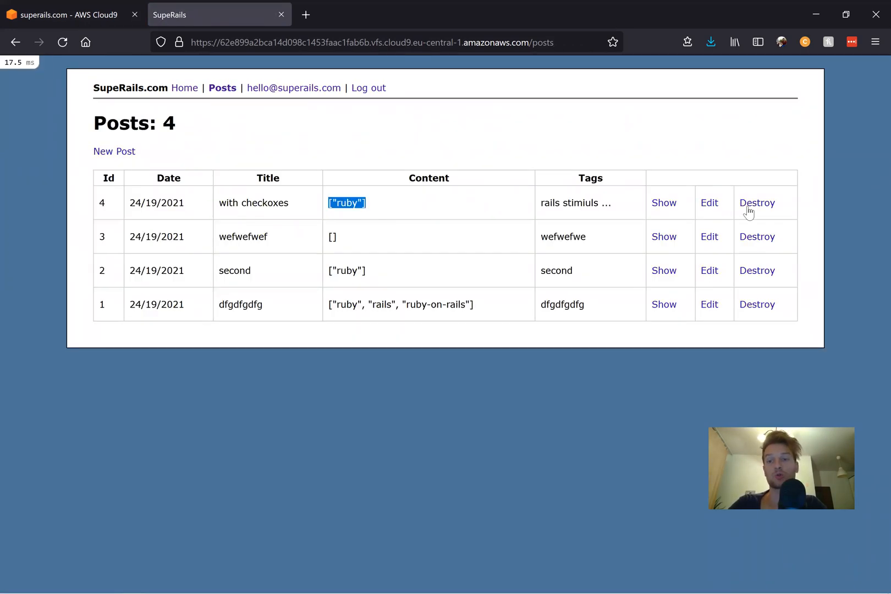
pyautogui.click(710, 202)
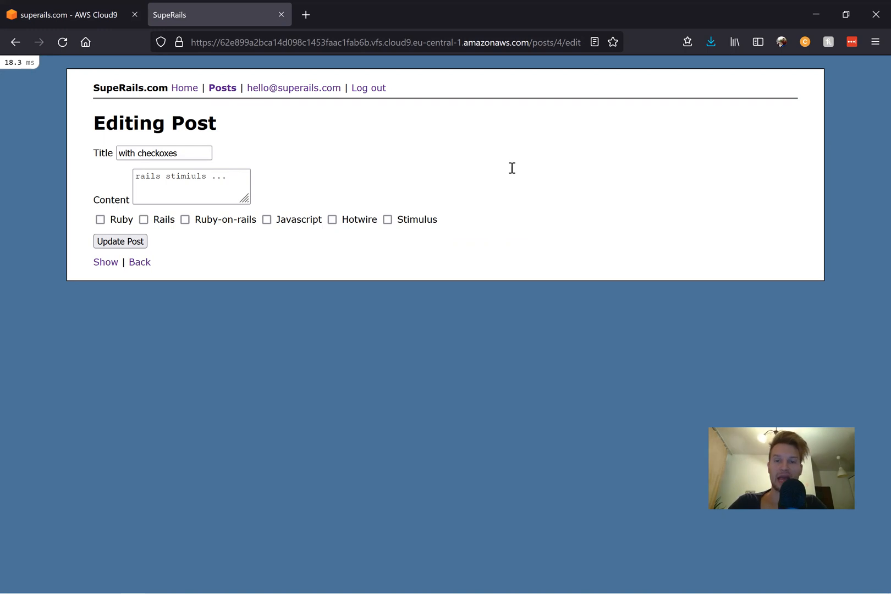
# - Add checked: form.object.tags&.include?(key.to_s) to the tags check_box
pyautogui.click(69, 14)
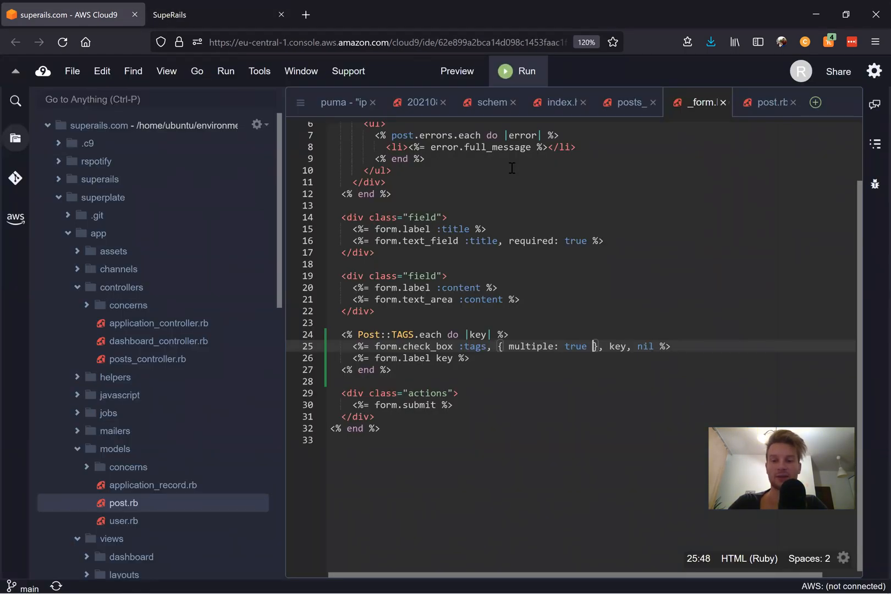
pyautogui.write(',')
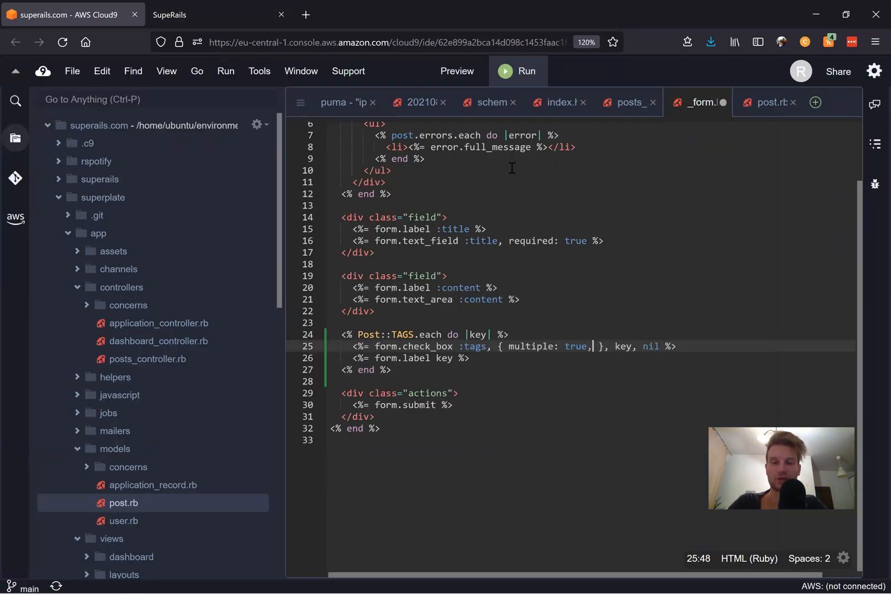
pyautogui.write('checked: f')
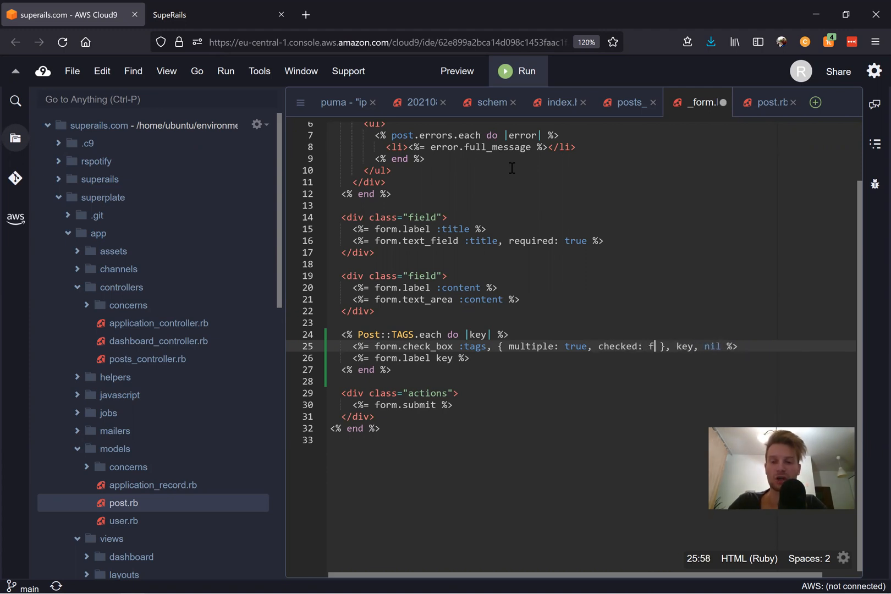
pyautogui.write('orm.obje')
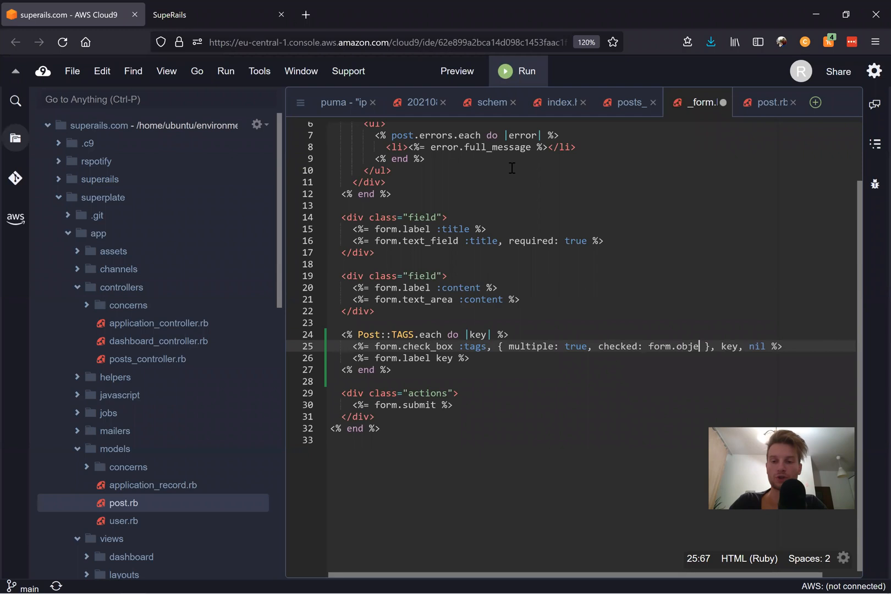
pyautogui.write('ect.')
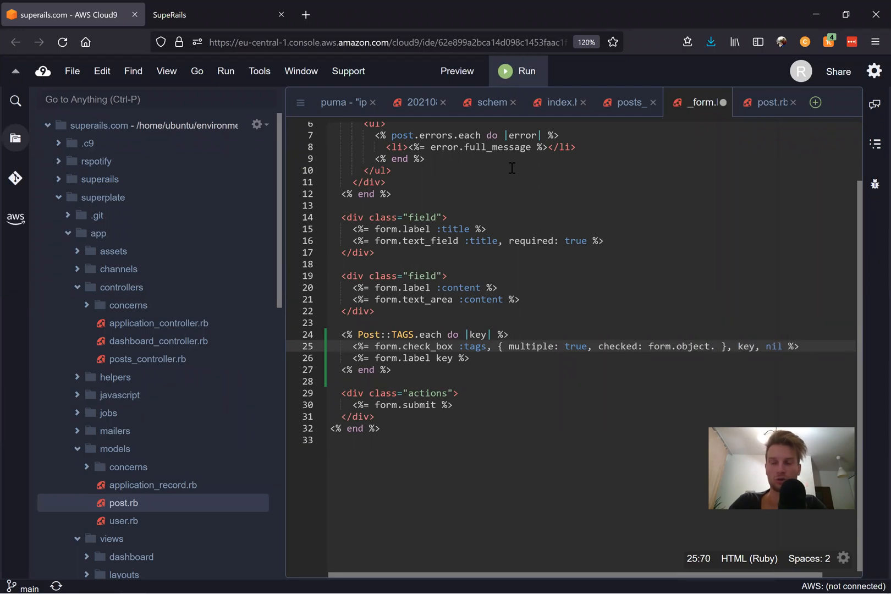
pyautogui.write('tags&')
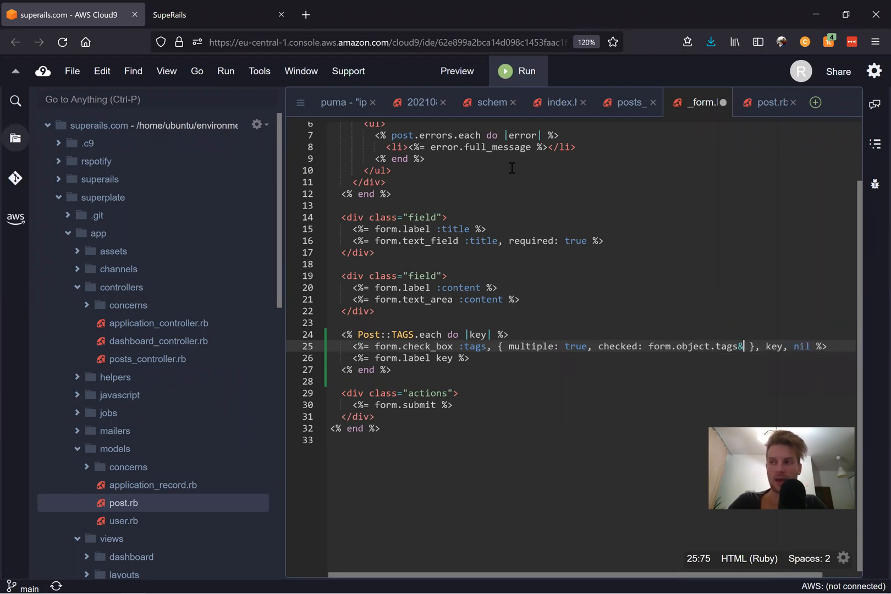
pyautogui.write('.include?(')
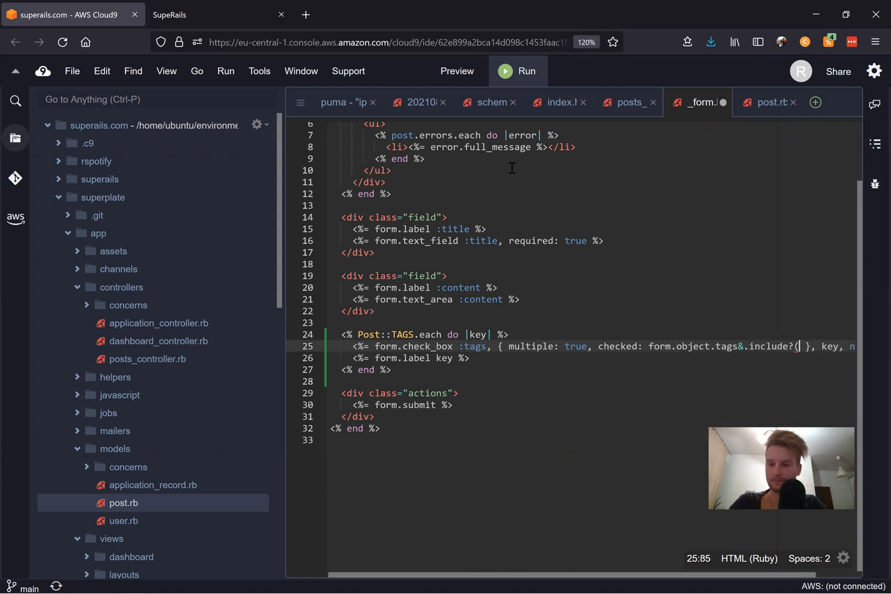
pyautogui.write('key.tos')
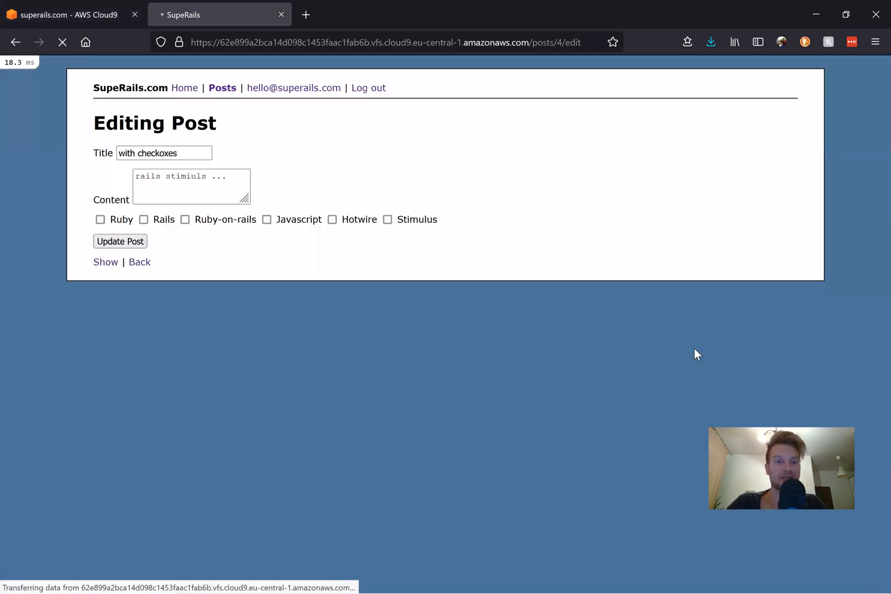
# - Edit post dfgdfgdfg, tick Javascript and Hotwire, and update it to five tags
pyautogui.click(100, 218)
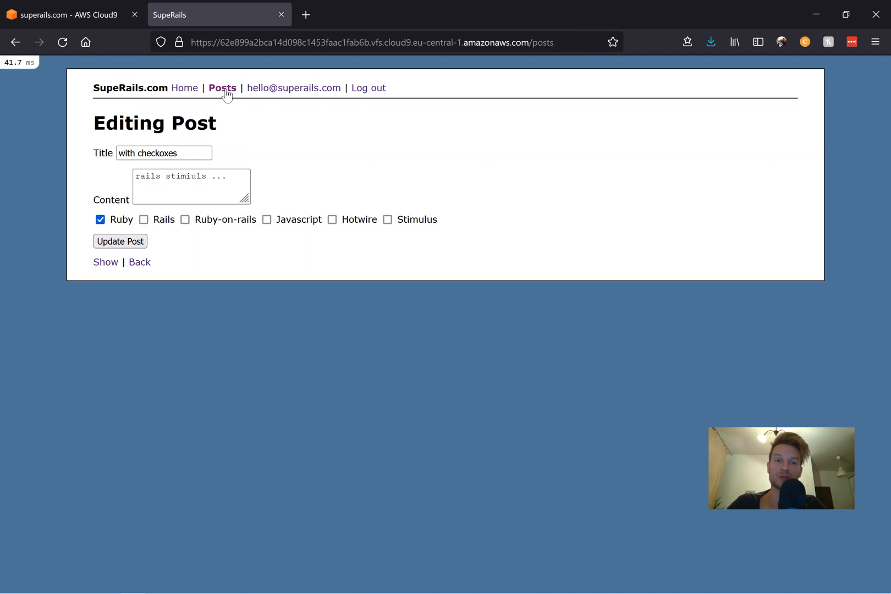
pyautogui.click(221, 88)
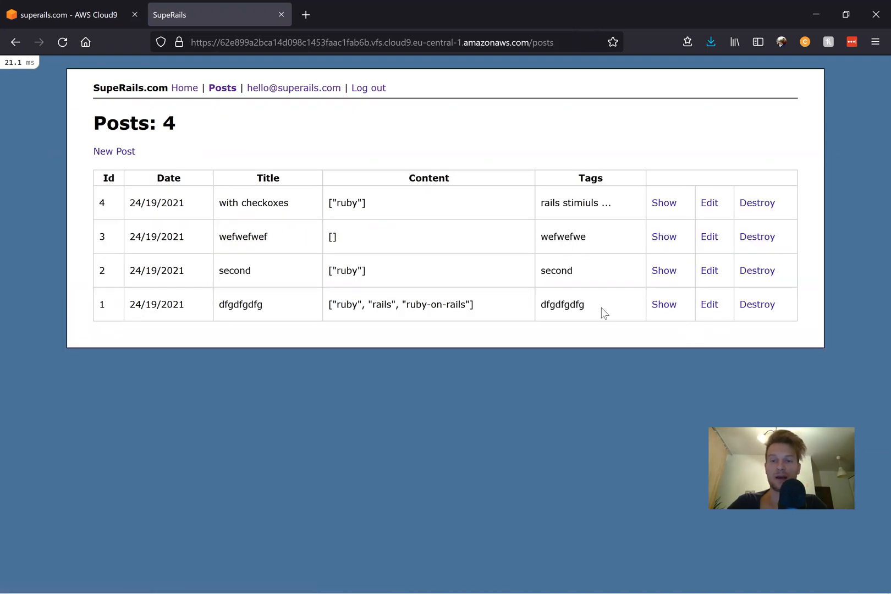
pyautogui.moveTo(710, 313)
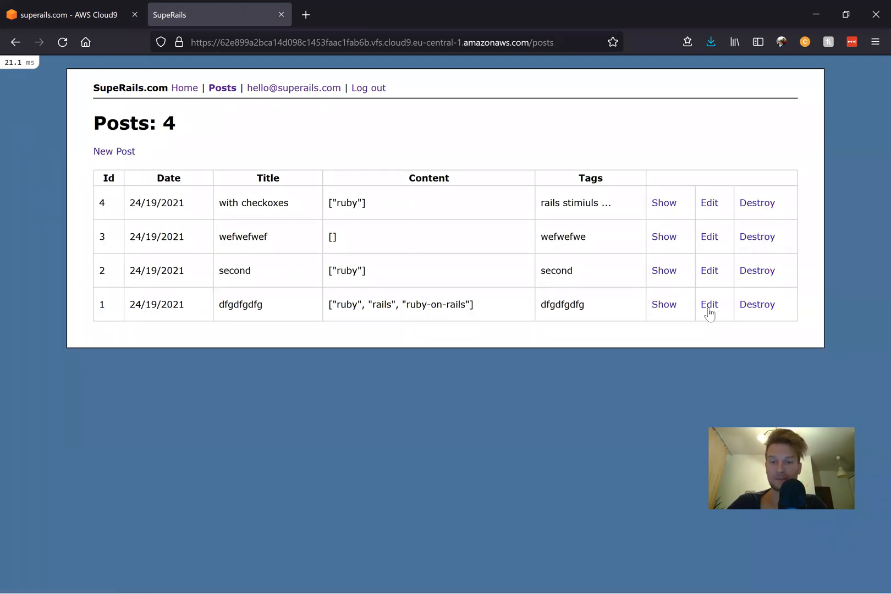
pyautogui.click(708, 304)
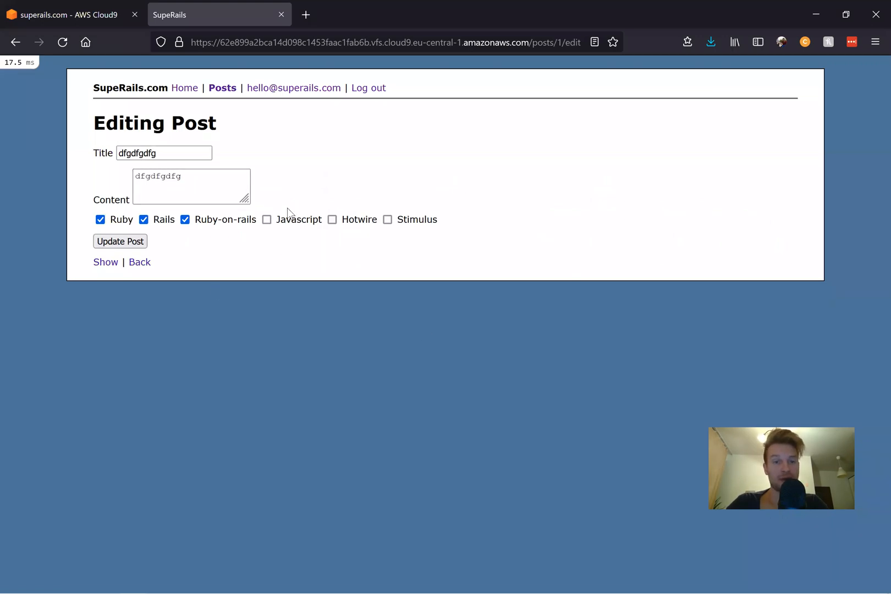
pyautogui.click(332, 218)
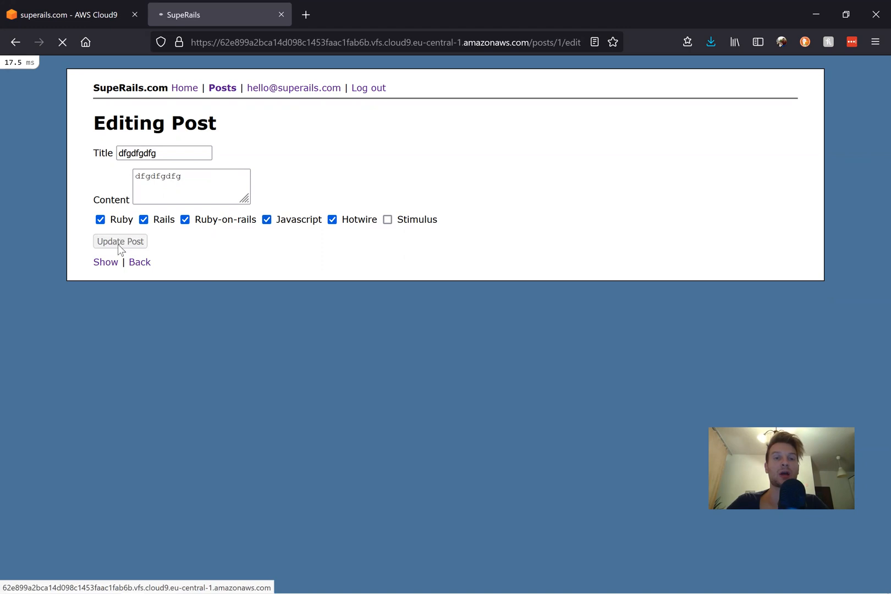
pyautogui.click(120, 241)
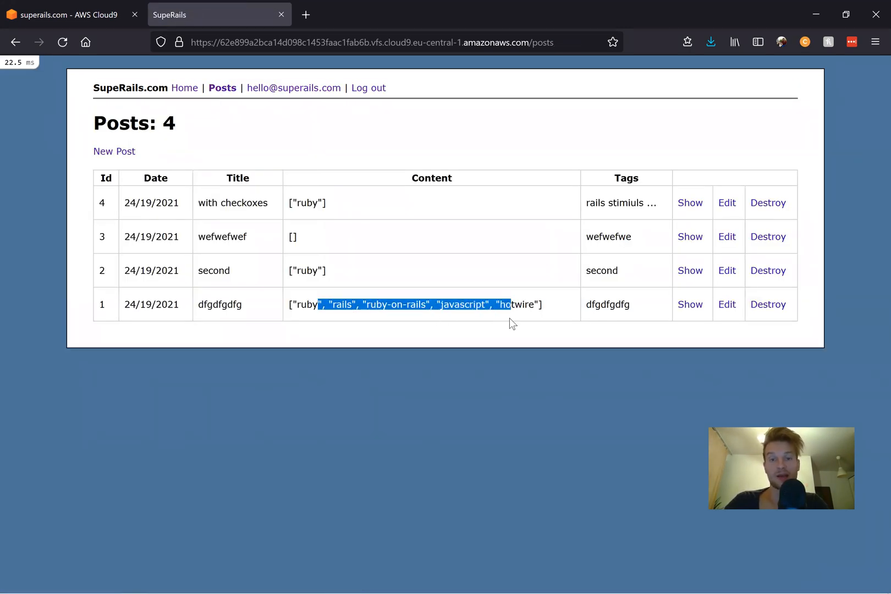
pyautogui.moveTo(243, 148)
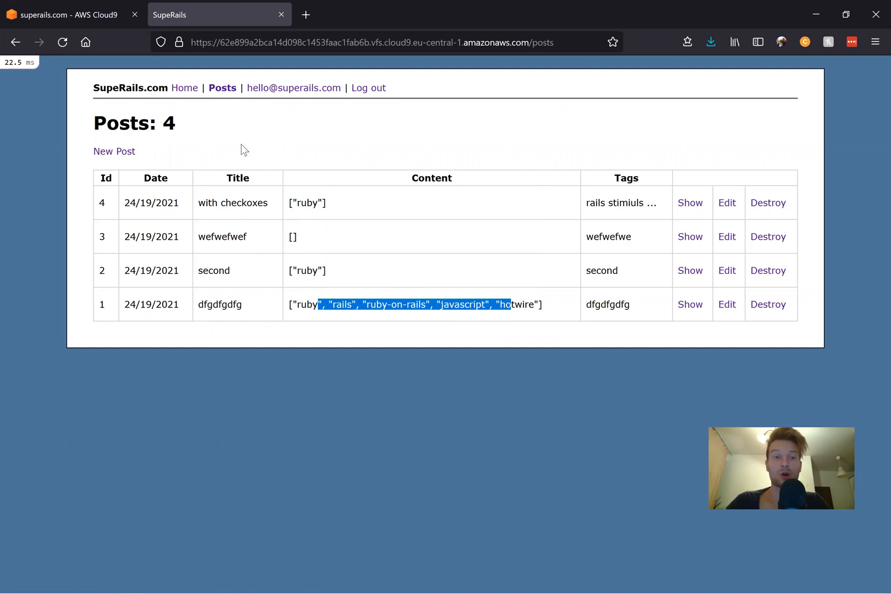
# - Start a new post with Rails and Ruby-on-rails ticked, unsaved, then return to the editor
pyautogui.click(114, 151)
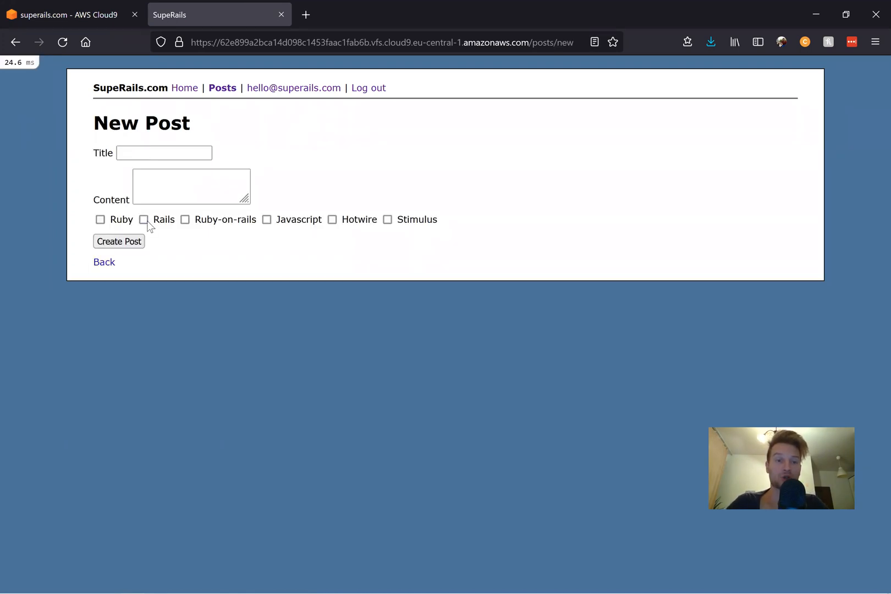
pyautogui.click(143, 219)
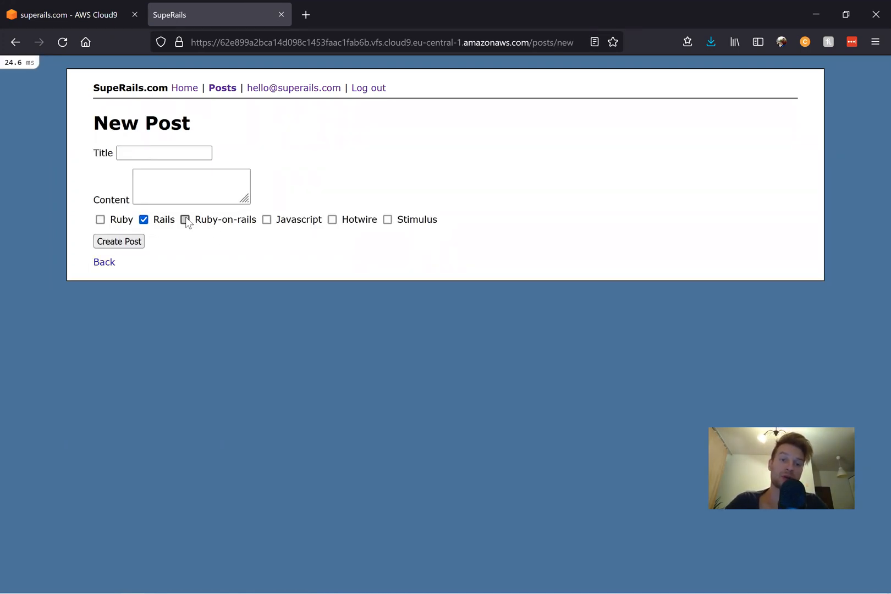
pyautogui.click(185, 219)
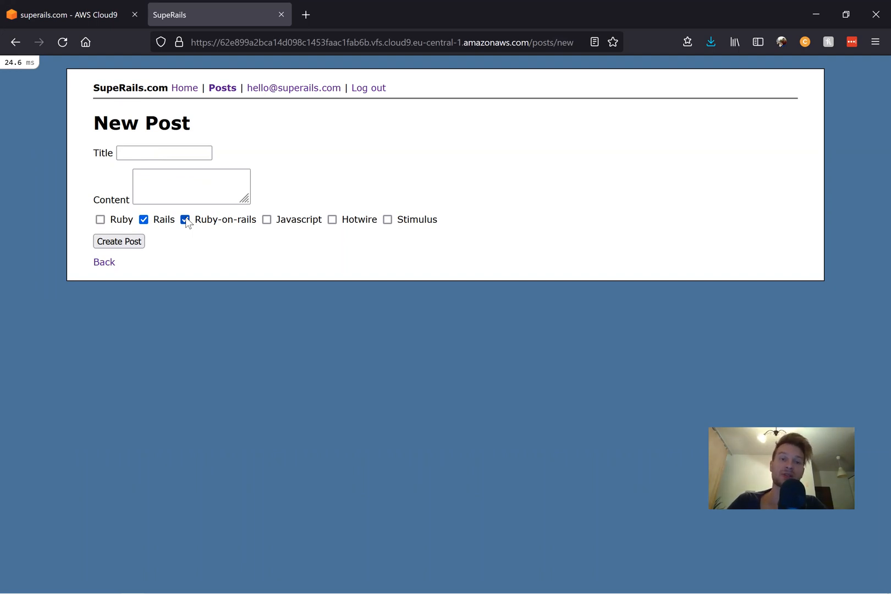
pyautogui.click(191, 185)
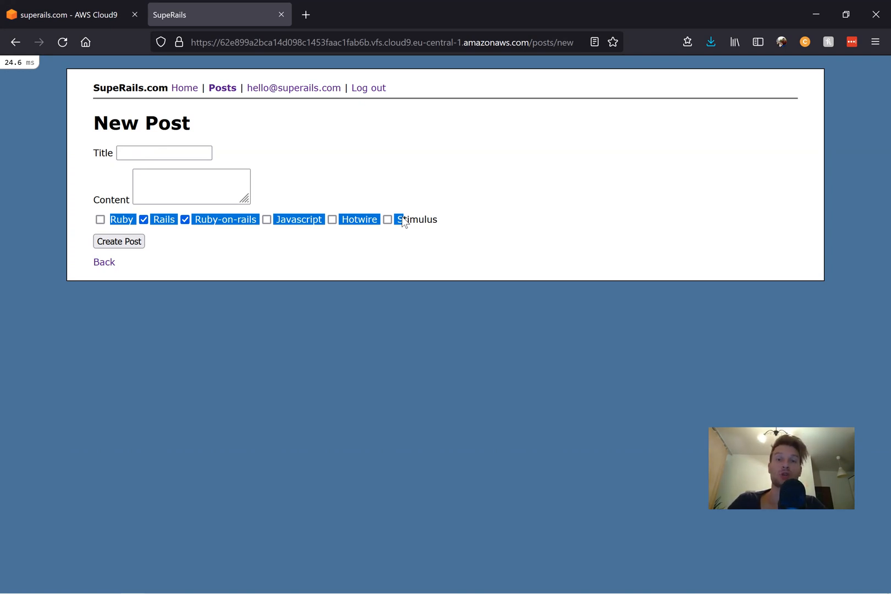
pyautogui.click(68, 14)
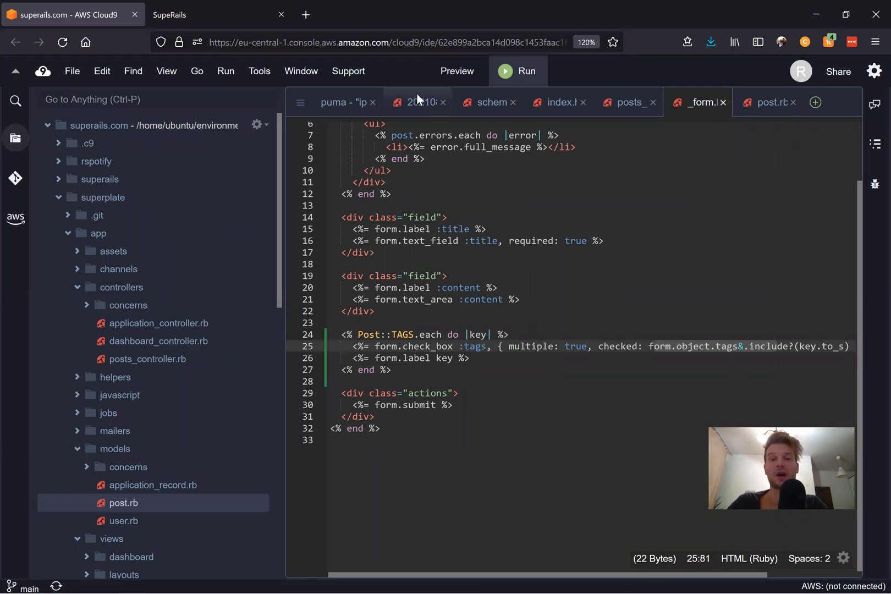
# - Review the tags migration, schema.rb, posts_controller.rb, _form.html.erb and post.rb in turn
pyautogui.click(416, 102)
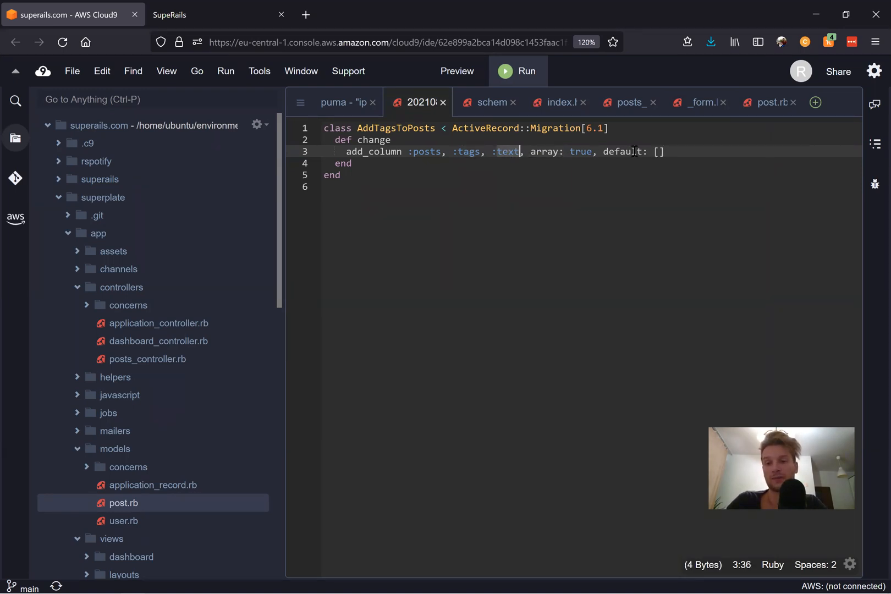
pyautogui.click(494, 103)
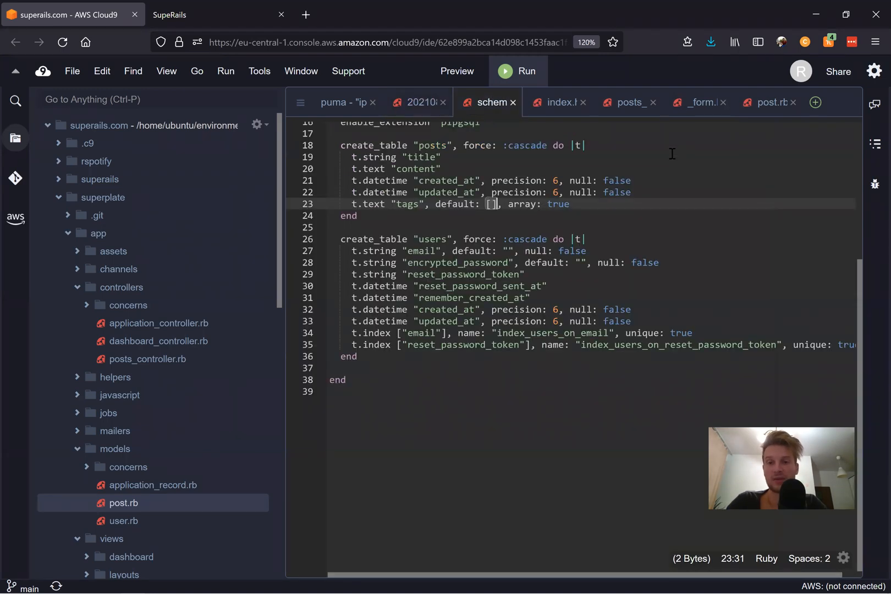
pyautogui.click(624, 103)
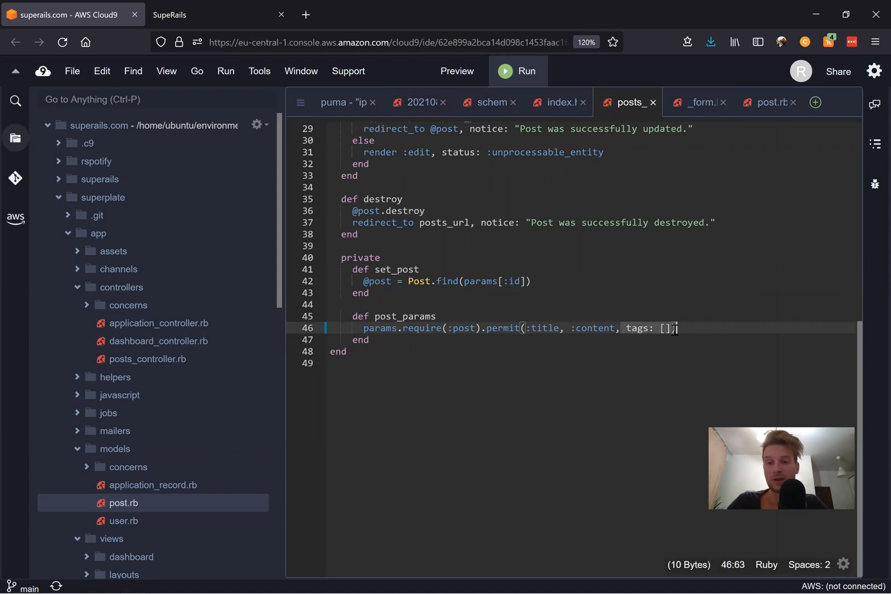
pyautogui.click(699, 103)
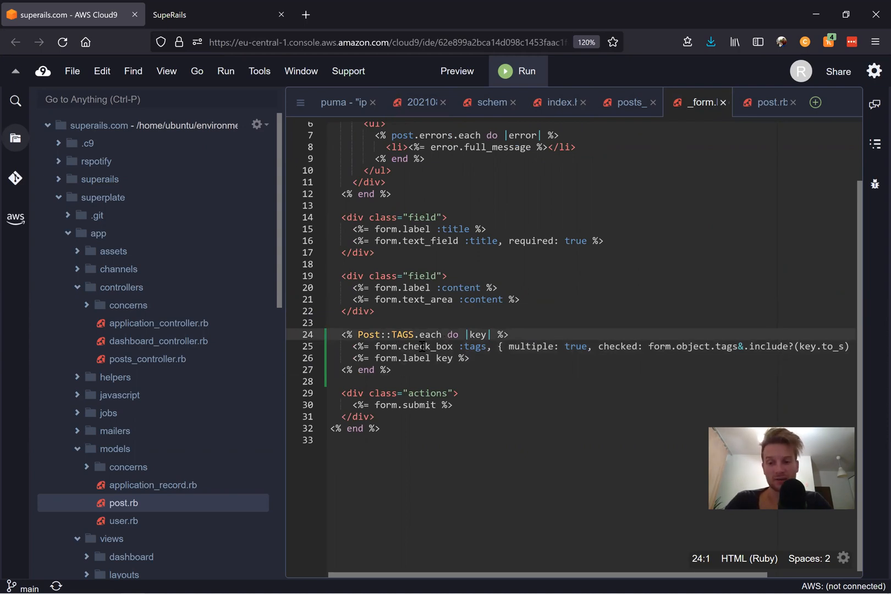
pyautogui.click(768, 103)
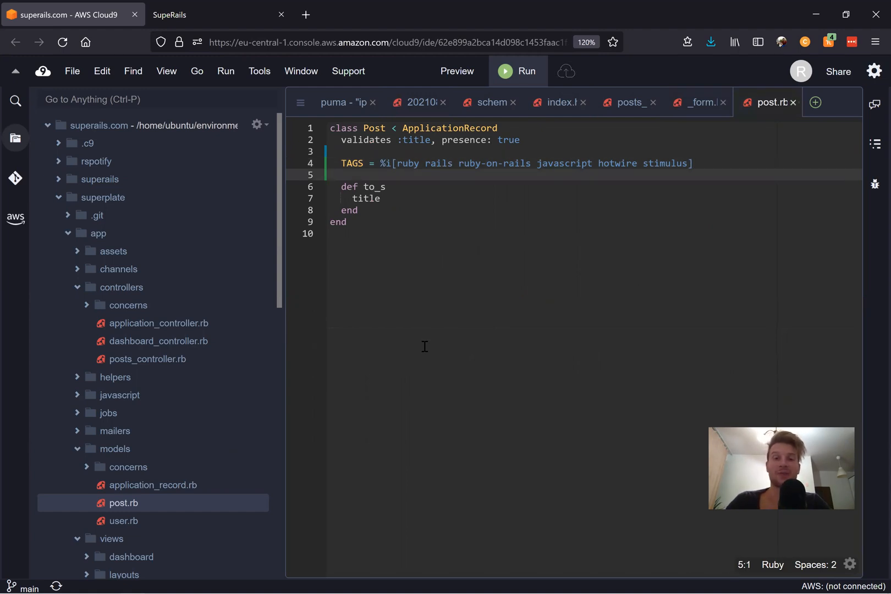
pyautogui.moveTo(569, 328)
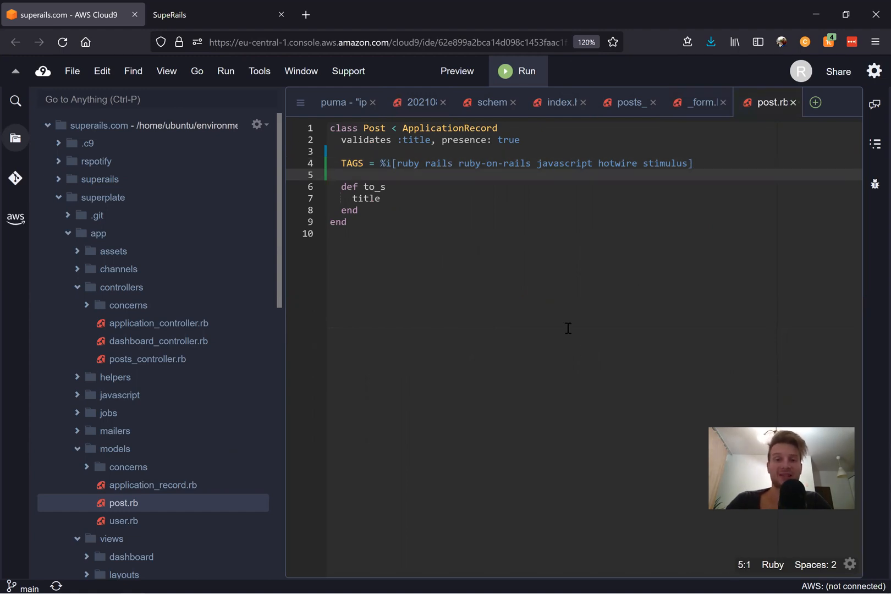